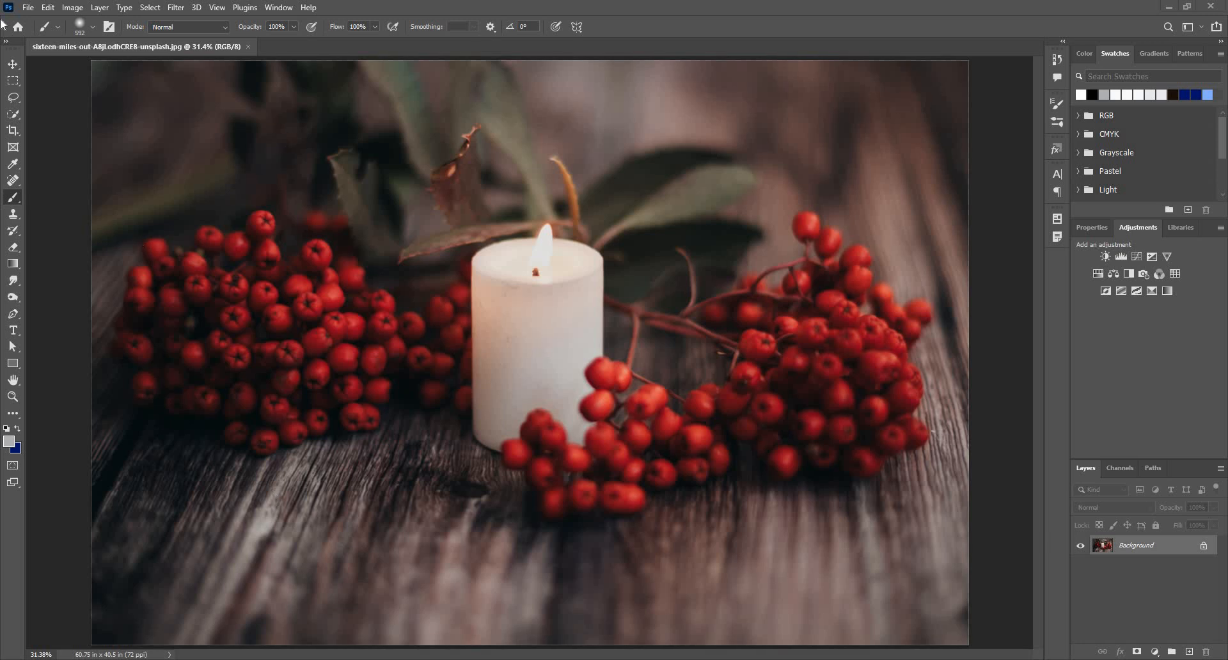
mouse_move(13, 64)
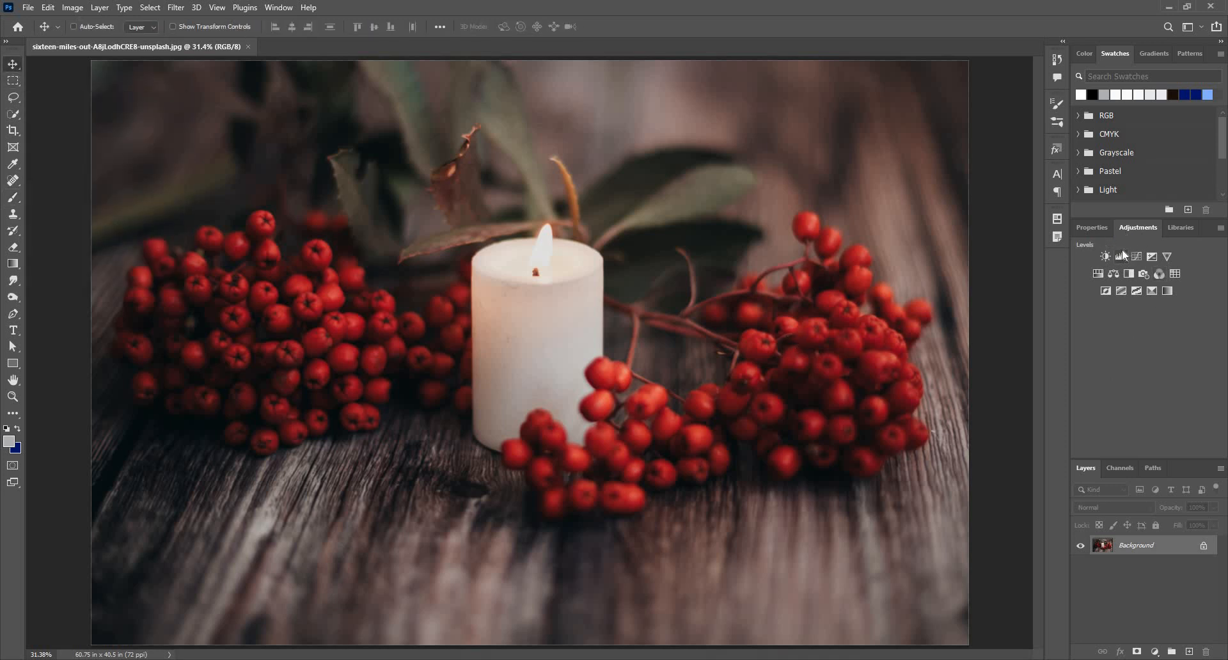
mouse_move(1126, 260)
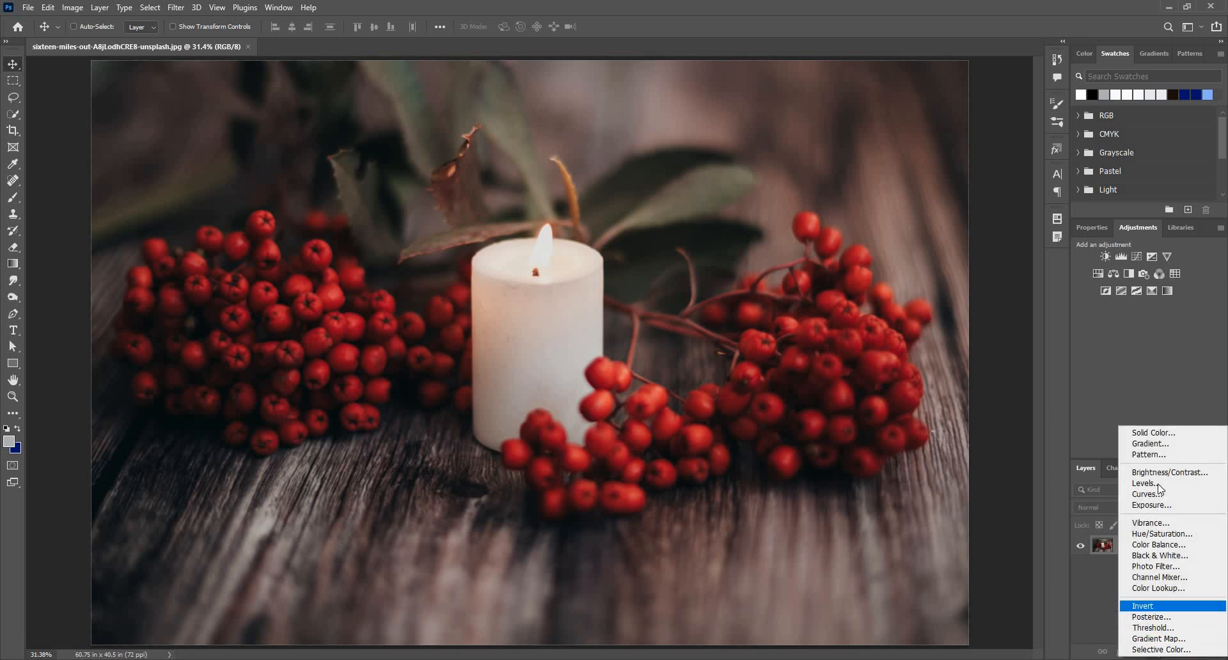
mouse_move(1146, 482)
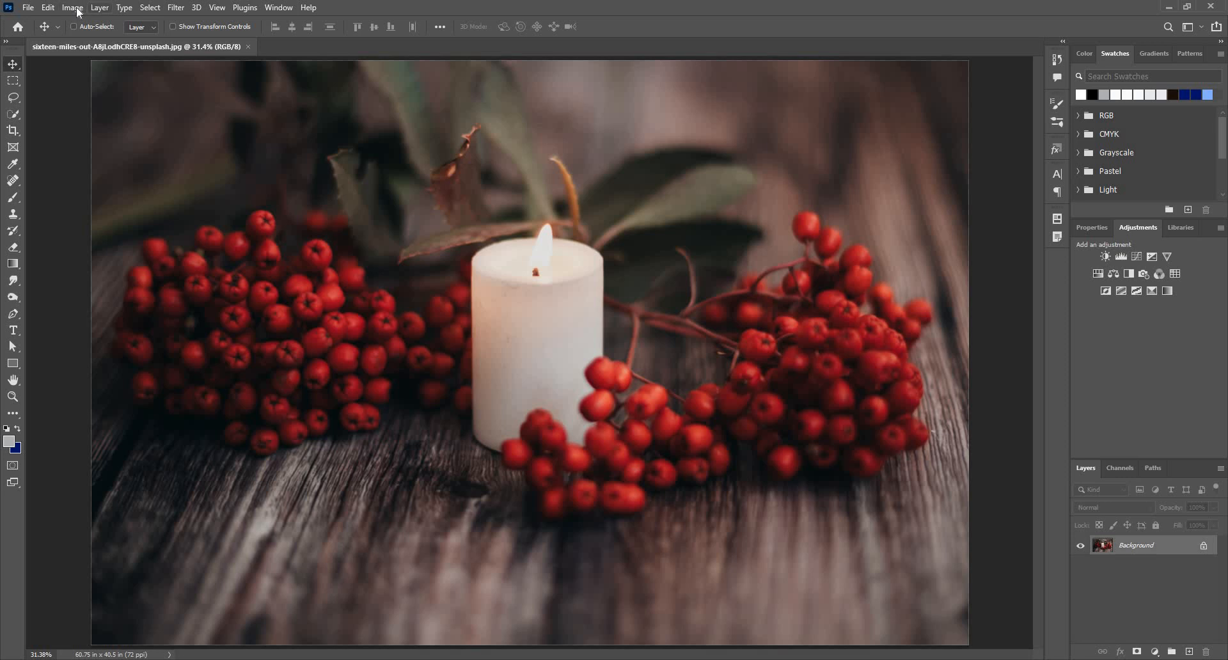
Apply Levels directly to the Background, lowering the white input level to 215
click(71, 7)
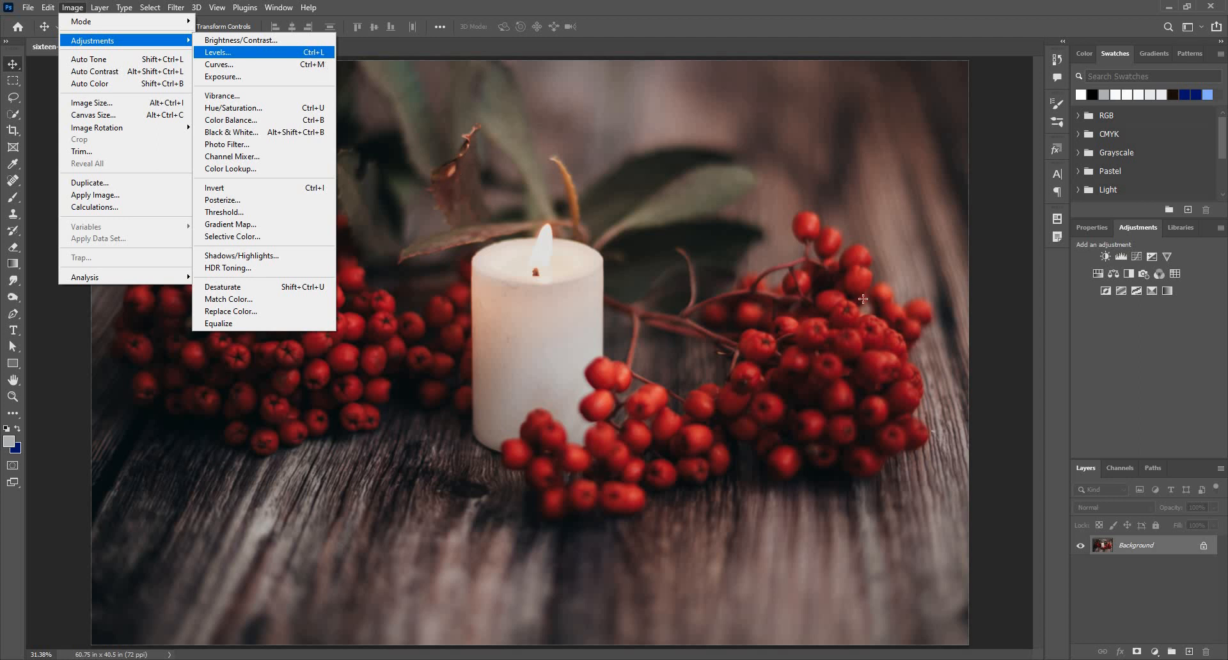
click(217, 52)
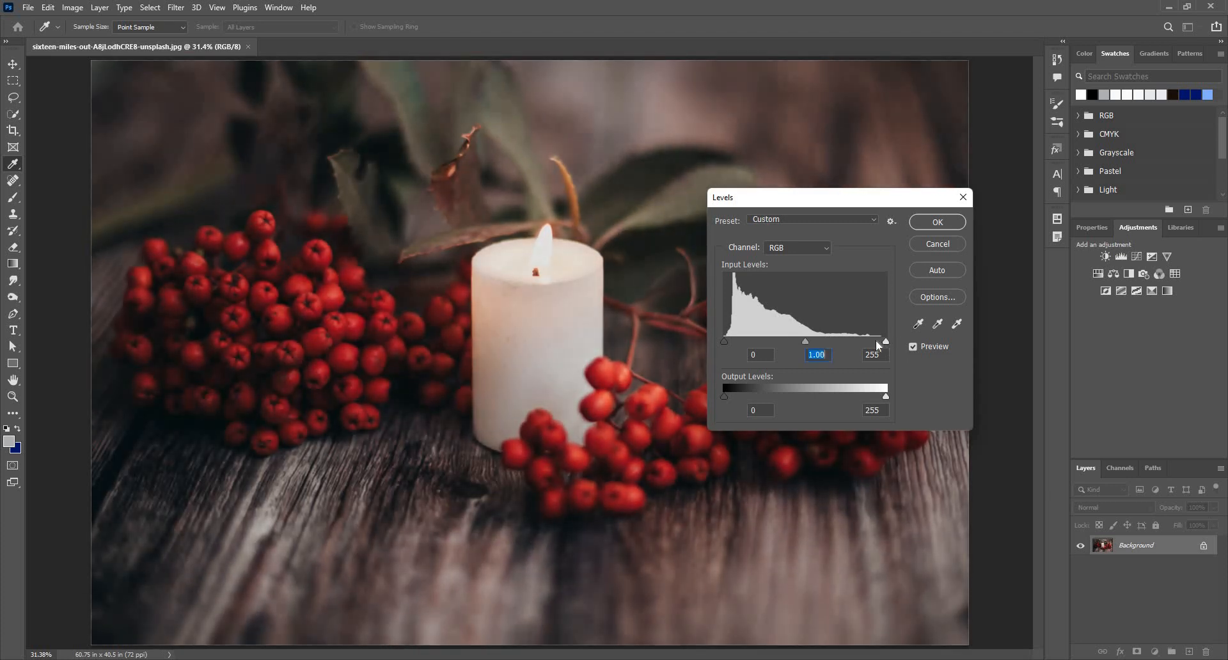
drag(885, 342, 873, 342)
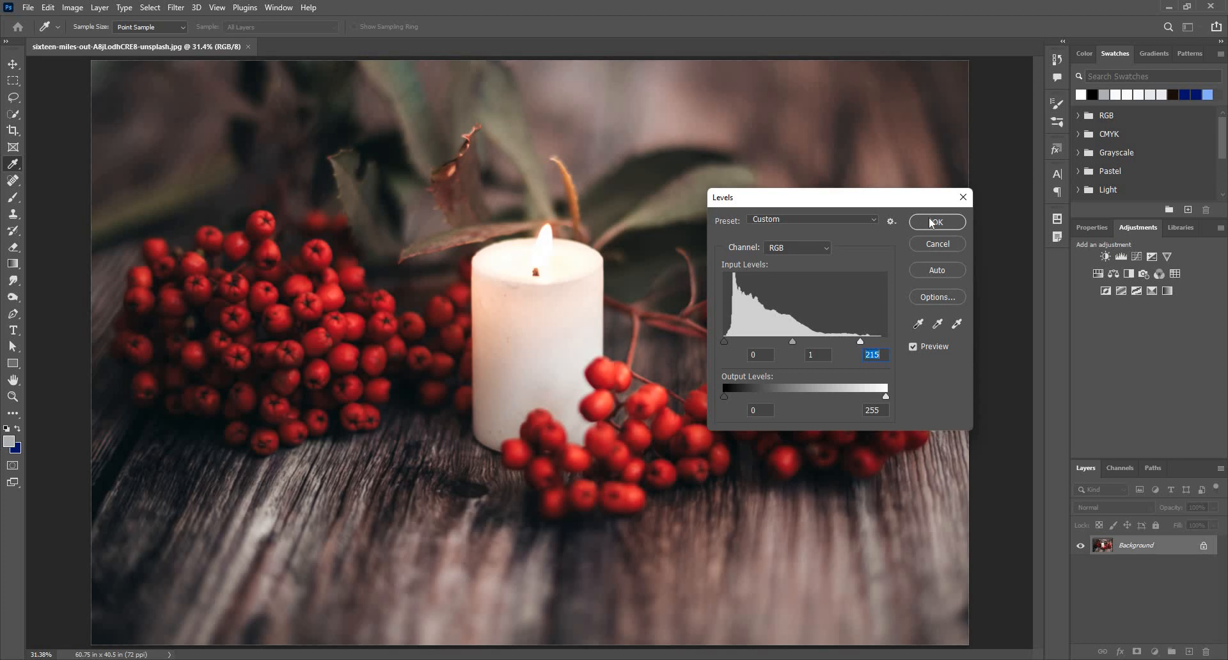
click(936, 221)
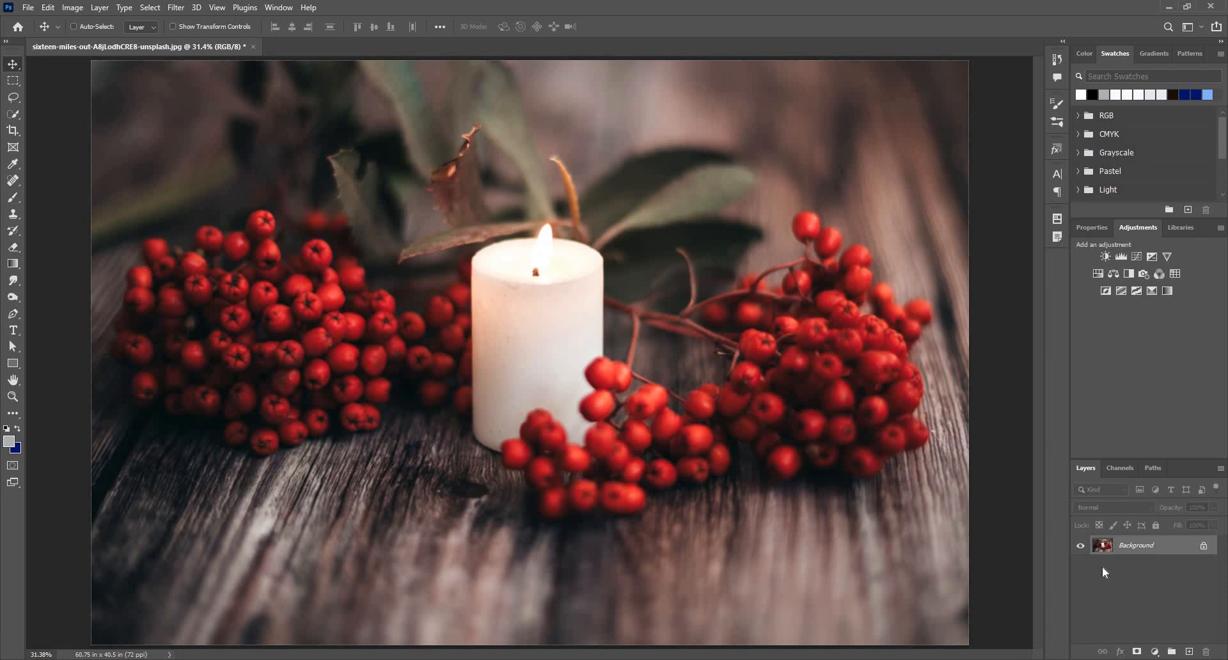
Undo the direct Levels edit and add a Levels 1 adjustment layer instead
click(74, 26)
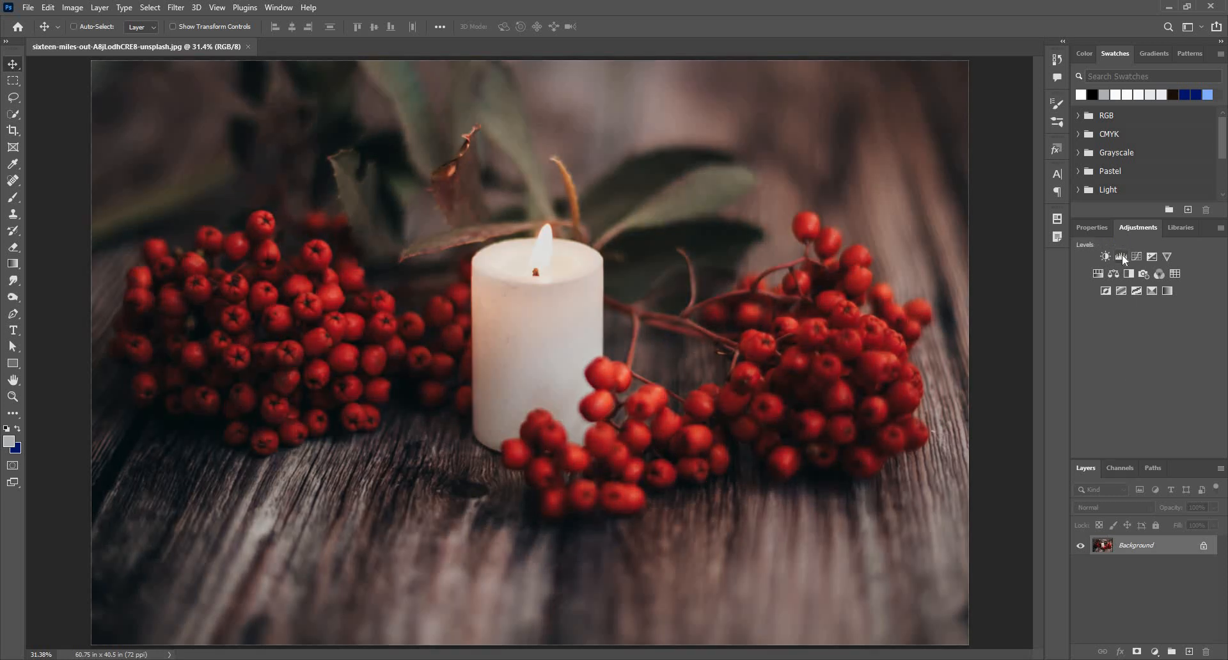
click(1105, 256)
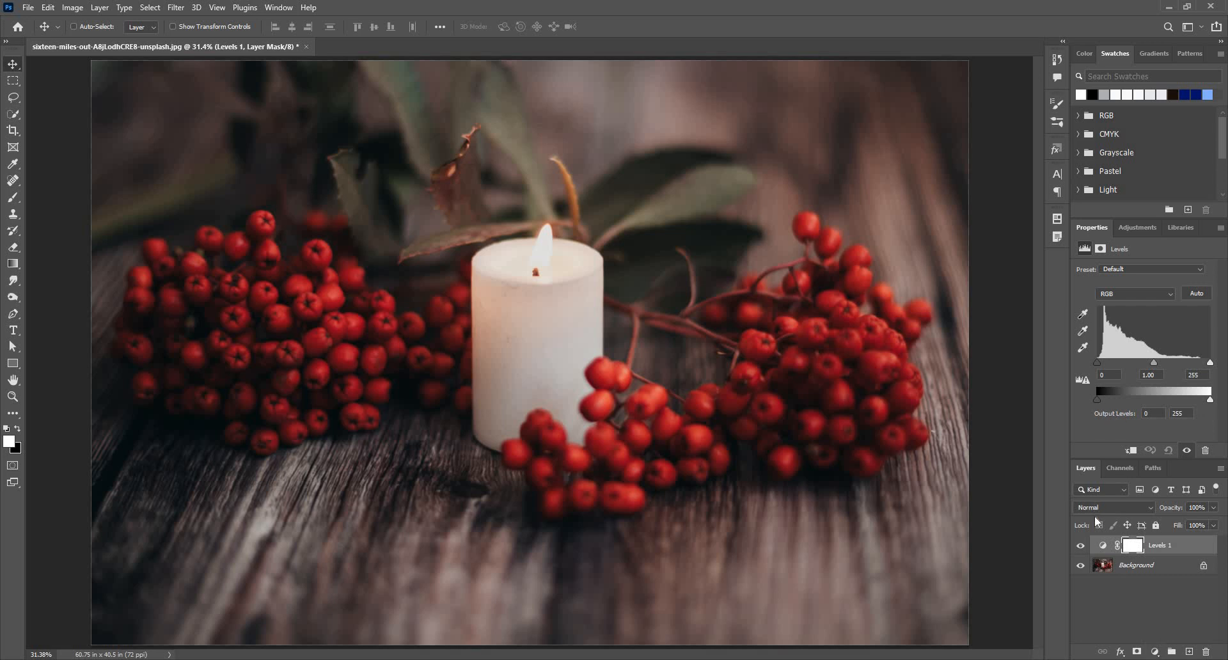
mouse_move(1098, 526)
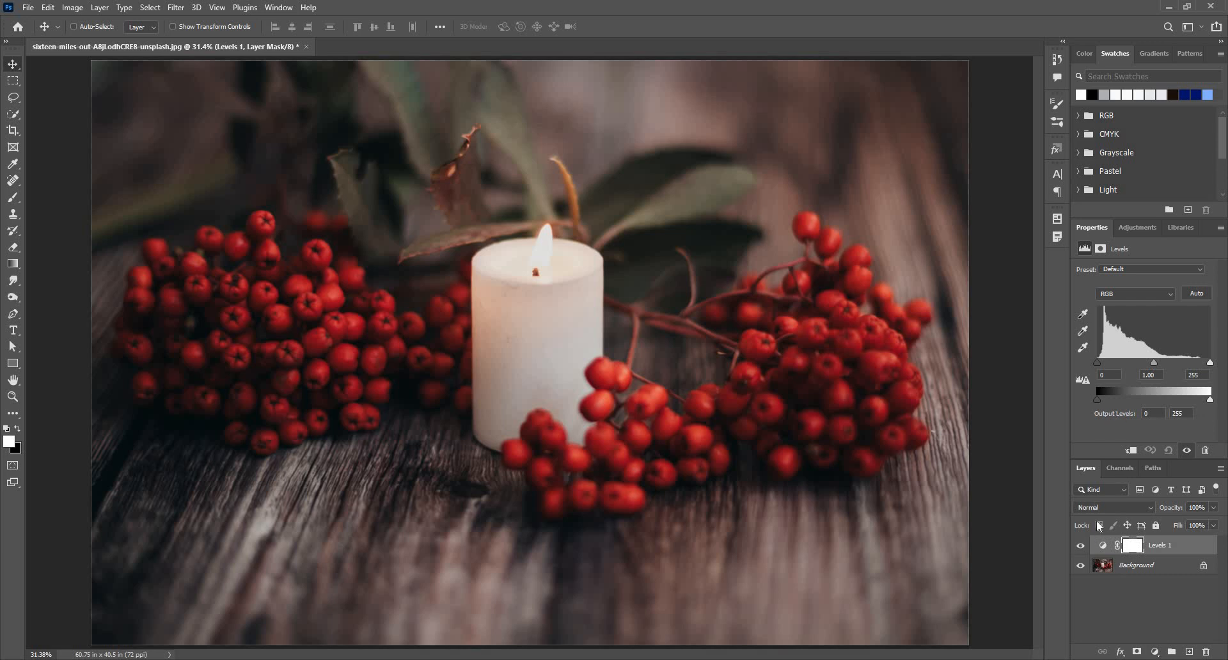
mouse_move(1114, 508)
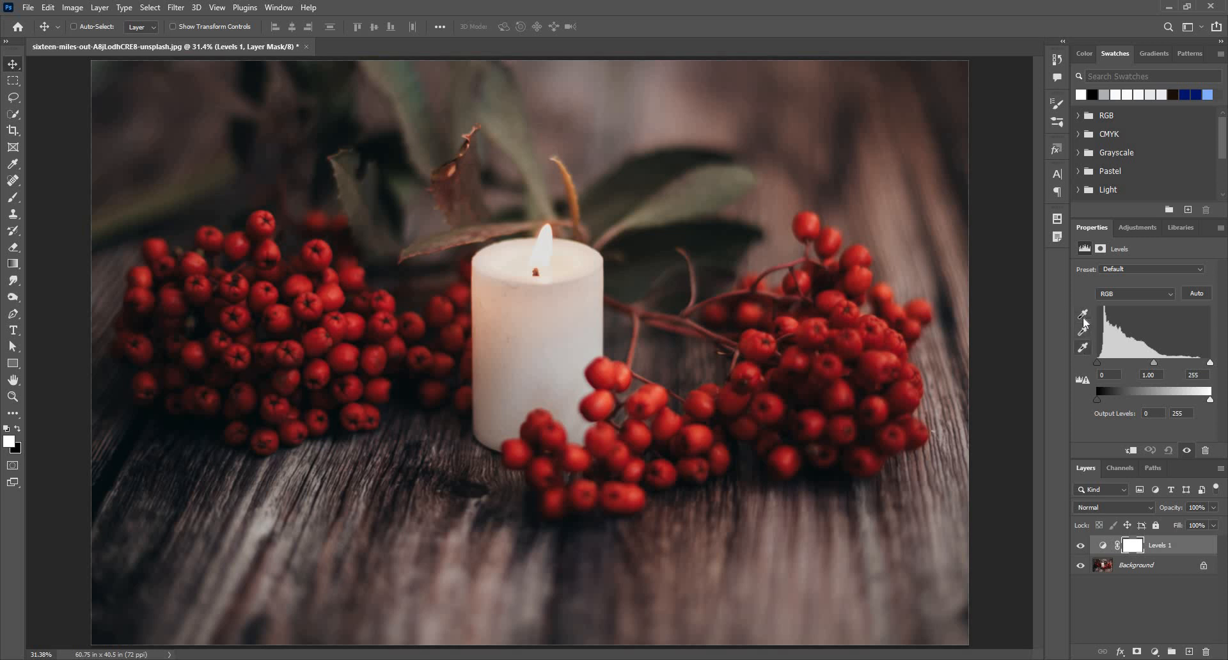
mouse_move(1086, 307)
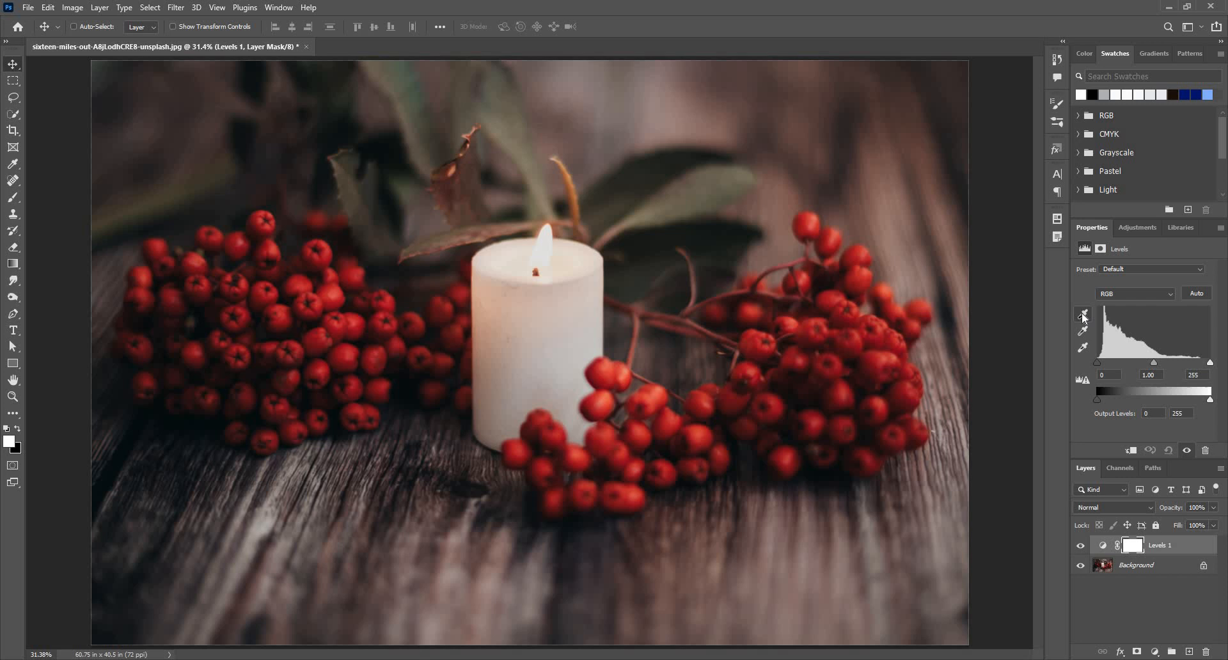
mouse_move(1083, 315)
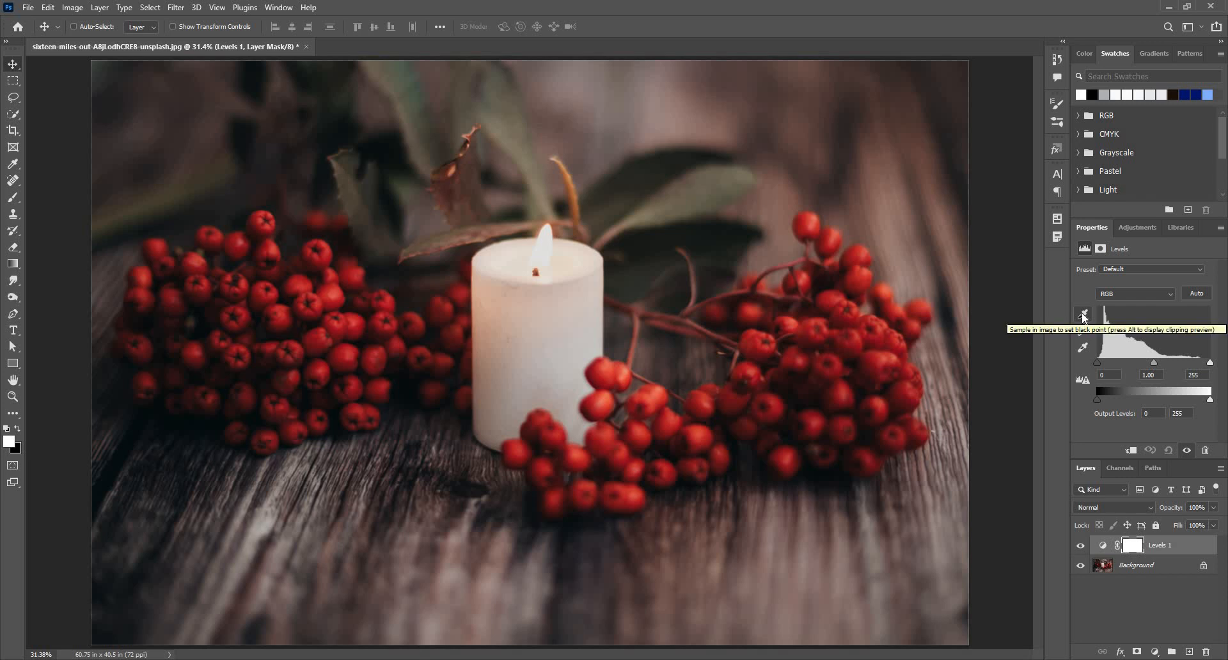
Arm the black point eyedropper in the Levels 1 properties
click(1083, 314)
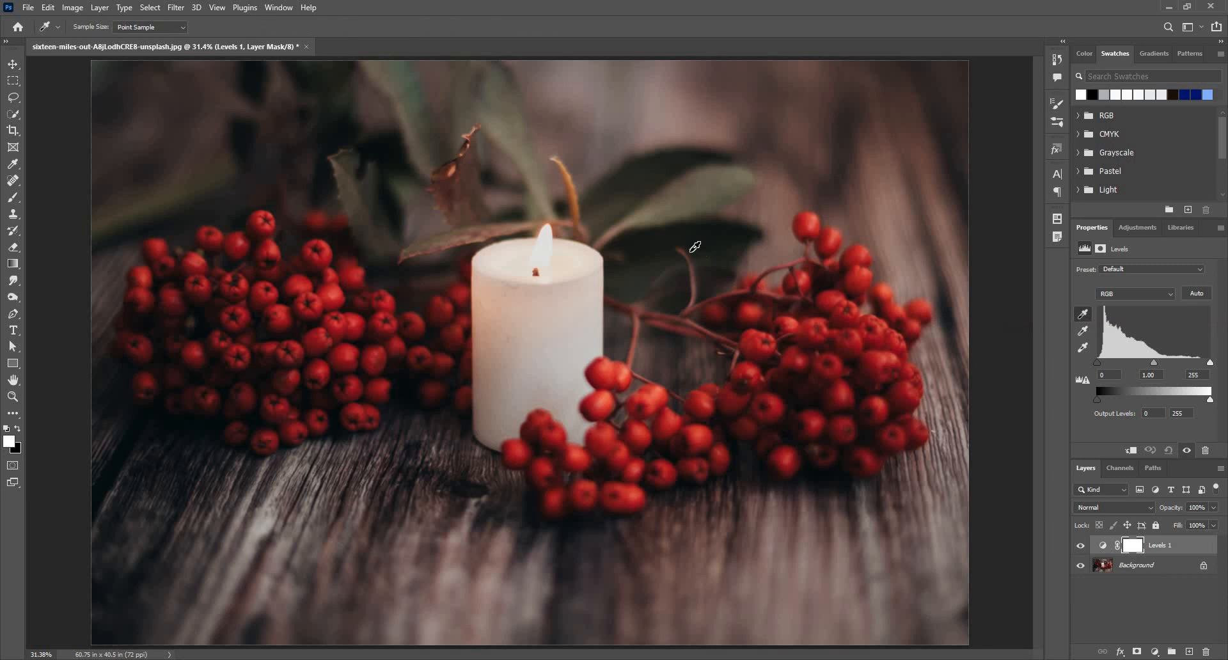
mouse_move(224, 401)
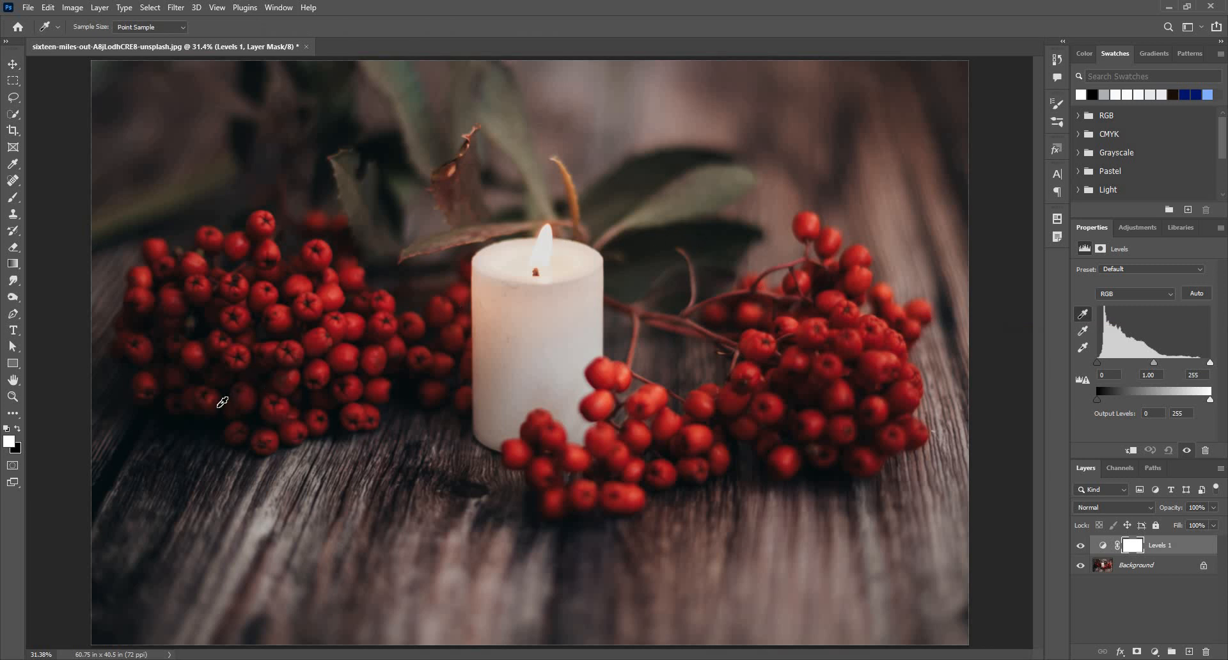
mouse_move(217, 413)
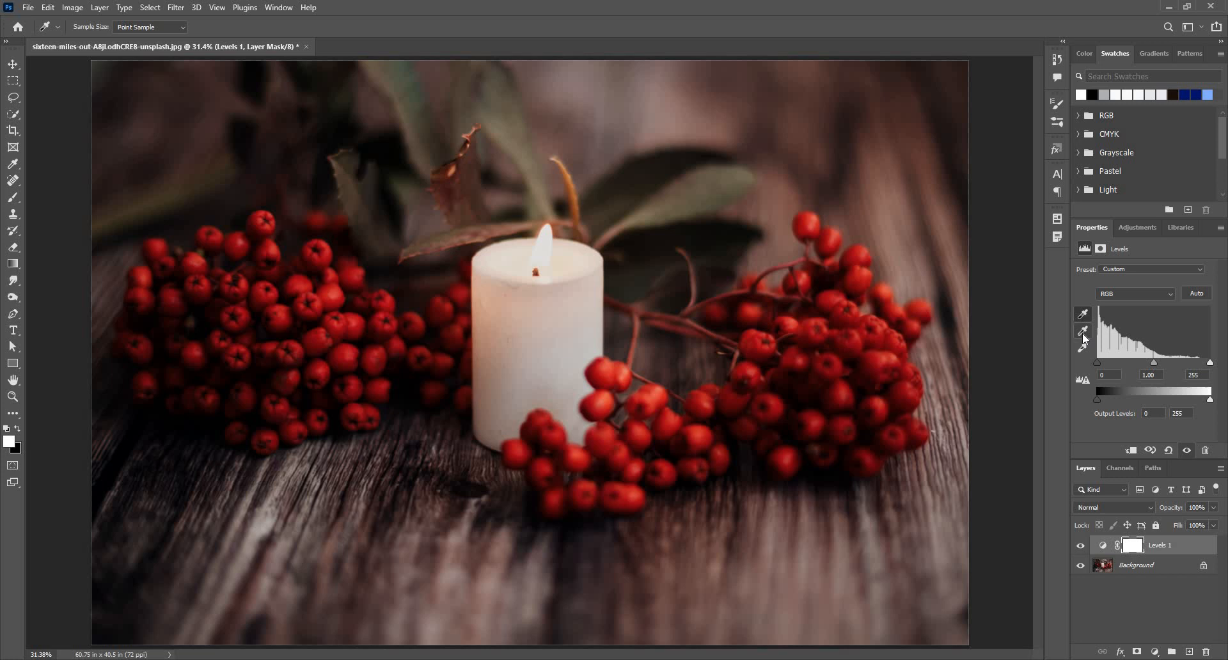
mouse_move(1084, 334)
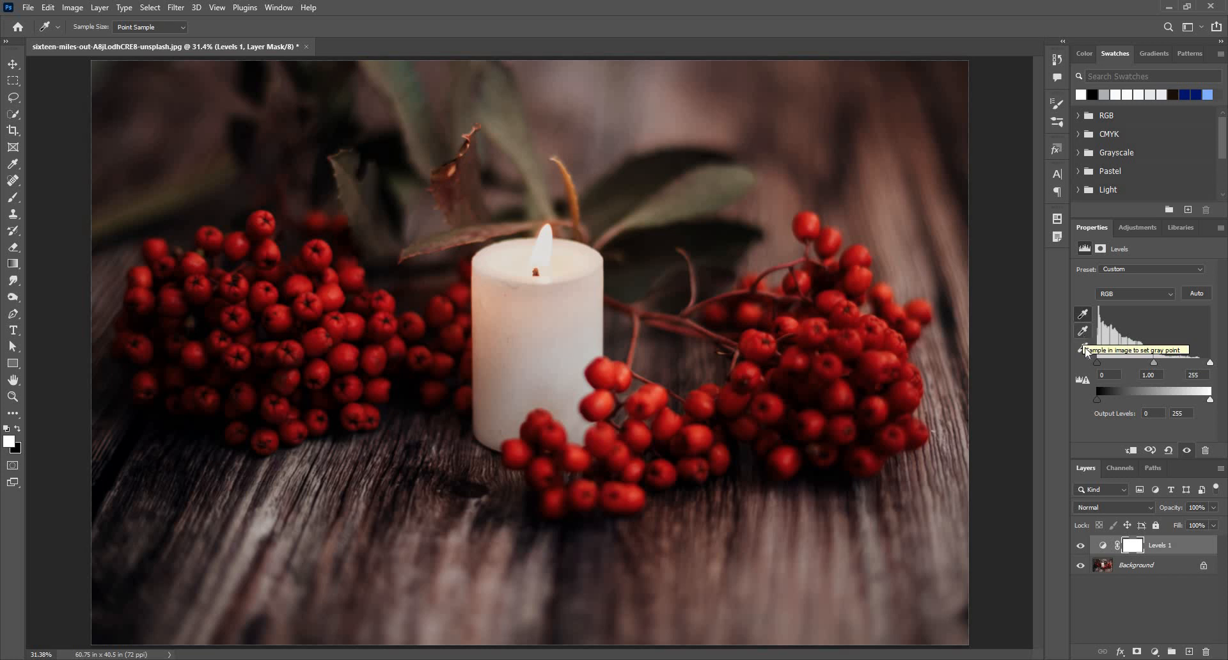
mouse_move(1085, 332)
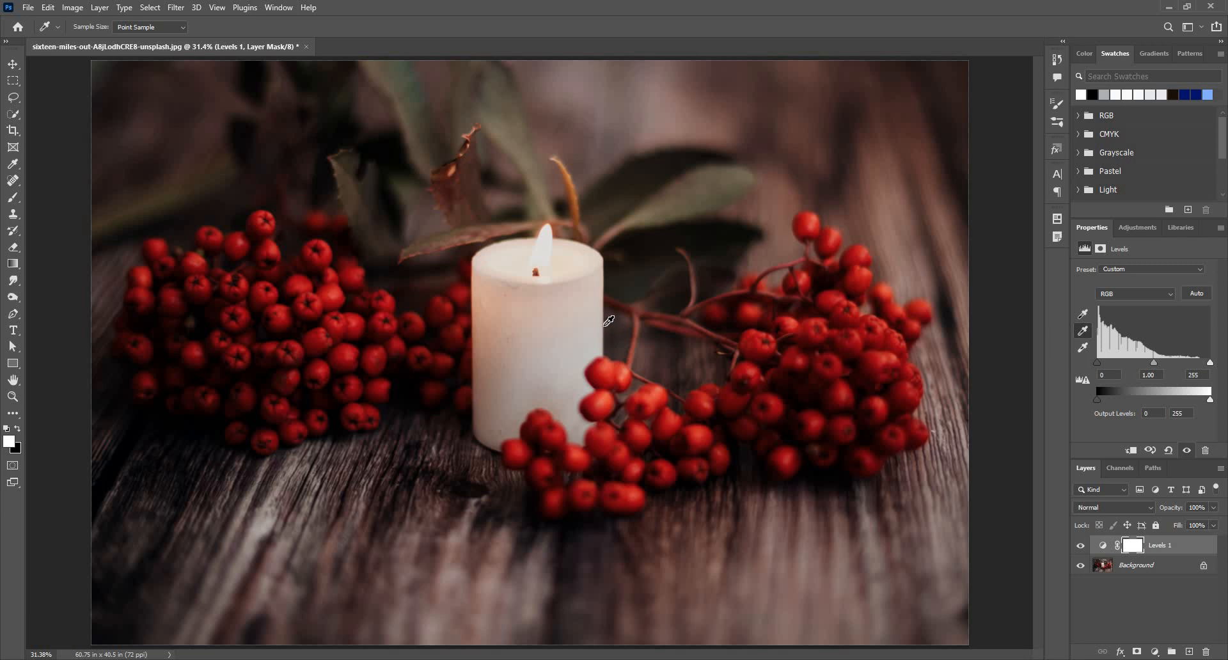
mouse_move(593, 307)
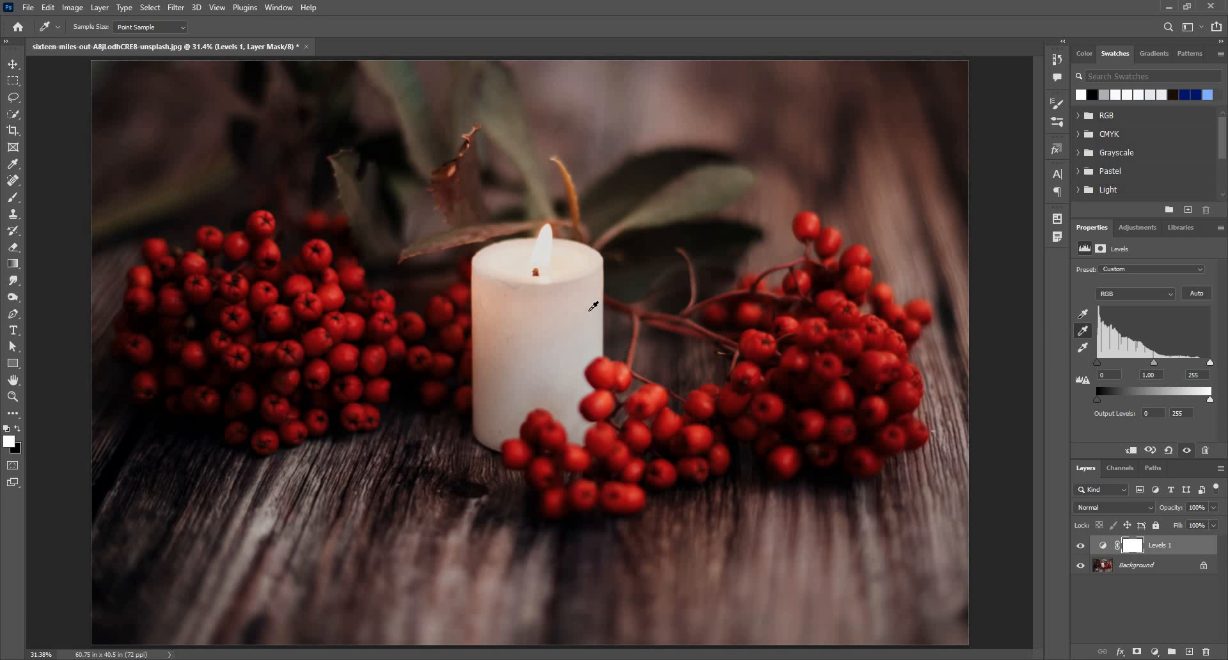
mouse_move(429, 213)
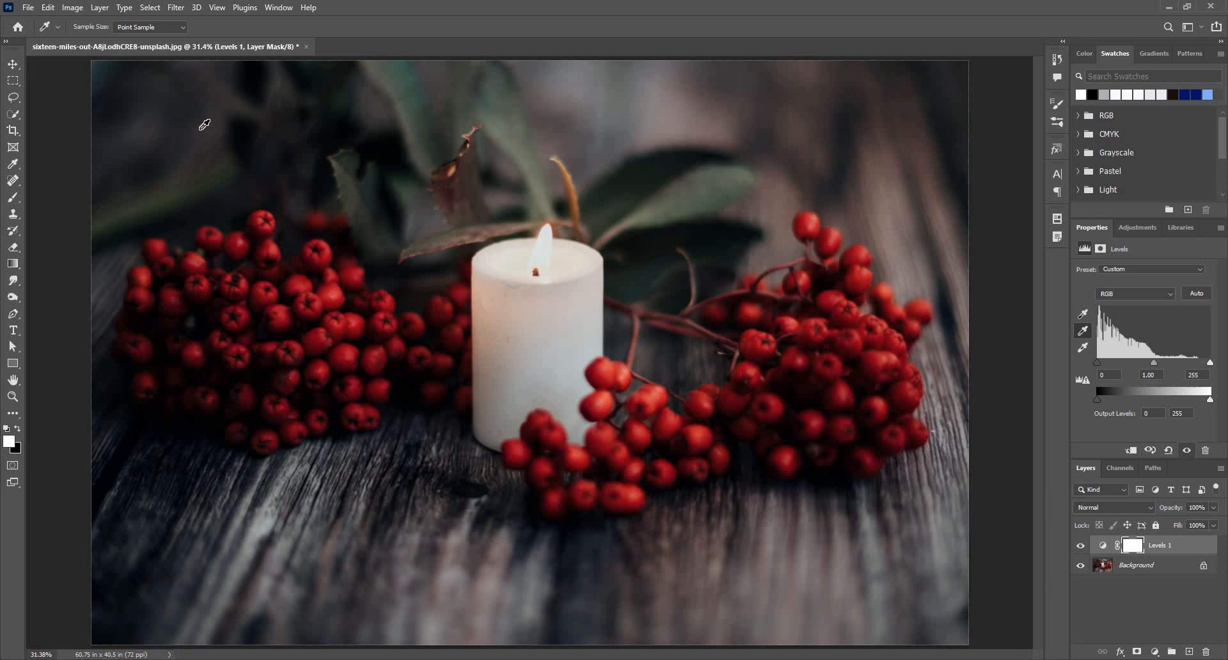
mouse_move(898, 235)
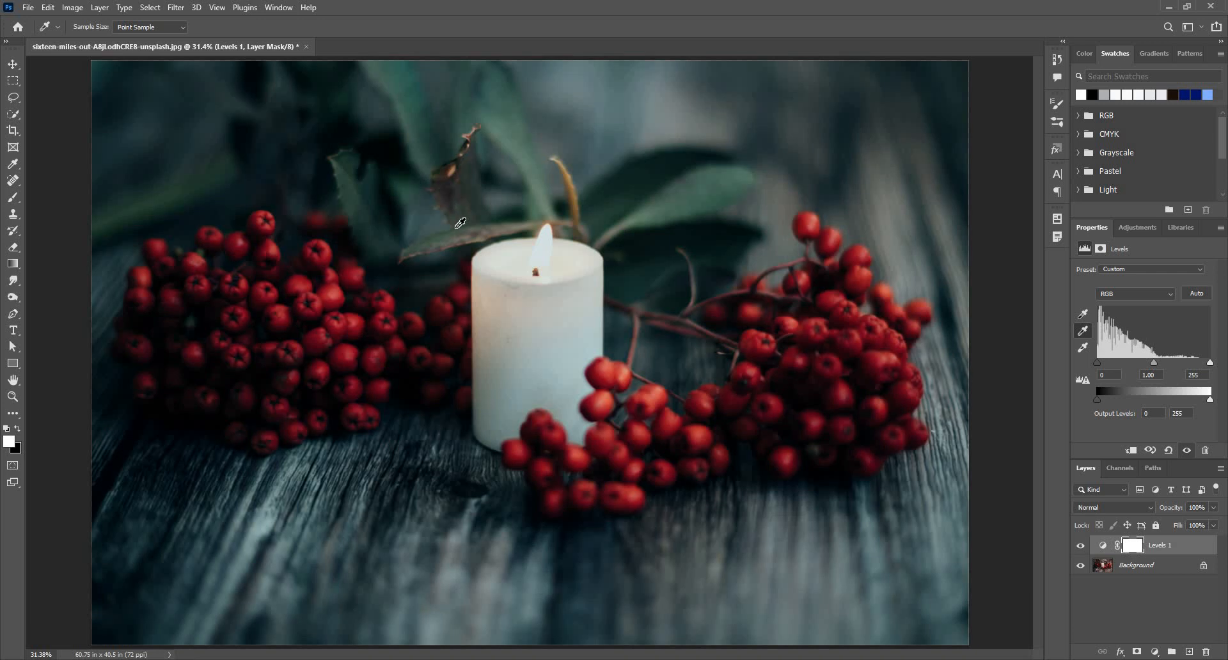
mouse_move(422, 209)
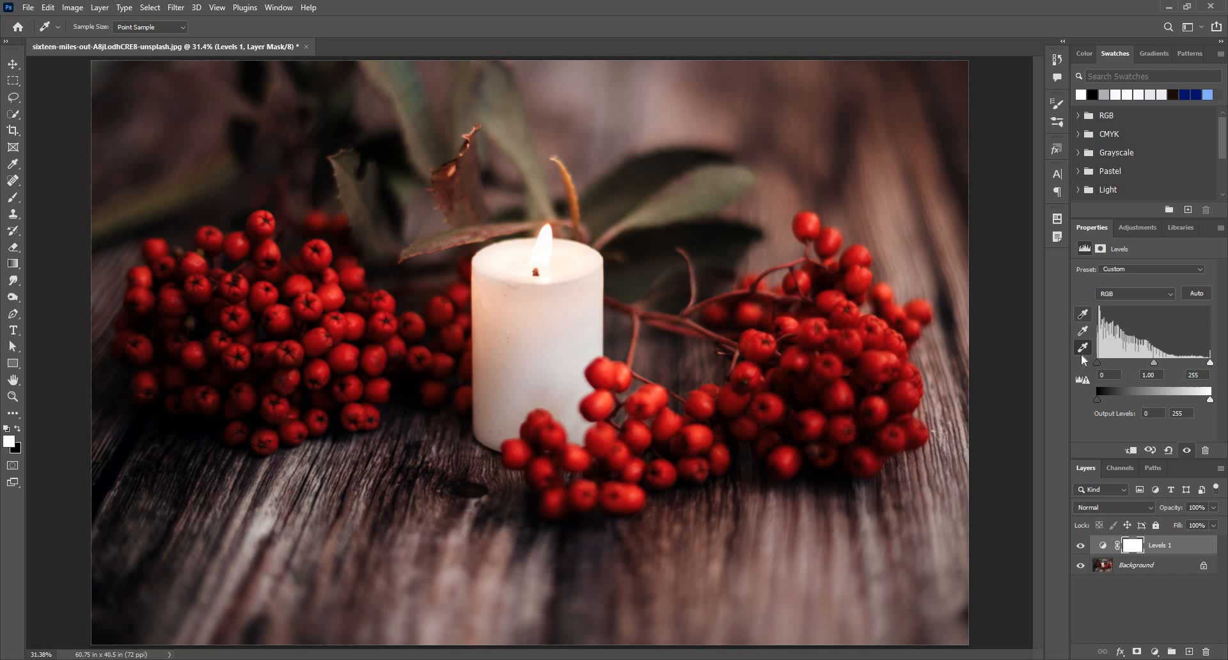
mouse_move(1083, 319)
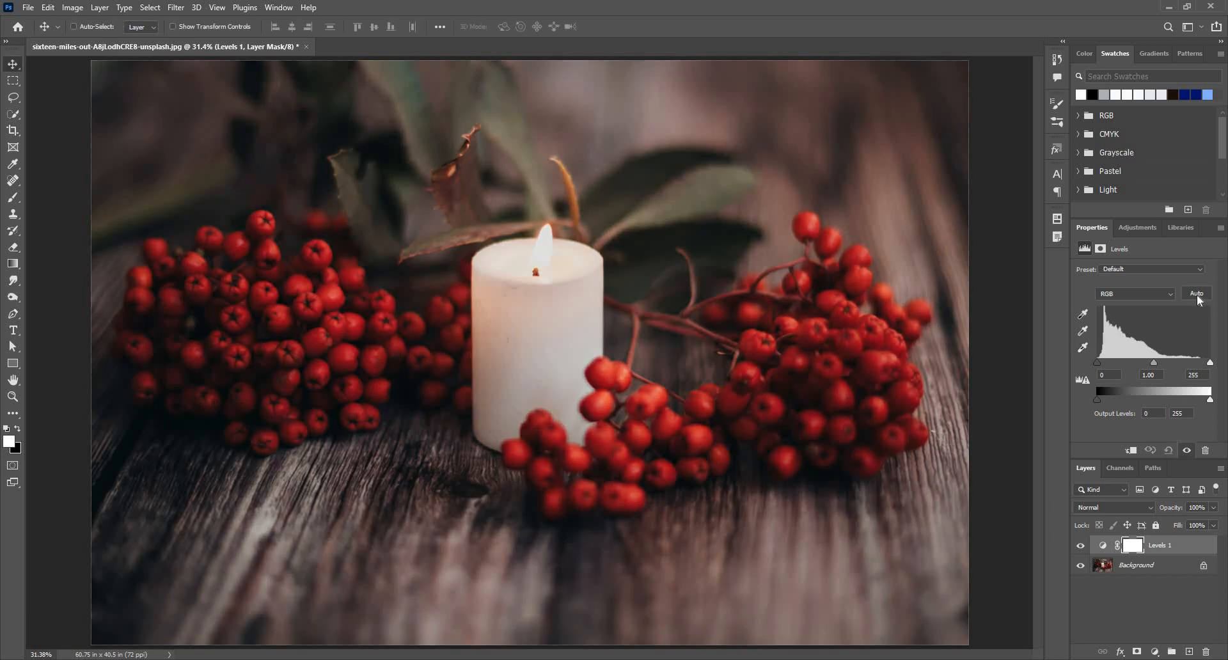
mouse_move(1196, 293)
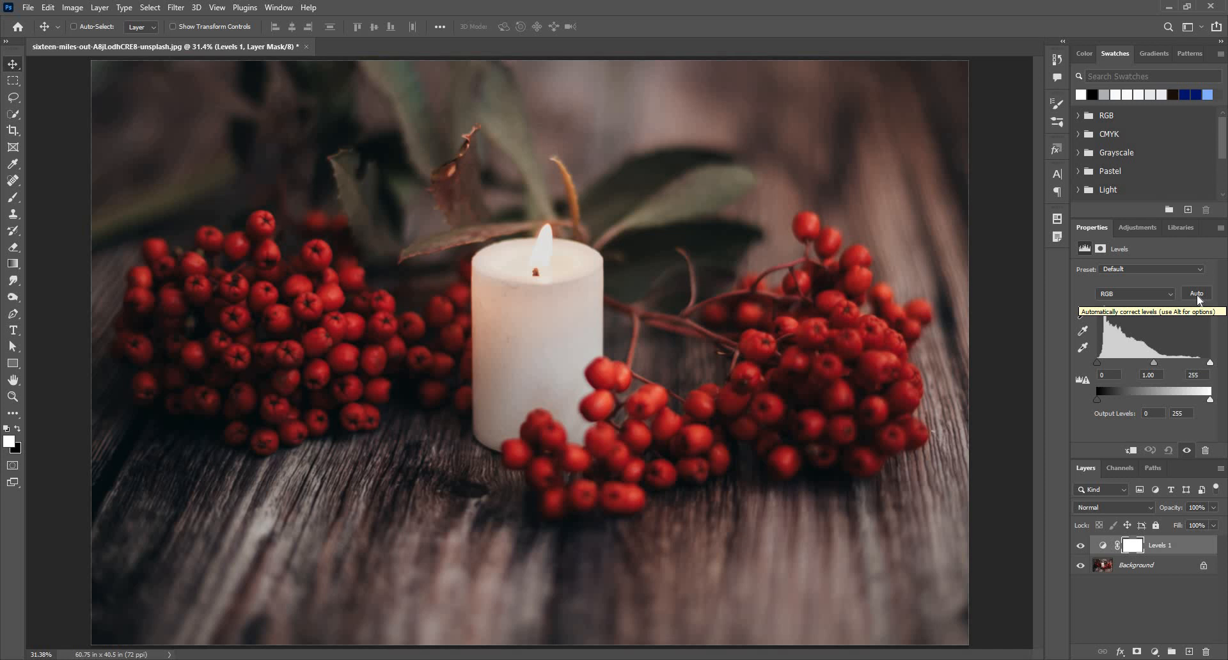
Auto-correct Levels 1, then reset it to default levels 0, 1.00 and 255
click(1196, 293)
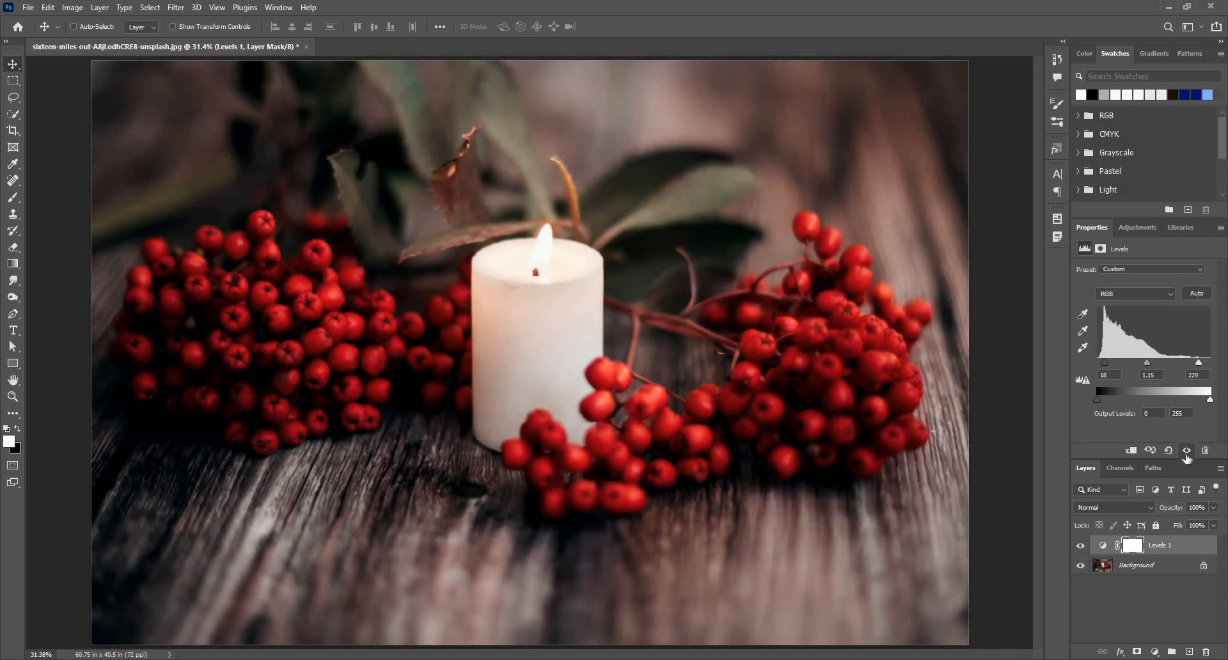
mouse_move(1174, 427)
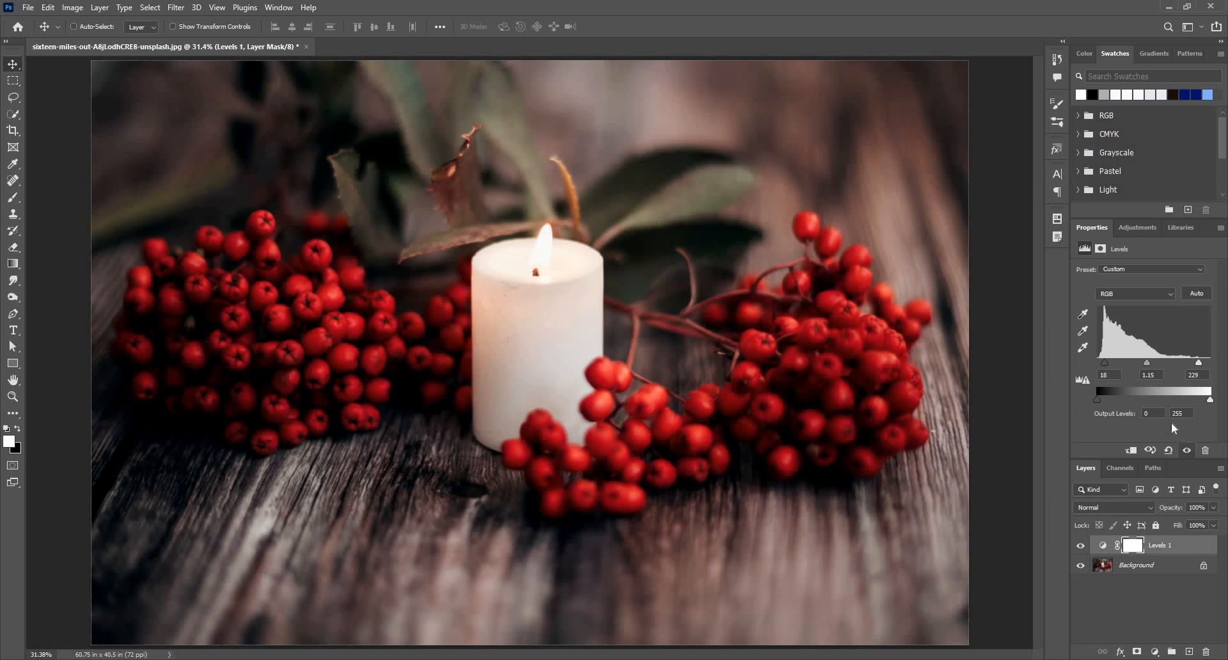
mouse_move(1203, 290)
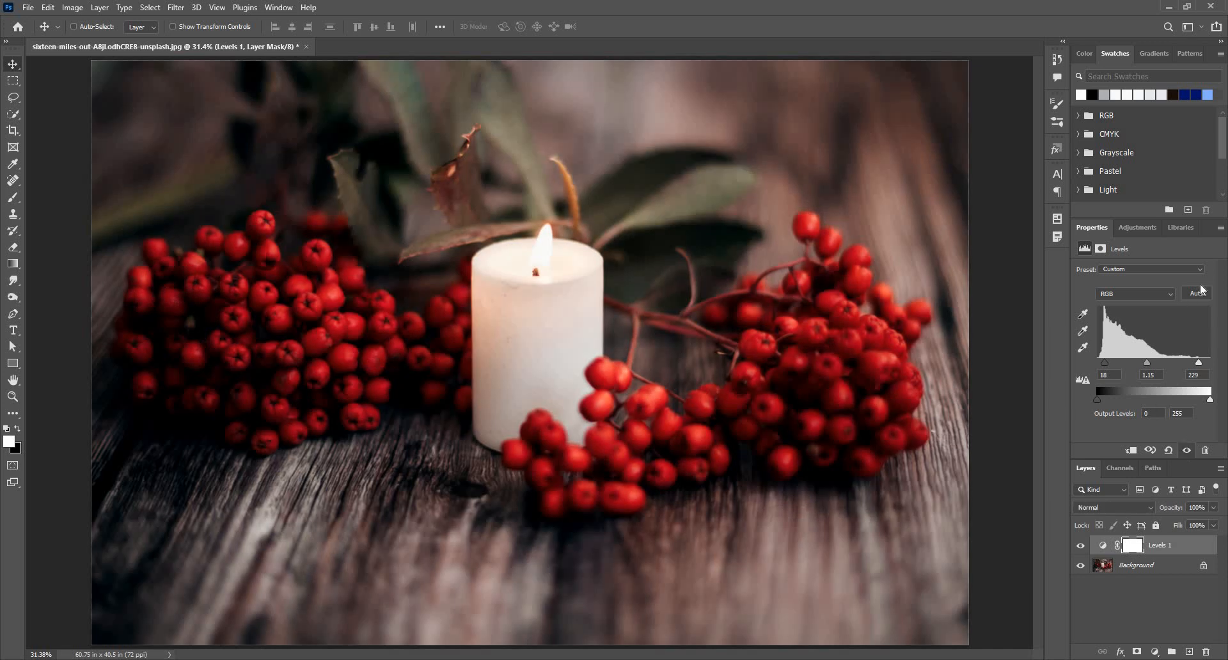
mouse_move(1205, 290)
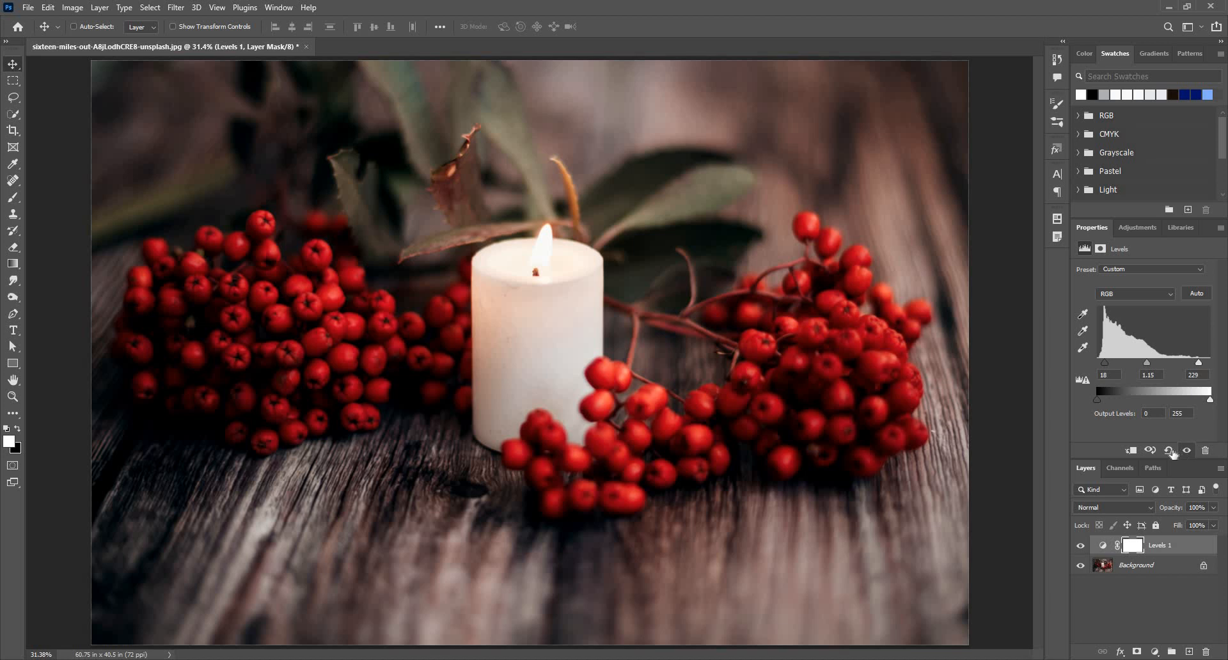
click(1168, 450)
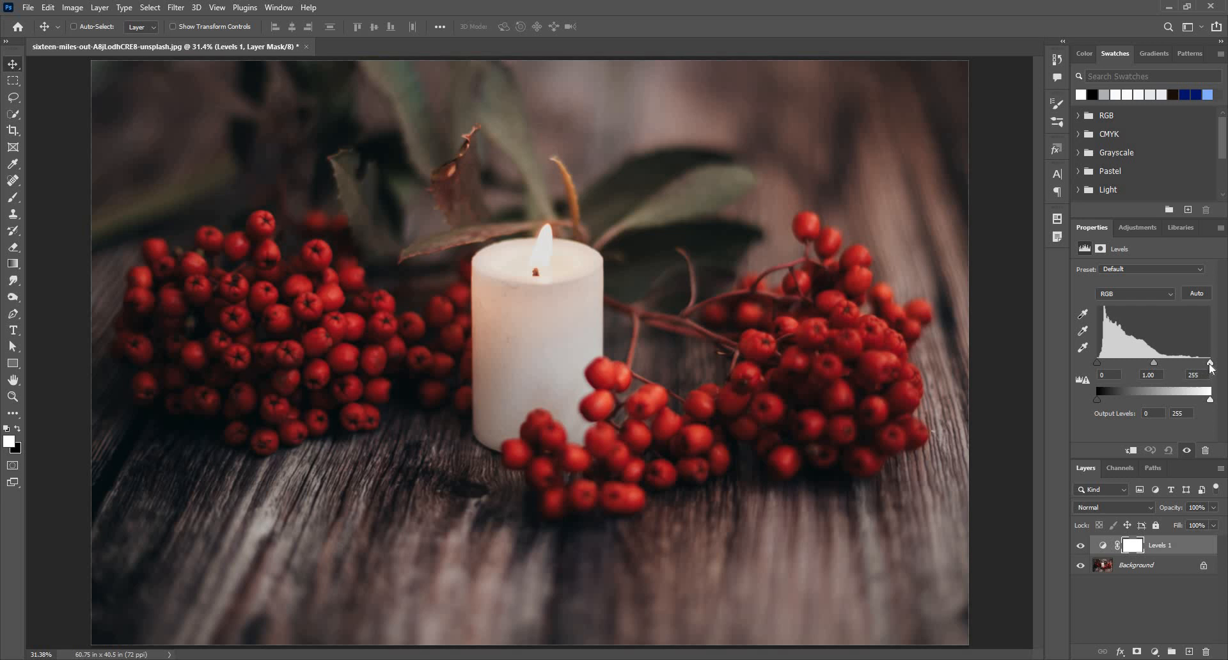
mouse_move(1211, 366)
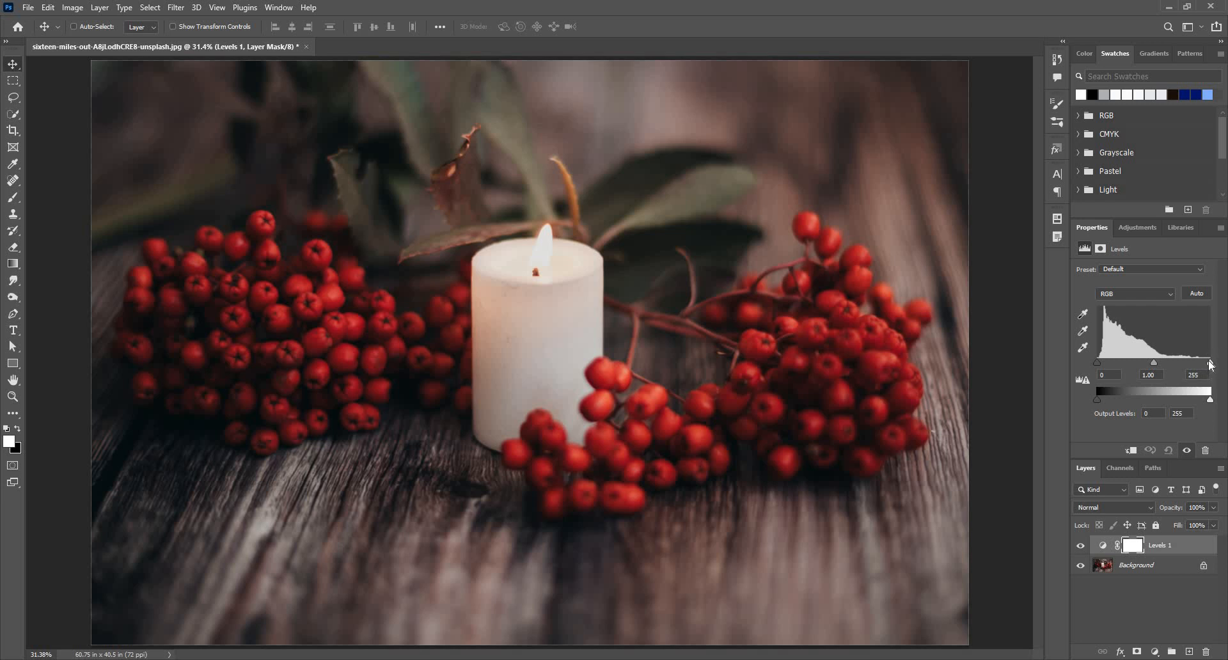
mouse_move(1211, 368)
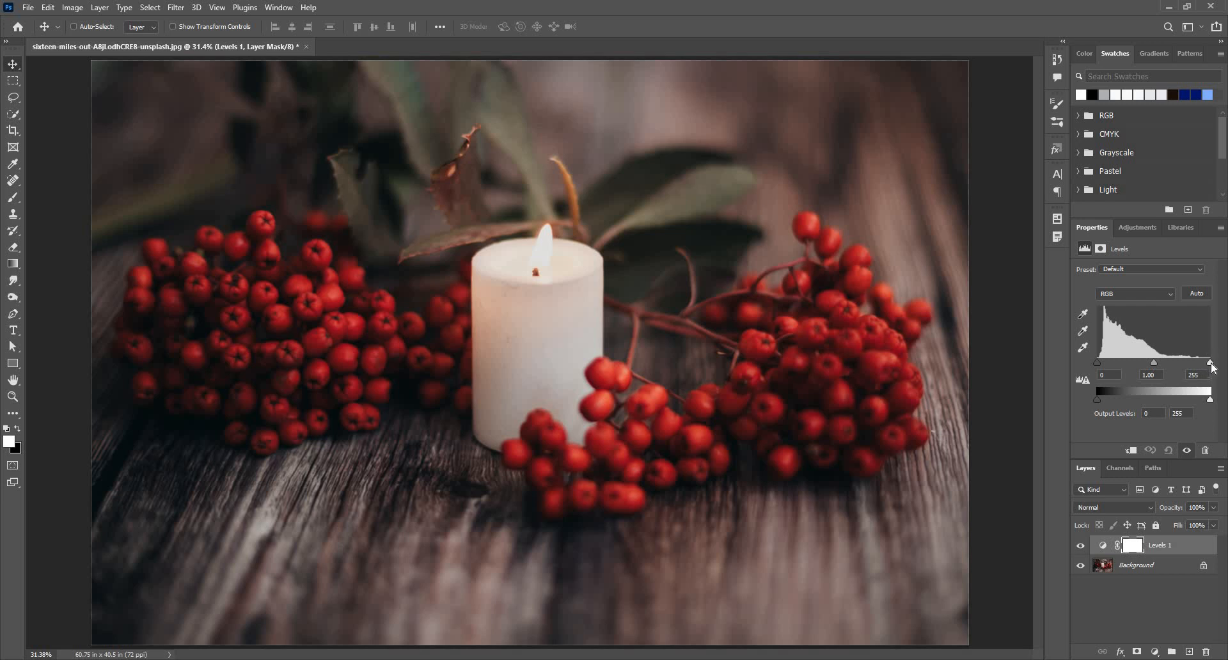
Set the Levels 1 RGB input levels to black 13, midtones 1.20, white 218
drag(1210, 363, 1200, 362)
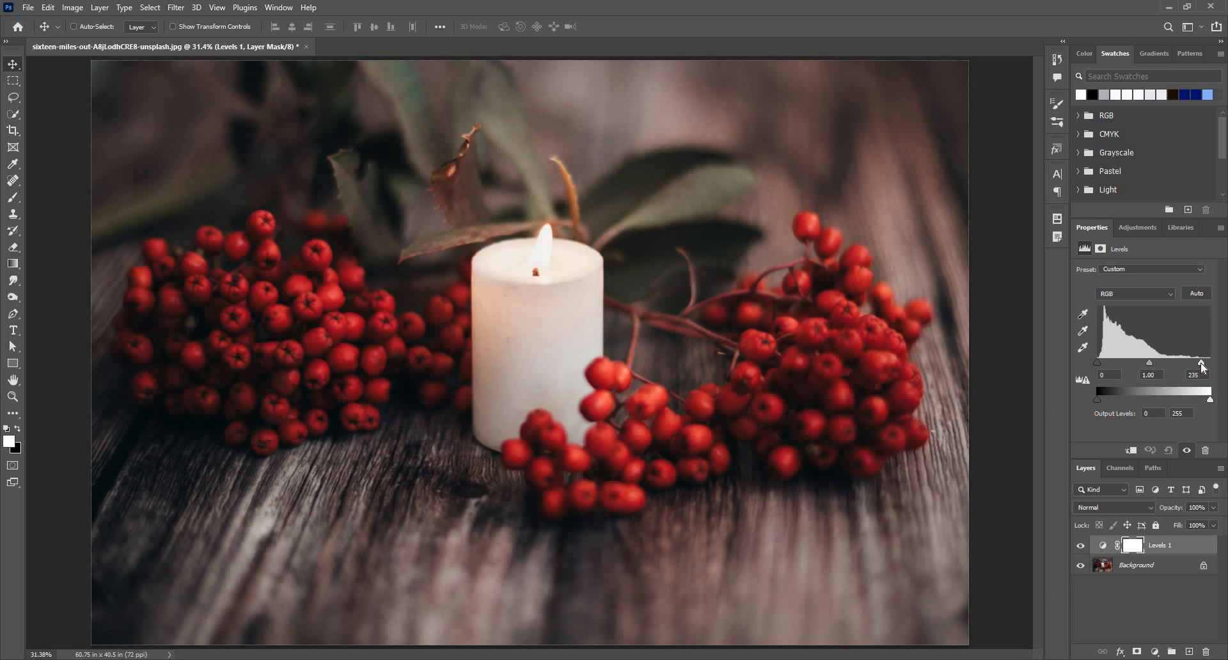
drag(1200, 363, 1186, 363)
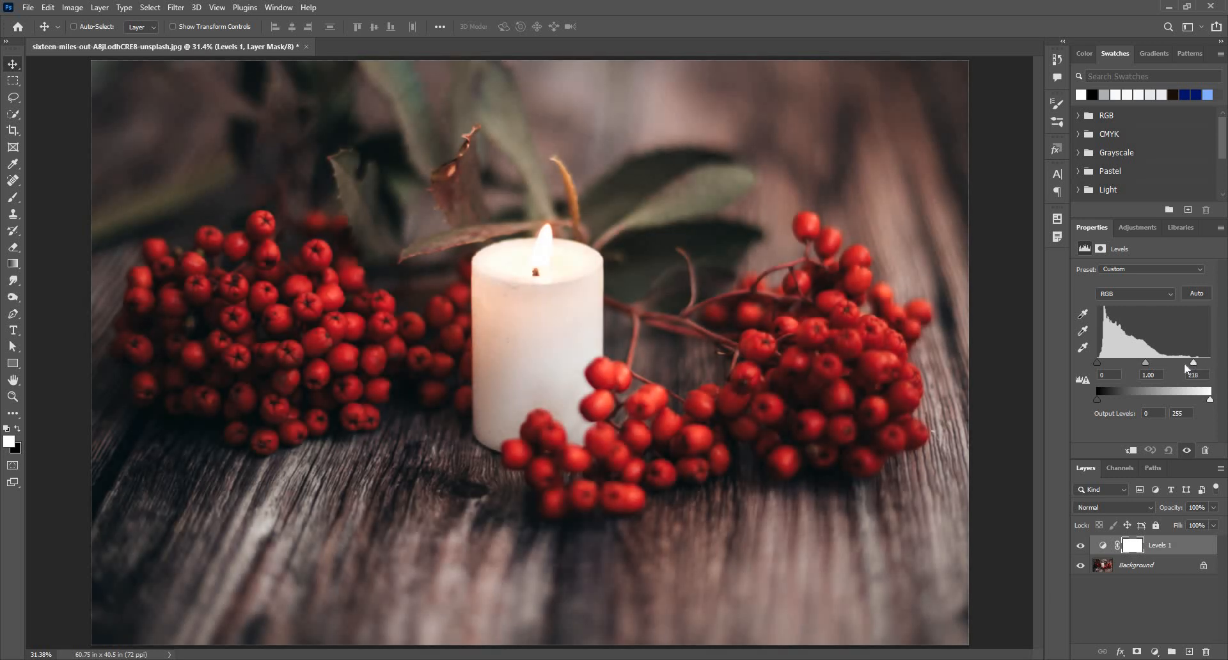
drag(1182, 363, 1179, 362)
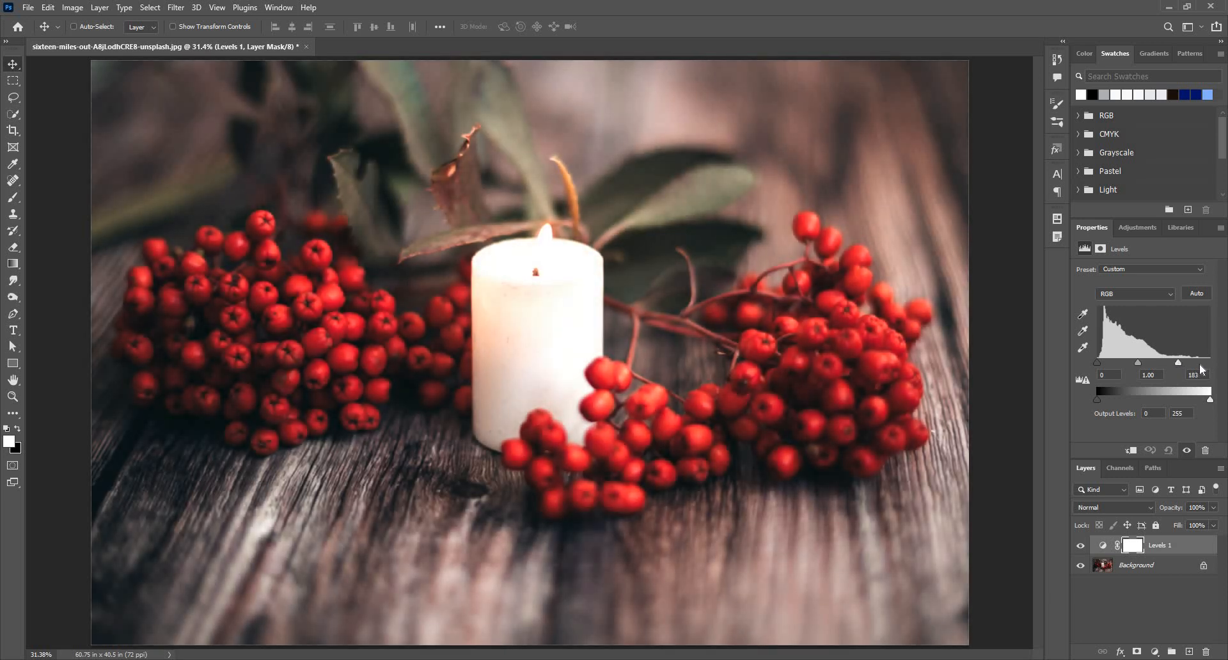
drag(1179, 363, 1190, 363)
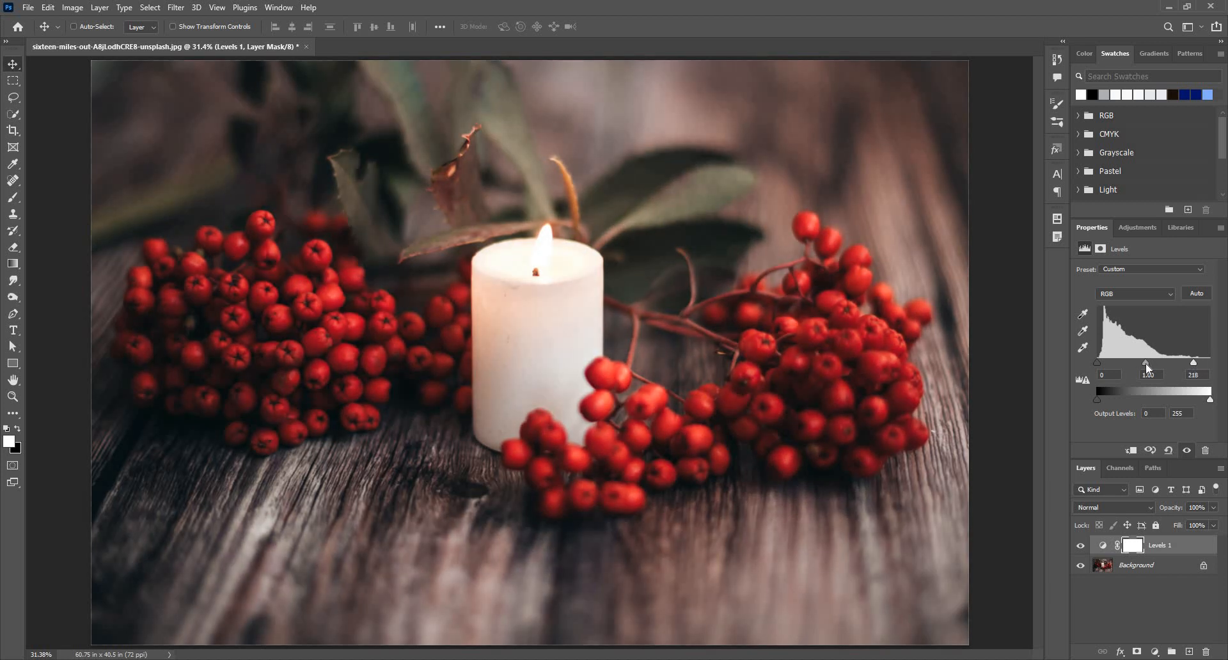
drag(1162, 364, 1151, 364)
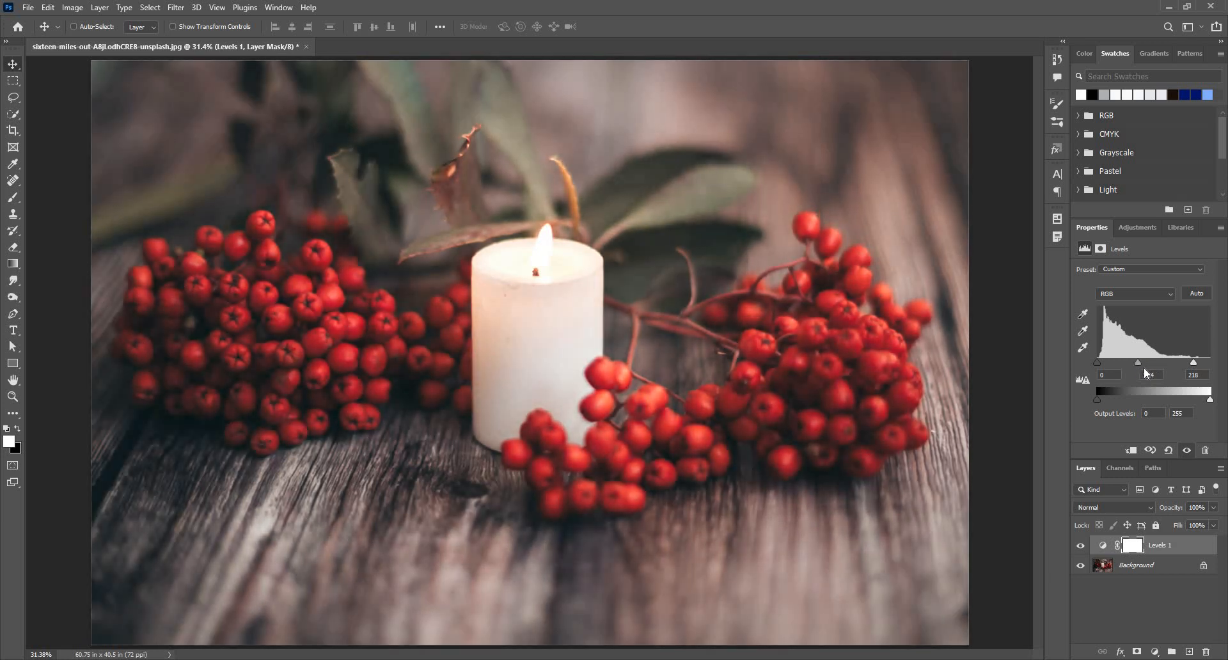
drag(1150, 363, 1144, 363)
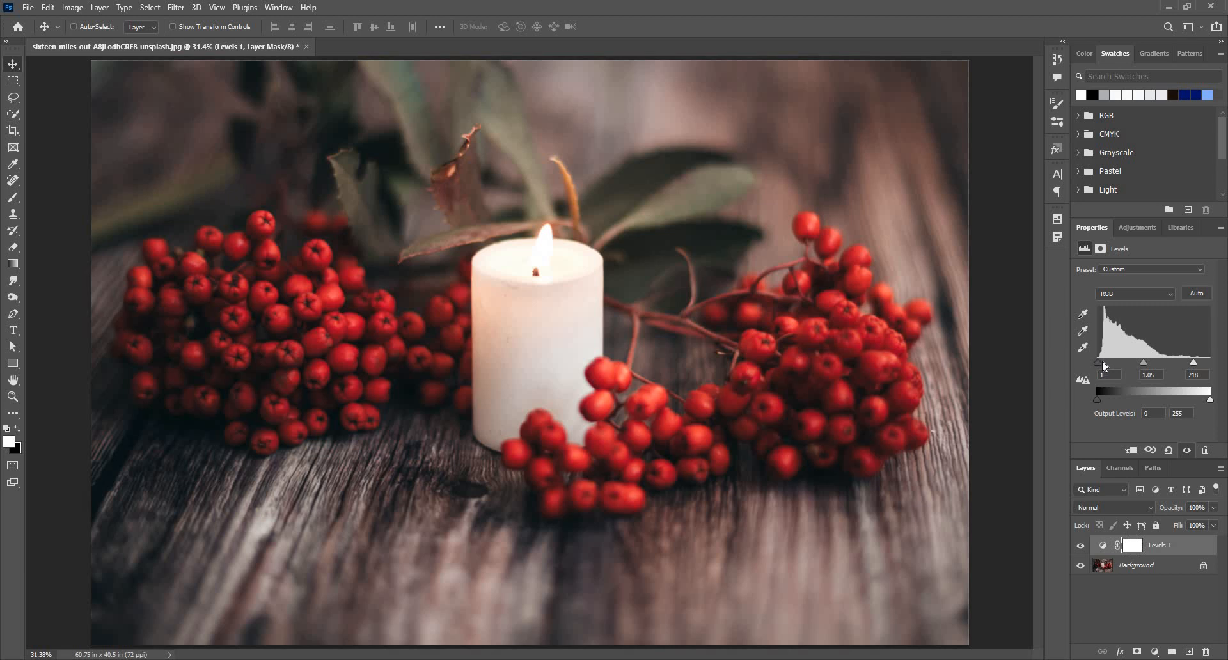
drag(1100, 363, 1106, 363)
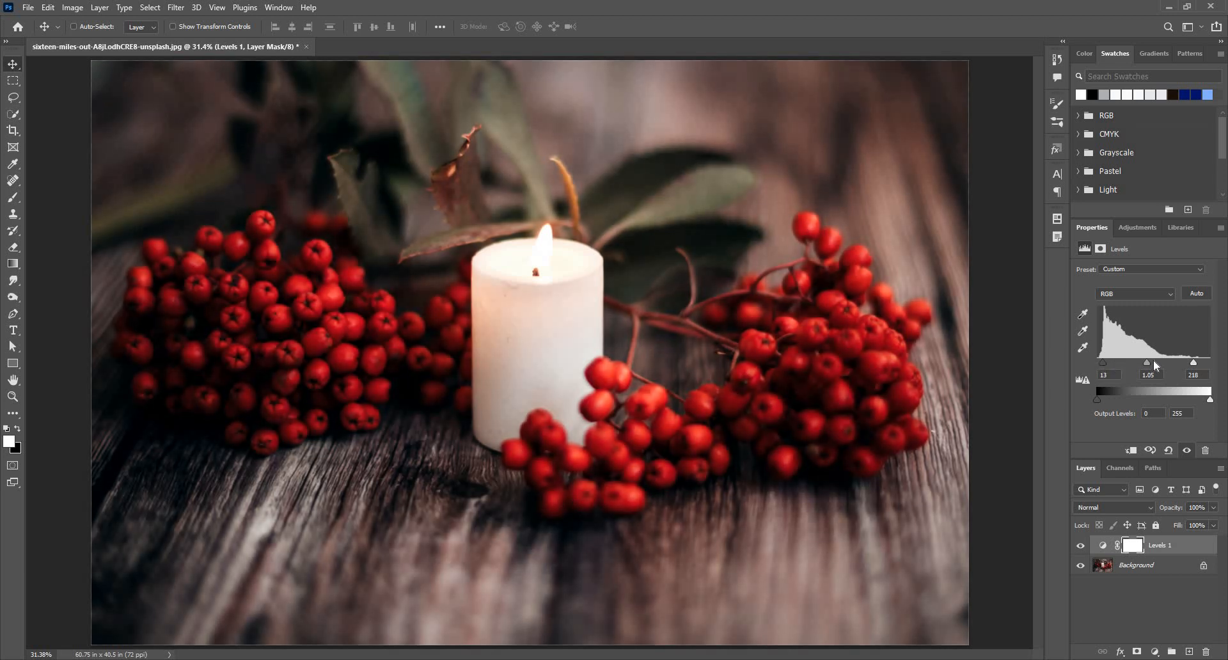
drag(1157, 362, 1147, 362)
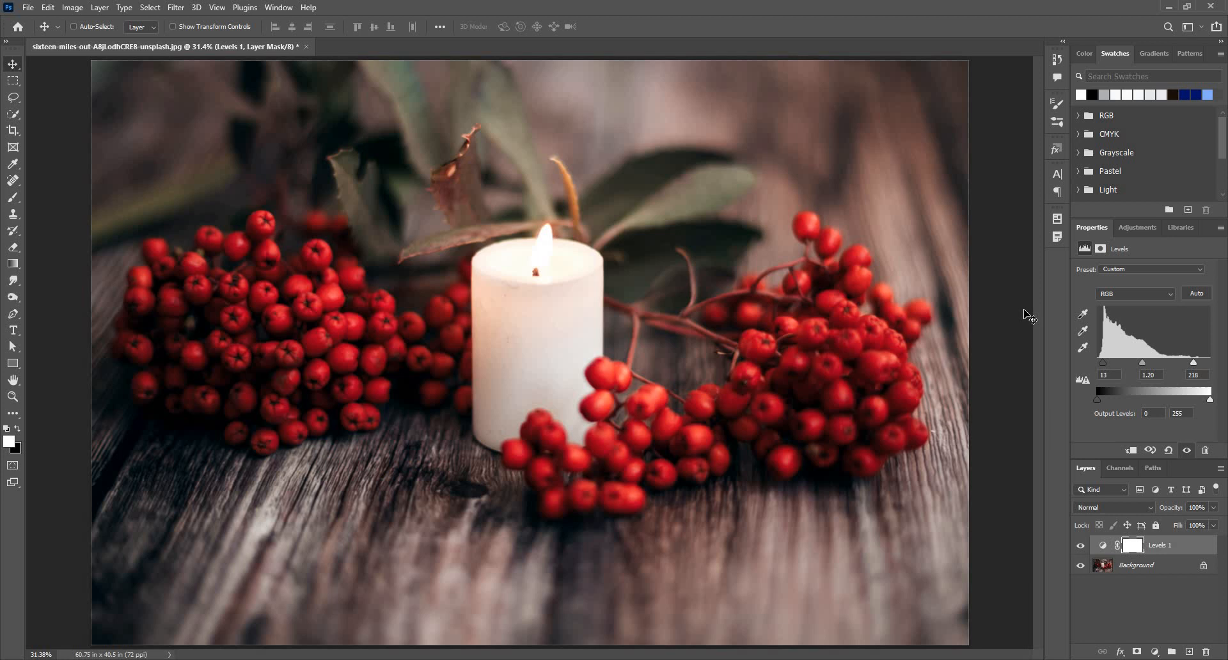
mouse_move(1162, 298)
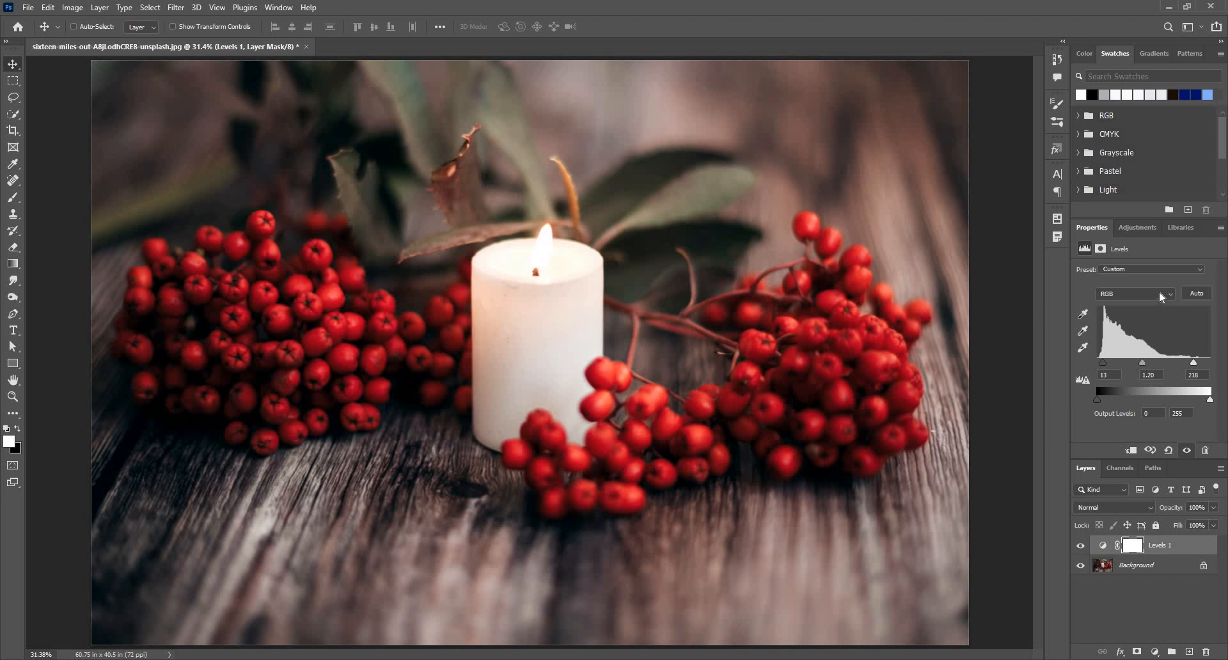
mouse_move(1137, 338)
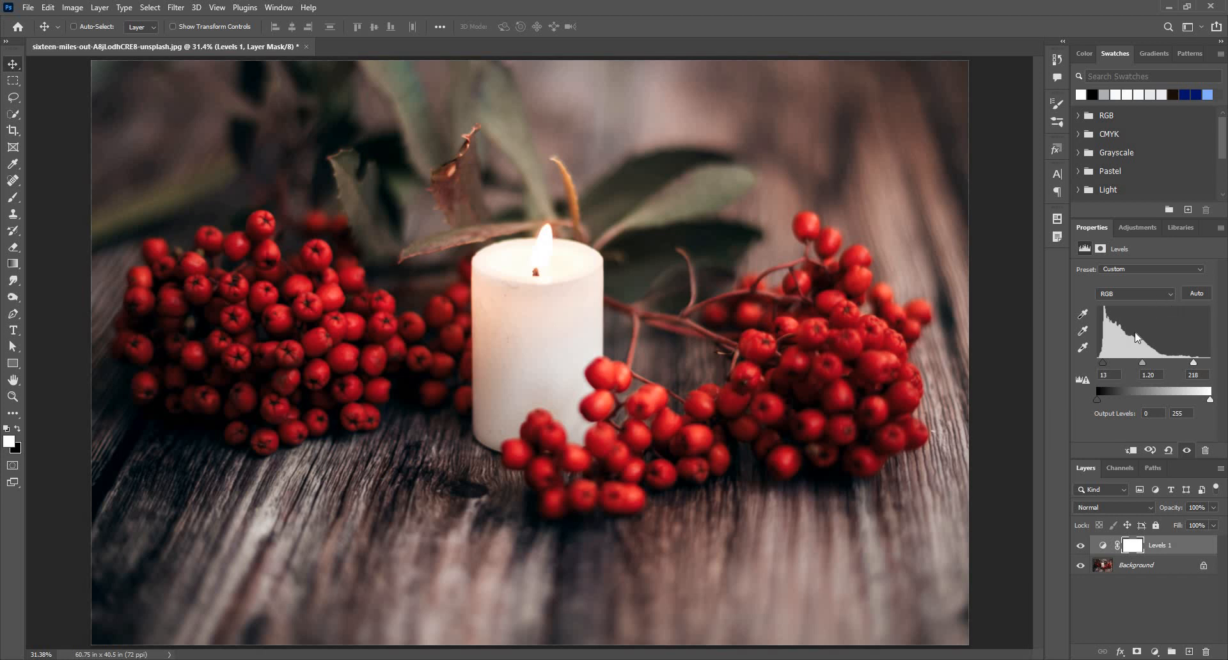
Try the Darker, Increase Contrast 1 and Default presets, then set levels 4, 1.00, 210
click(1133, 293)
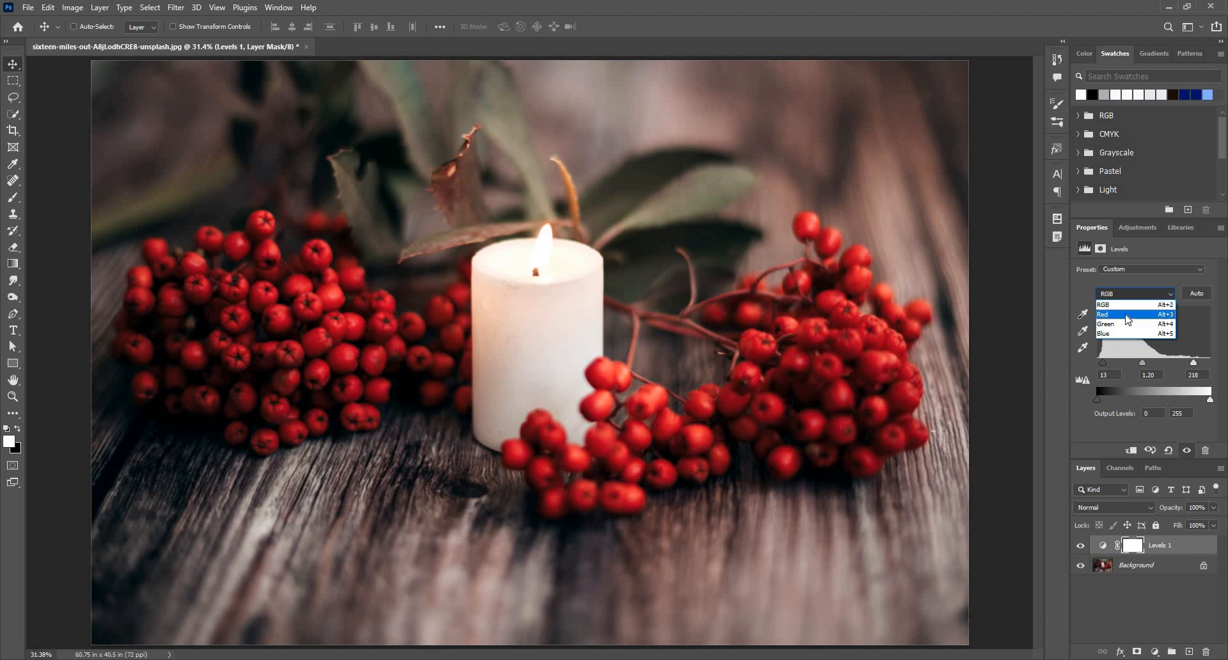
mouse_move(1131, 305)
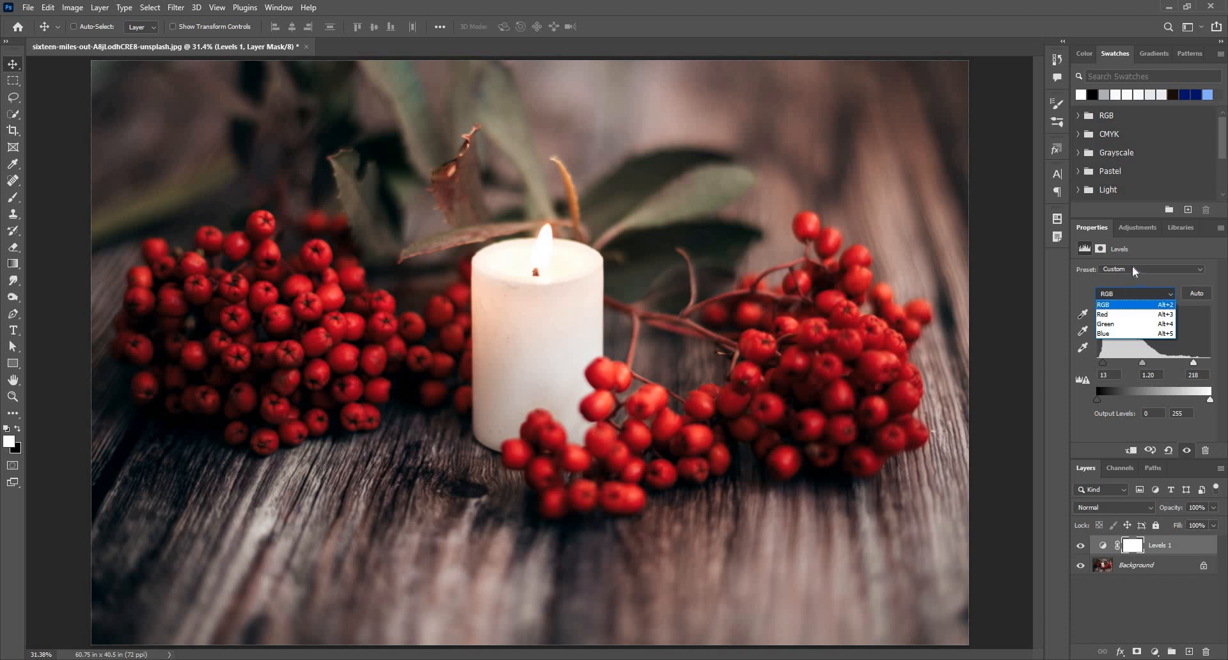
click(1152, 268)
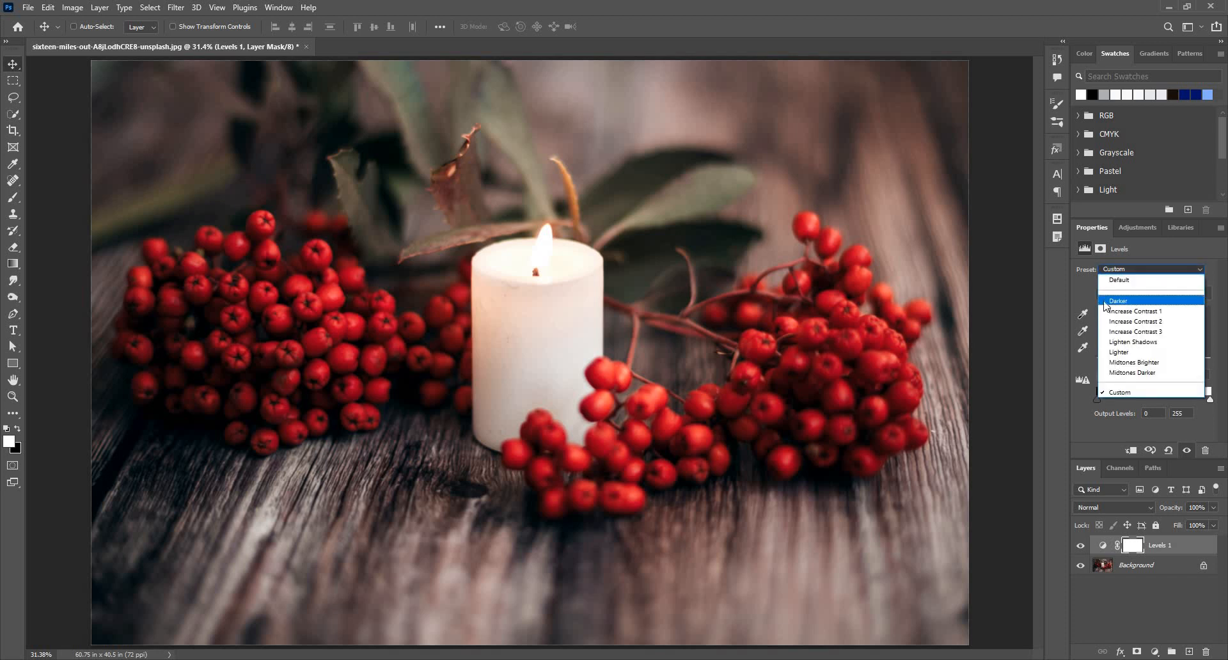
click(1119, 300)
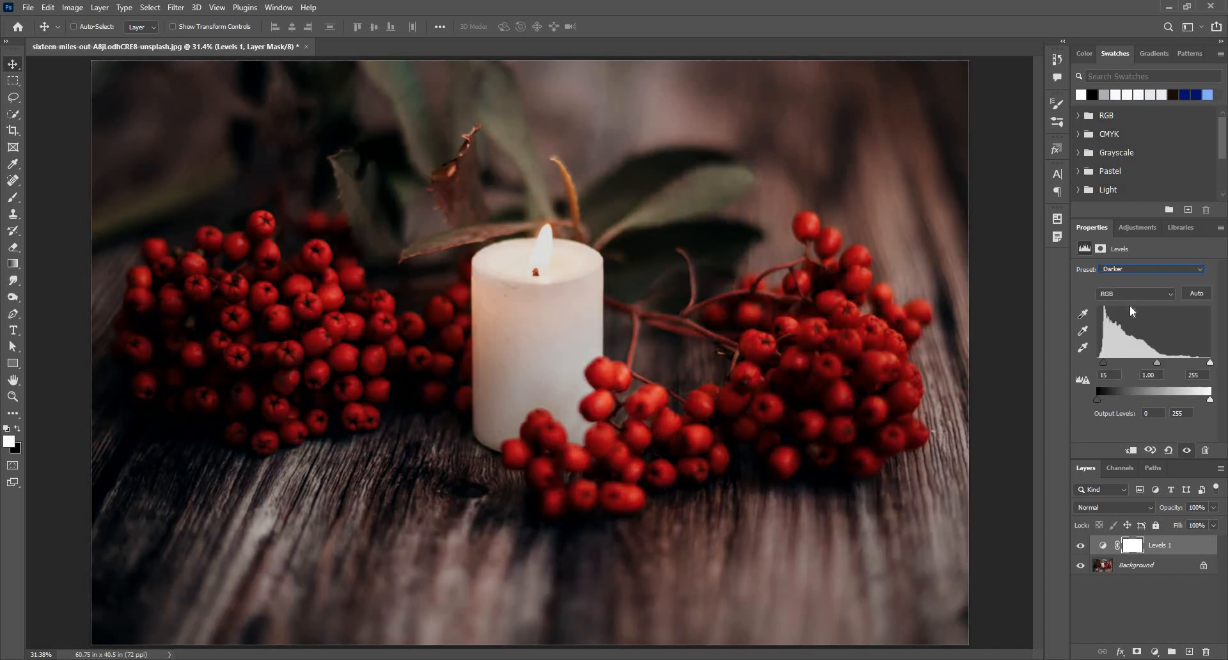
click(1152, 269)
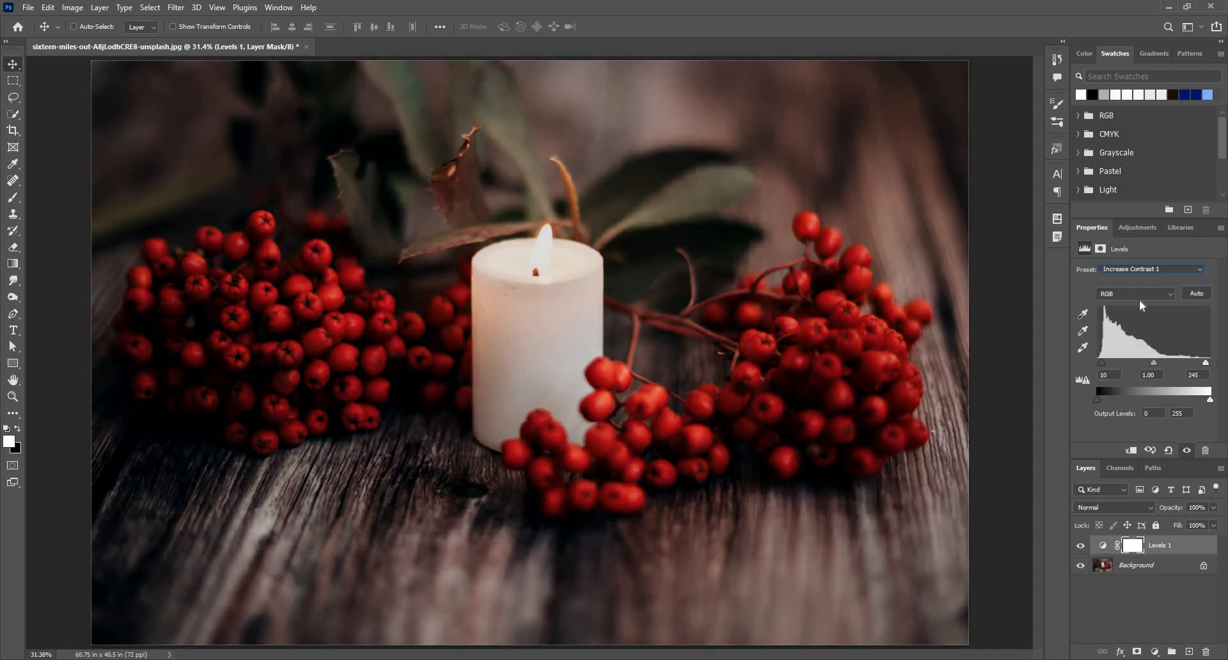
click(1151, 268)
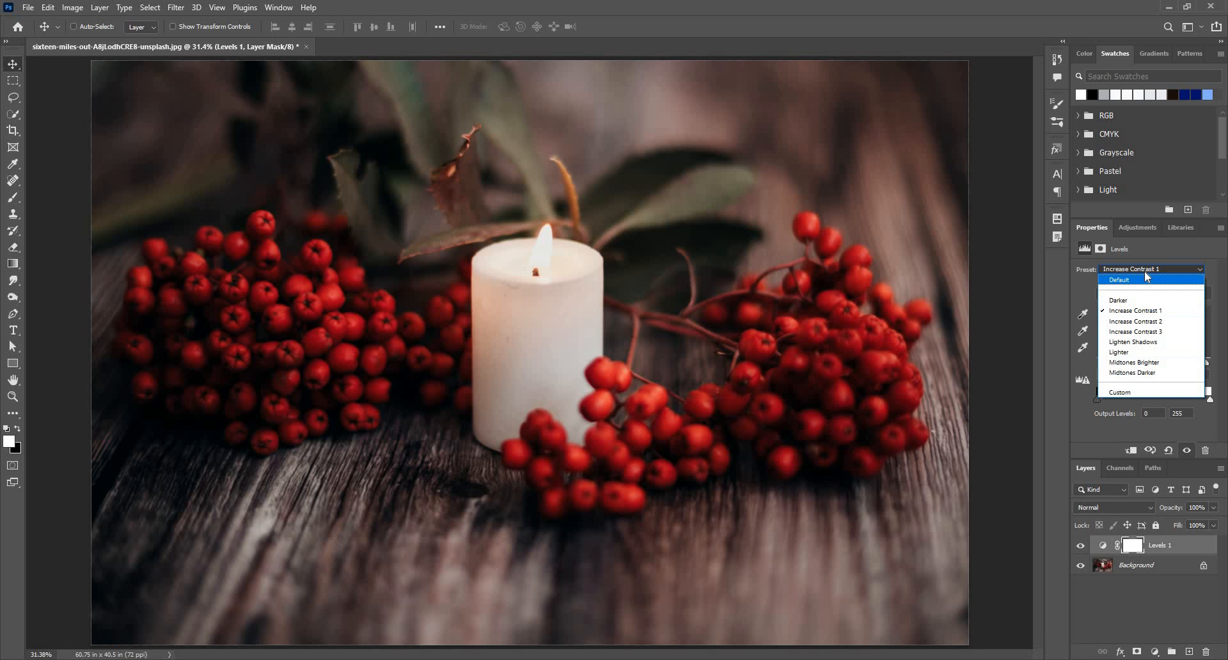
click(1118, 280)
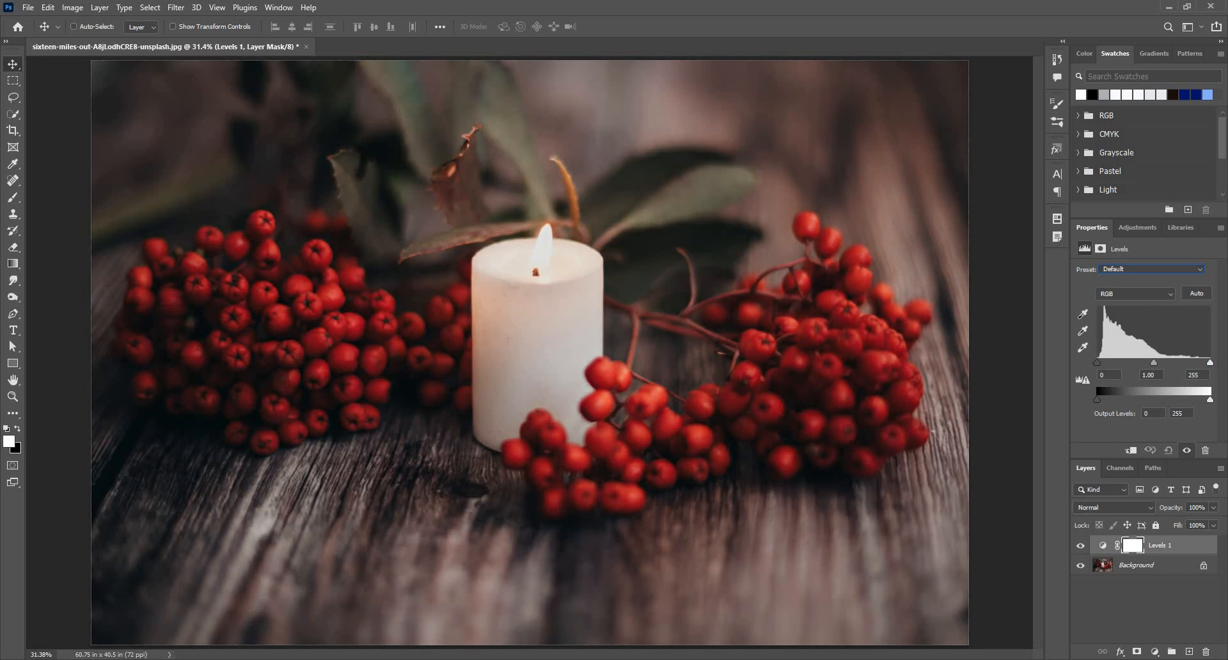
mouse_move(1148, 293)
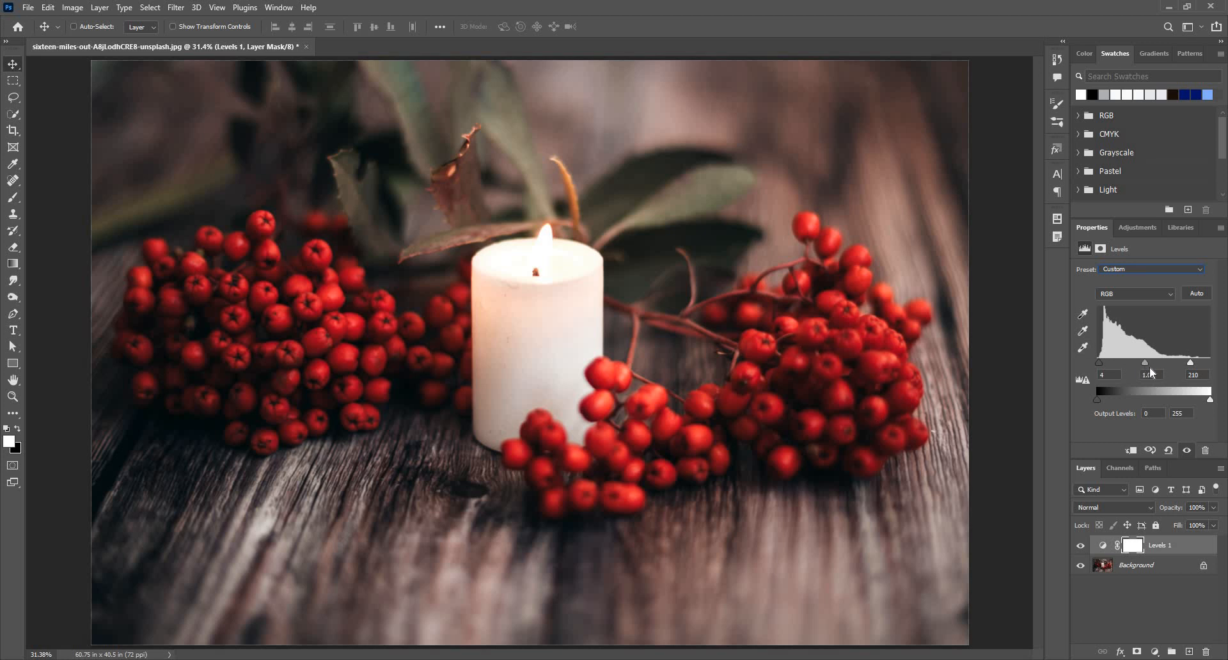
drag(1151, 366, 1148, 366)
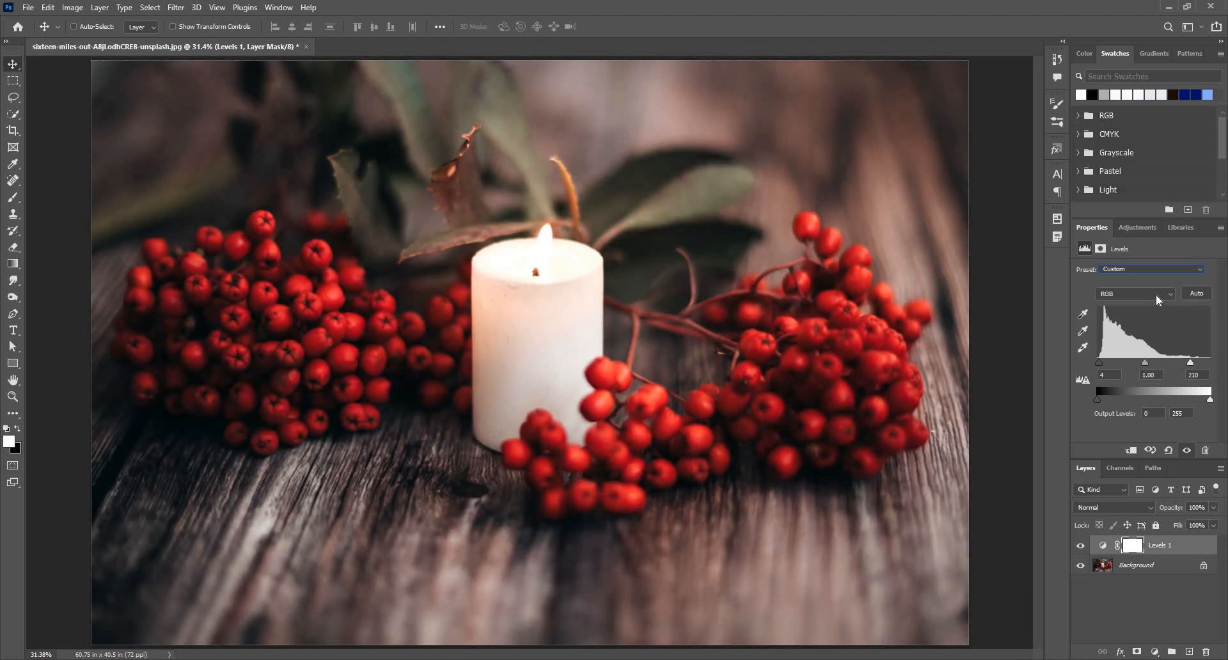
Give the Red channel its own input levels of 6, 1.00 and 235
click(1134, 293)
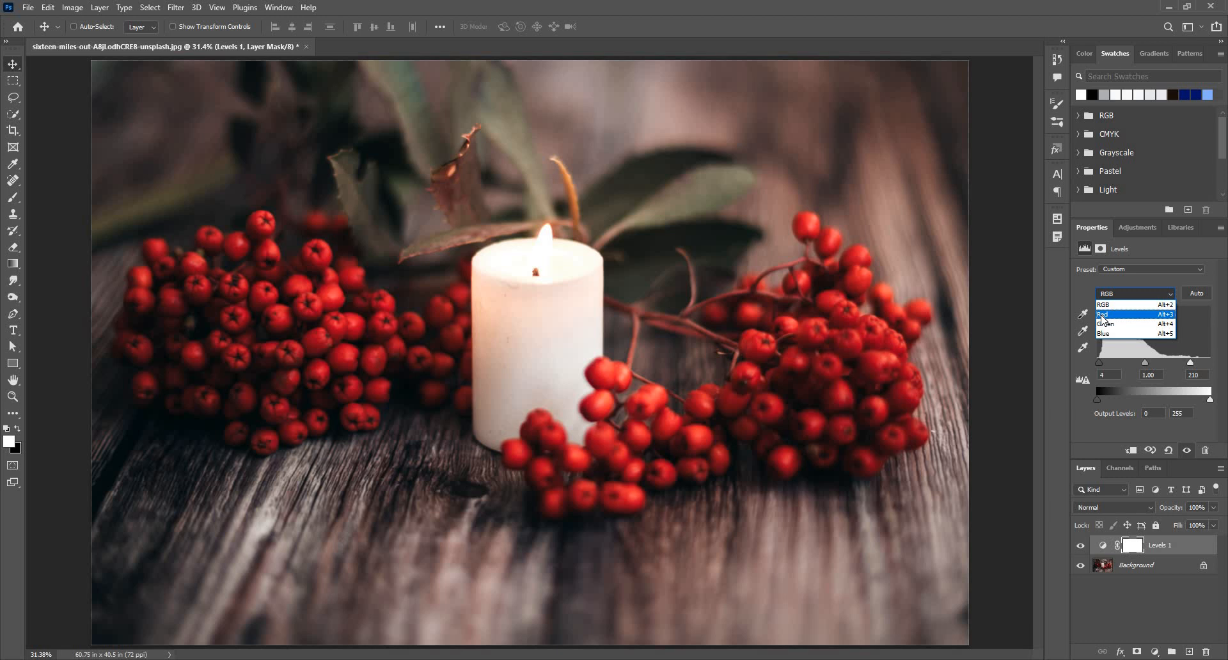
click(1105, 314)
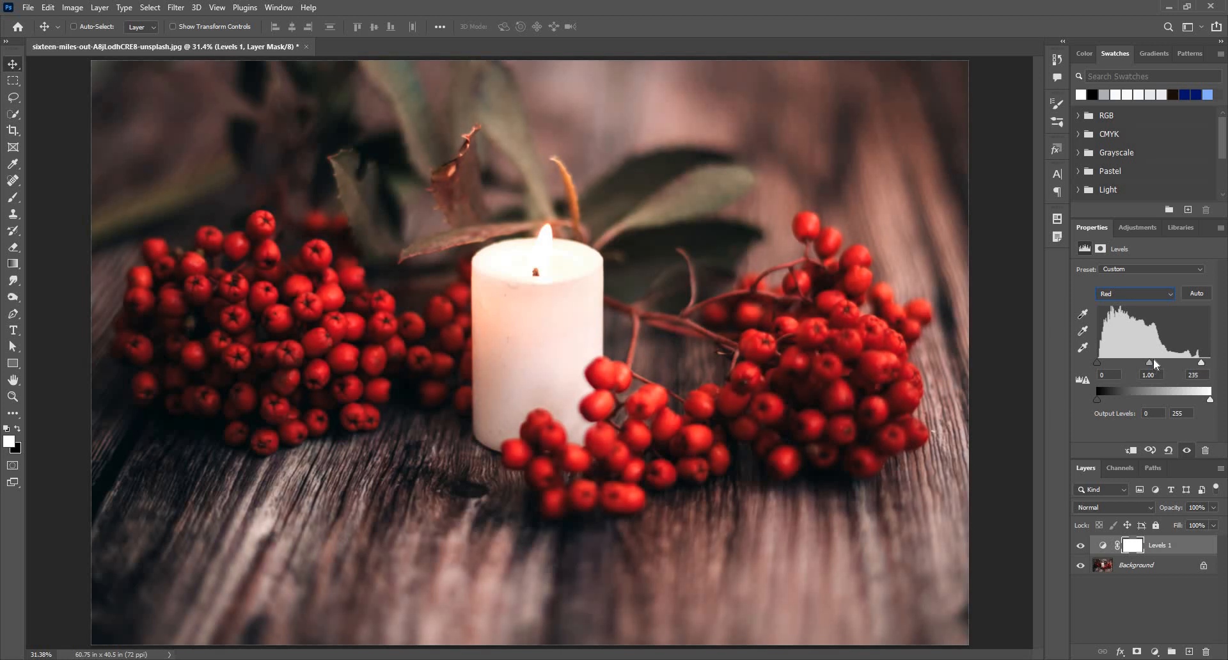
drag(1155, 362, 1150, 362)
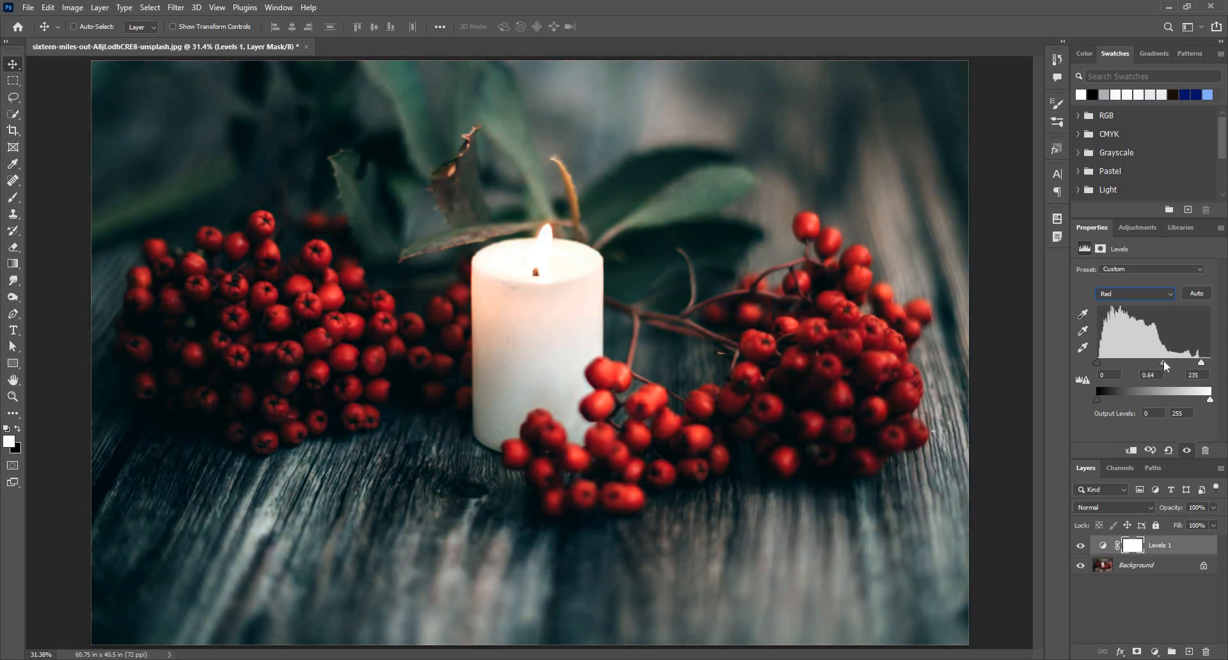
drag(1166, 364, 1157, 364)
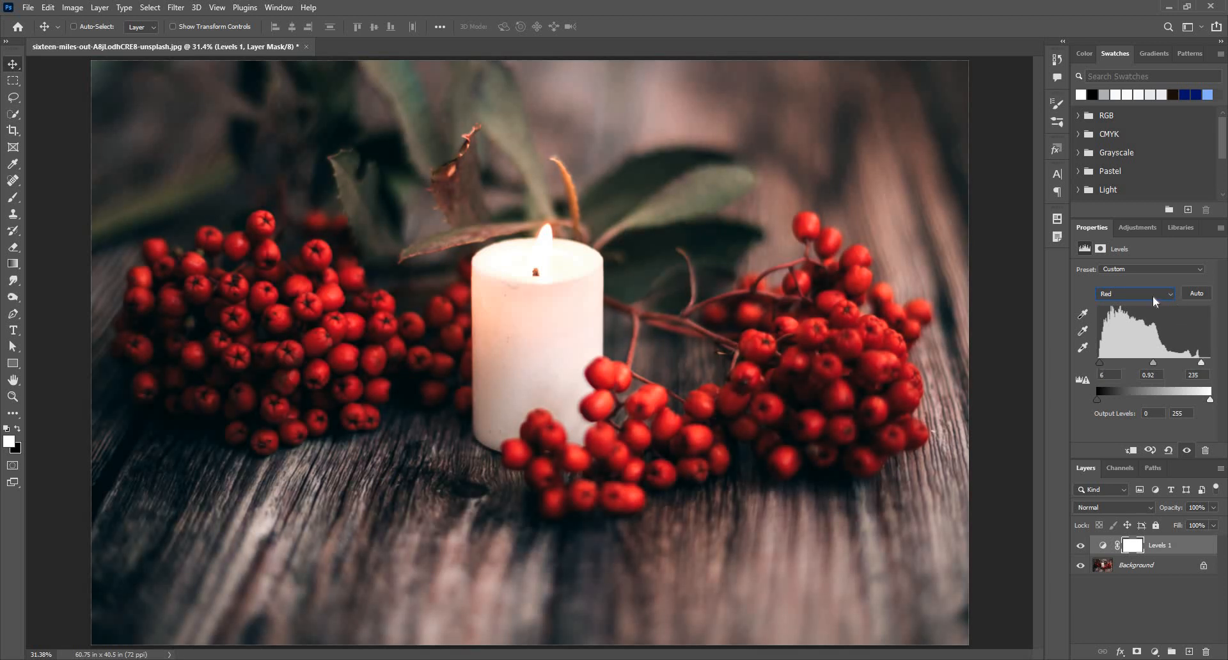
drag(1159, 366, 1151, 367)
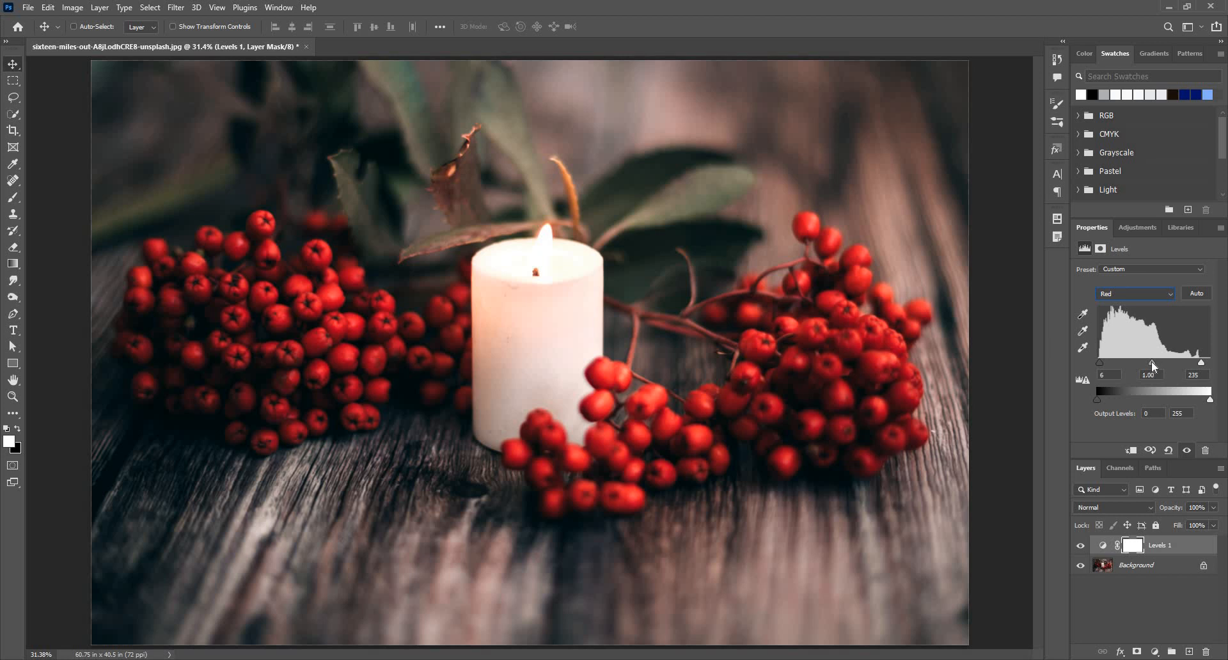
click(1134, 294)
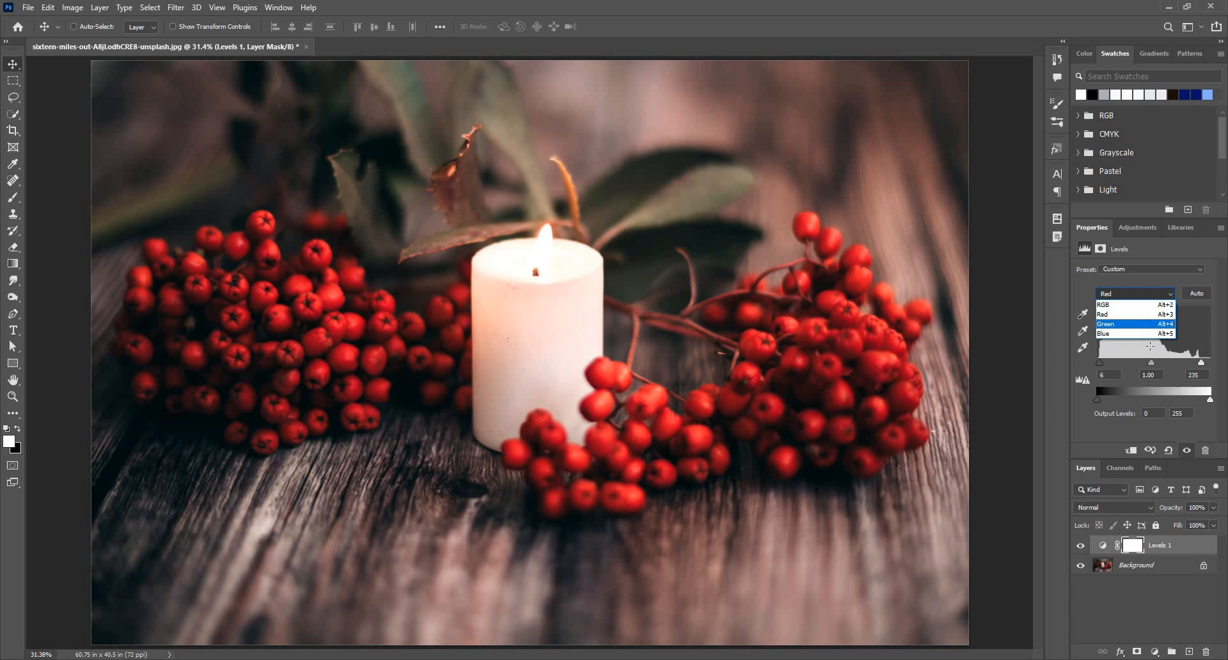
Set the Green channel input levels to 9, 1.00 and 228
click(1107, 325)
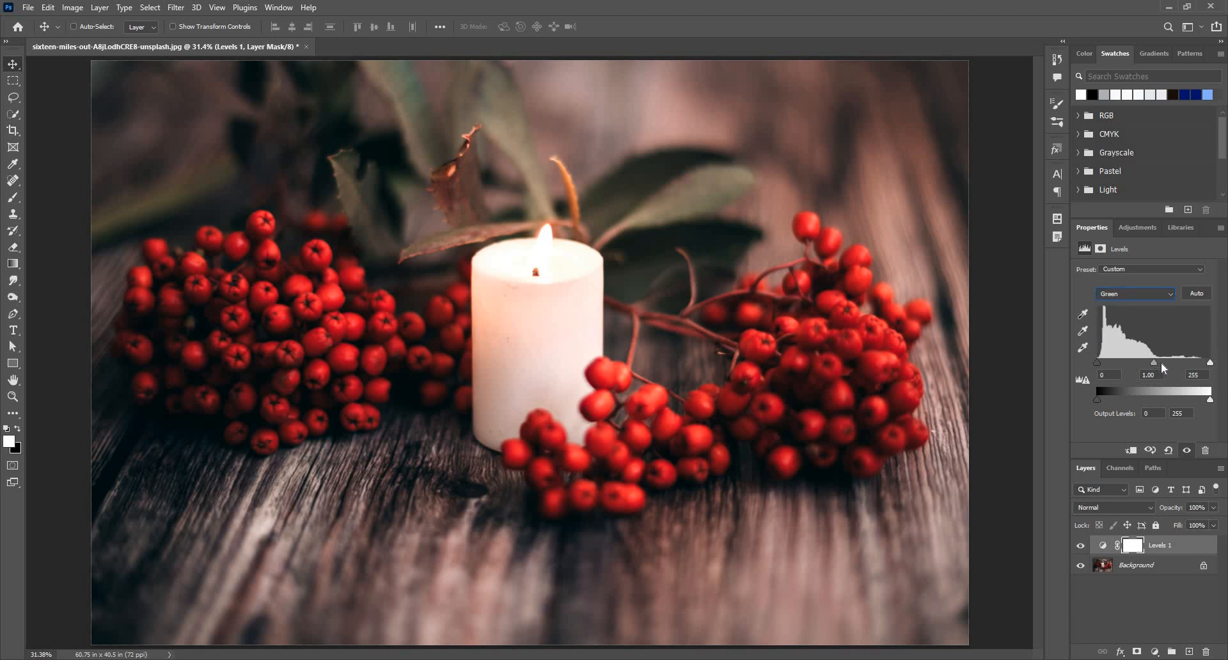
drag(1153, 363, 1161, 363)
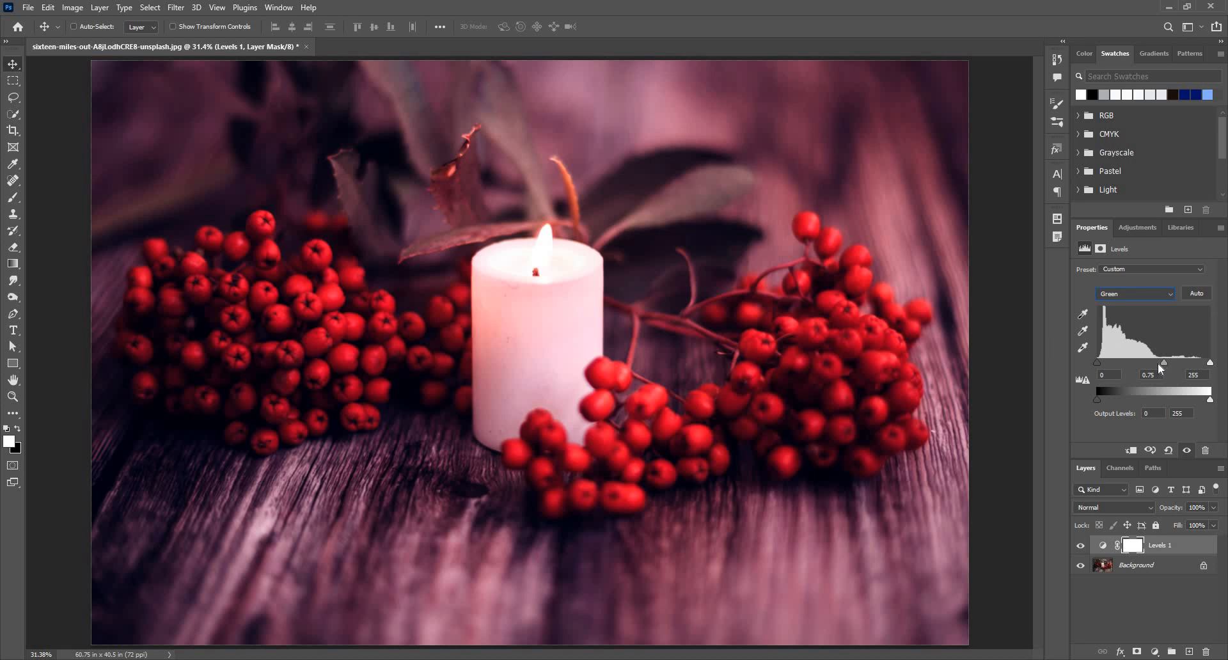
drag(1161, 363, 1151, 363)
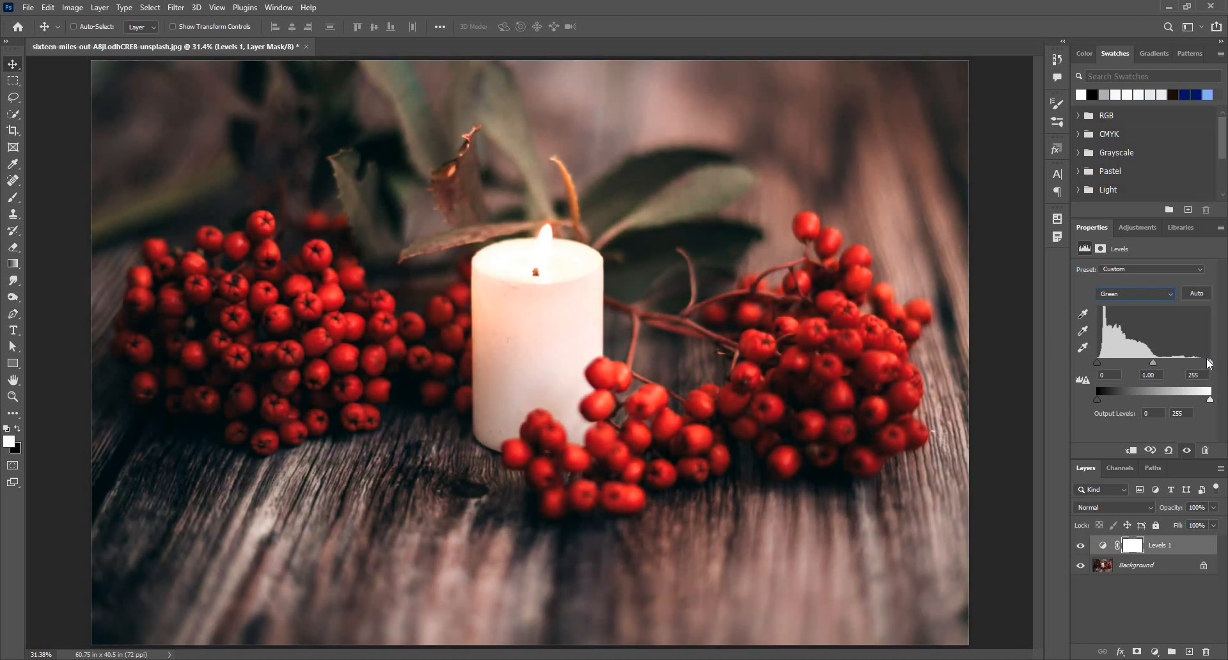
drag(1194, 362, 1193, 362)
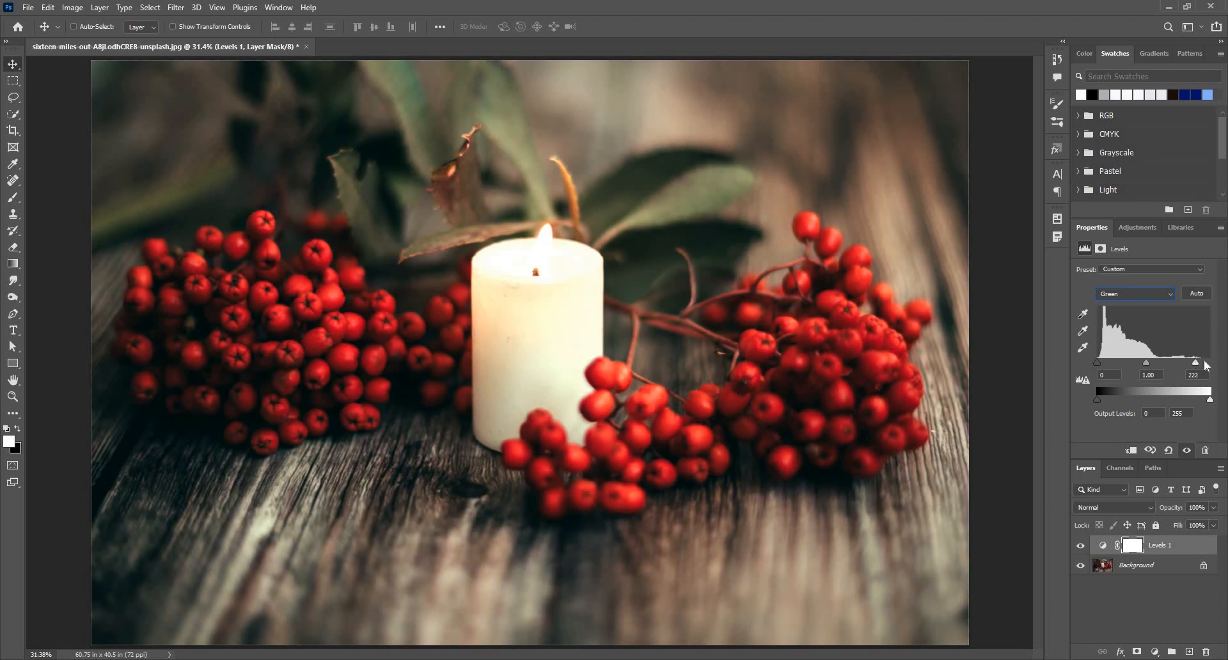
drag(1194, 363, 1198, 363)
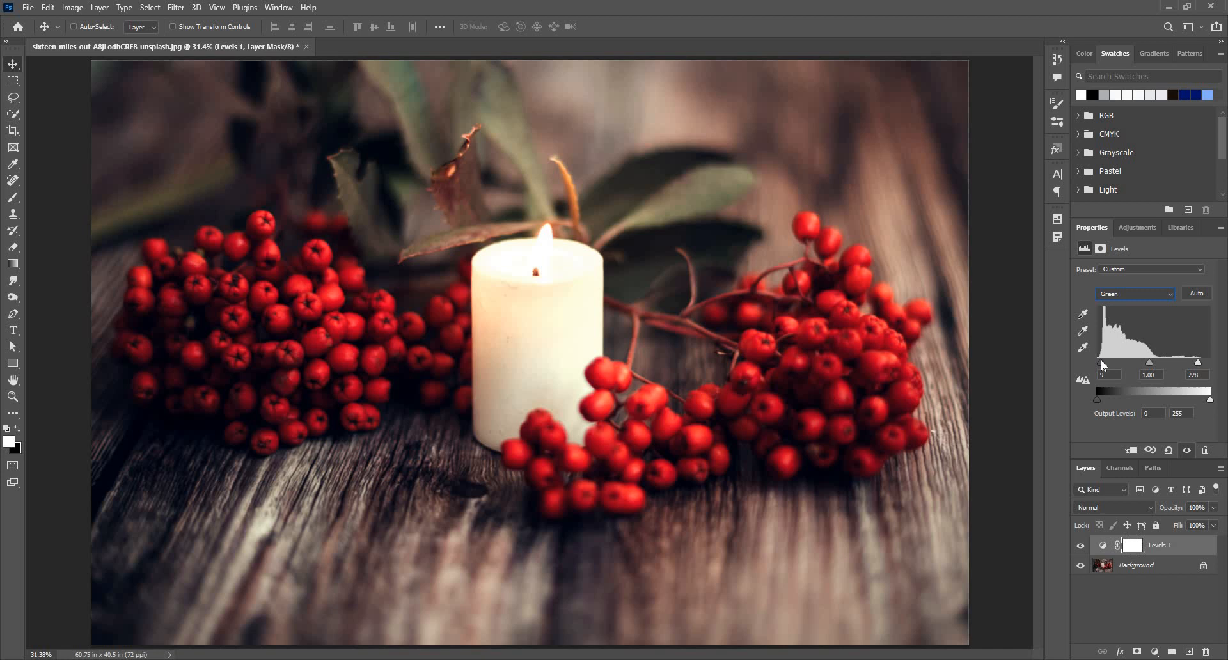
mouse_move(1143, 328)
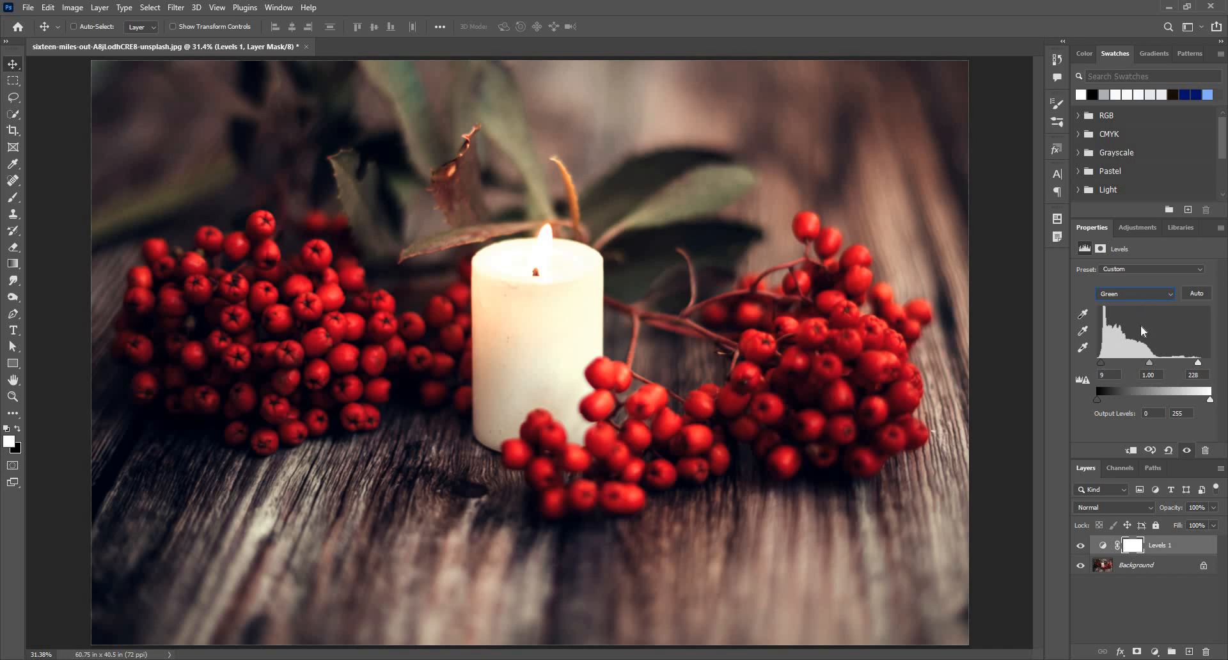
Set the Blue channel input levels to 10, 1.00 and 228
click(1134, 293)
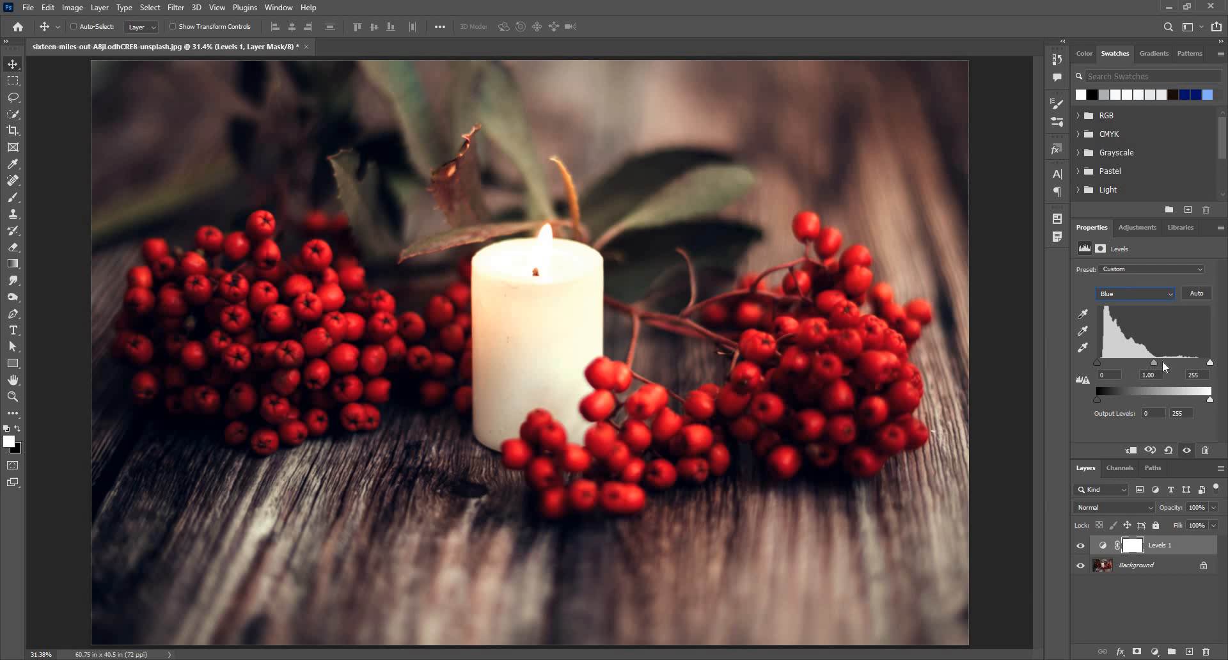
drag(1153, 363, 1158, 363)
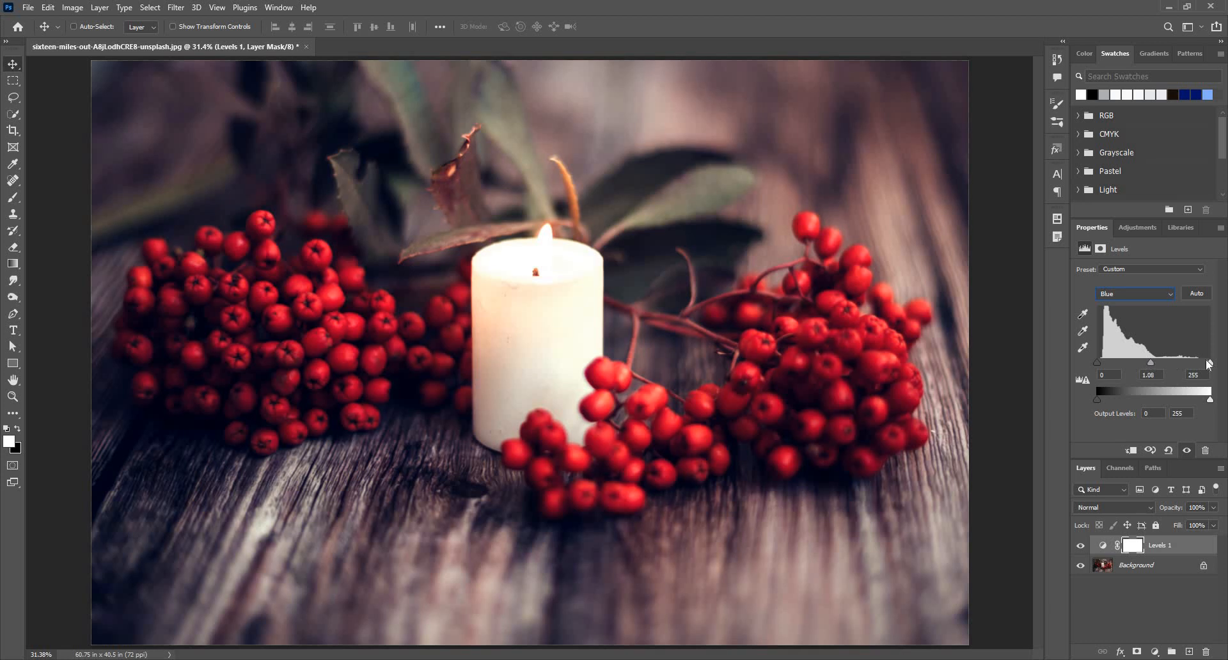
drag(1208, 363, 1201, 363)
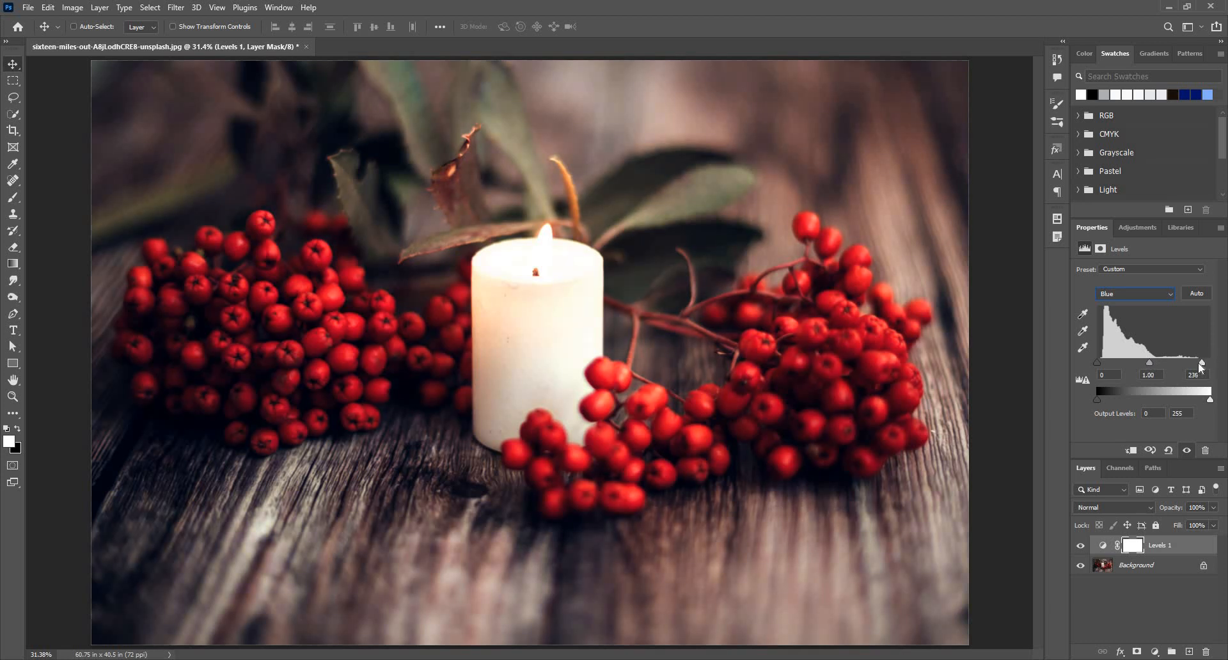
drag(1086, 364, 1094, 364)
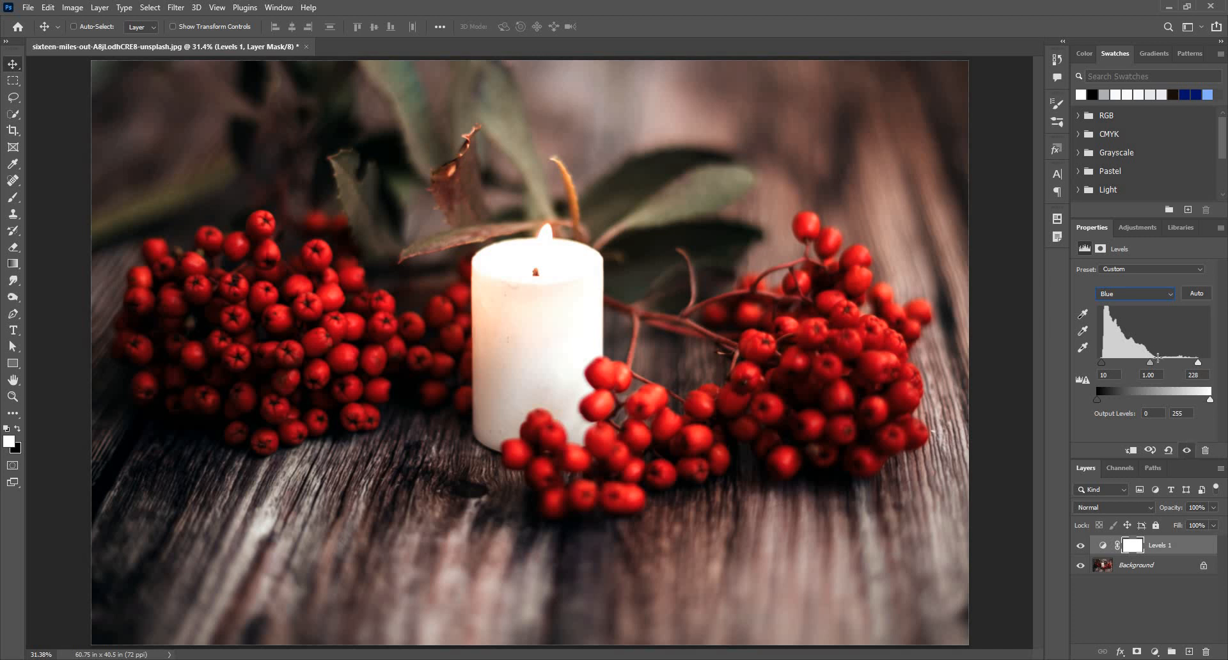
mouse_move(1158, 336)
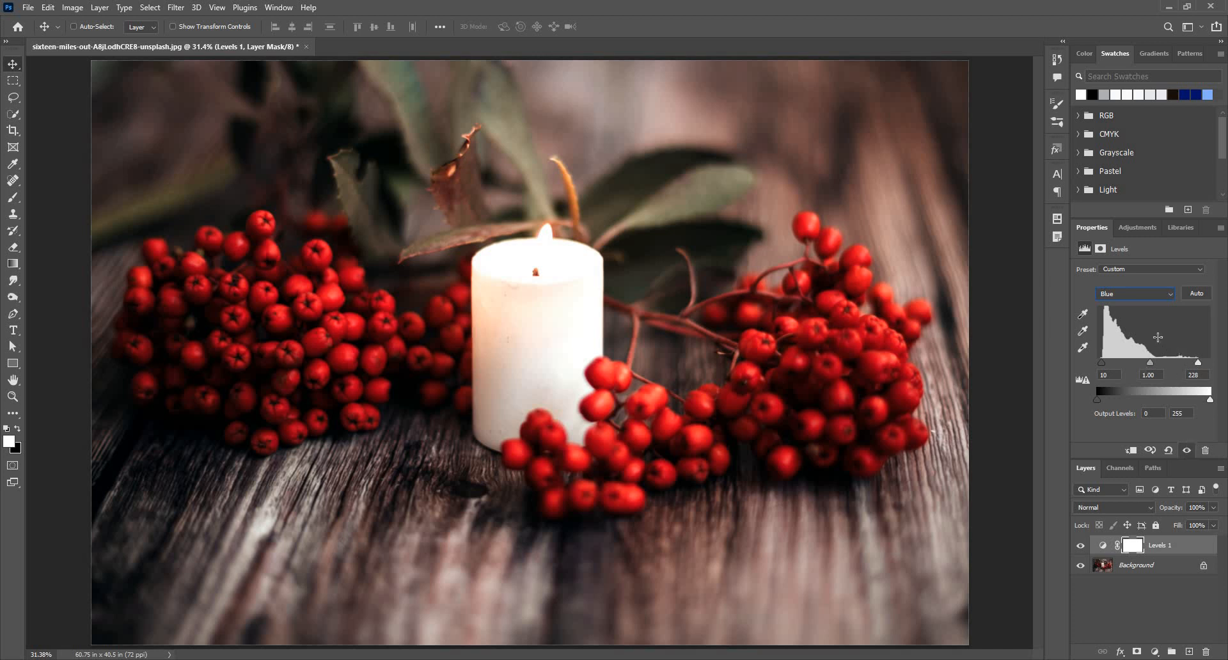
Return to the composite RGB channel and set input levels 17, 1.11 and 219
click(1134, 294)
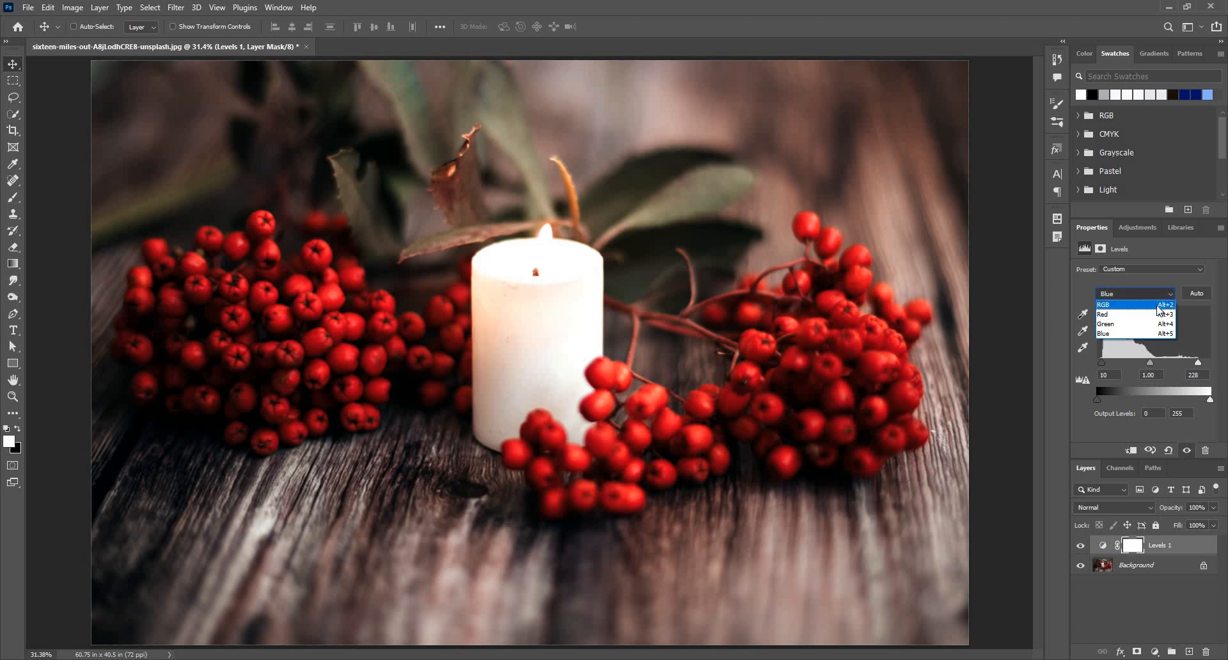
click(1104, 304)
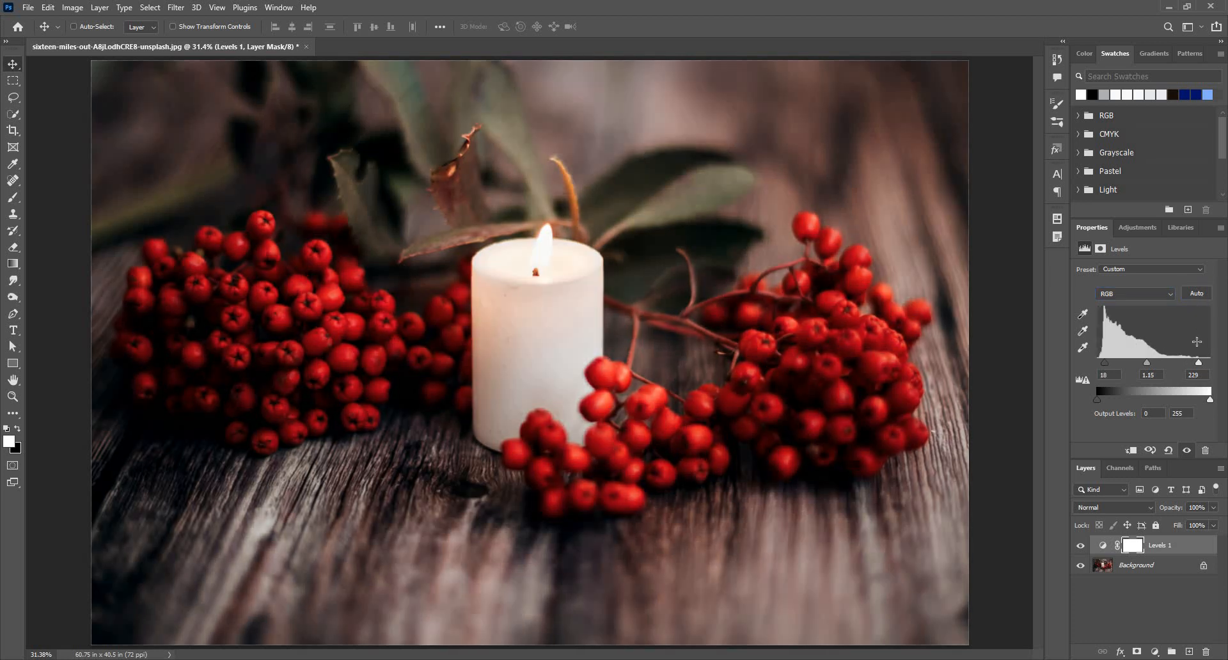
drag(1203, 363, 1191, 363)
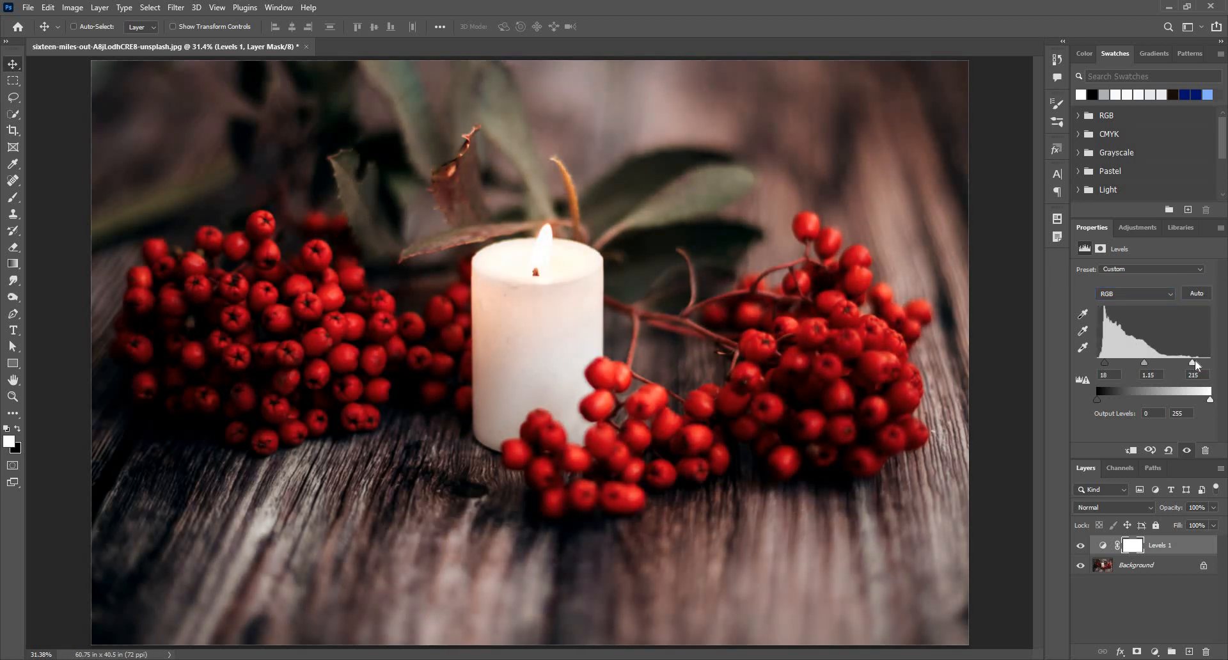
drag(1143, 363, 1159, 363)
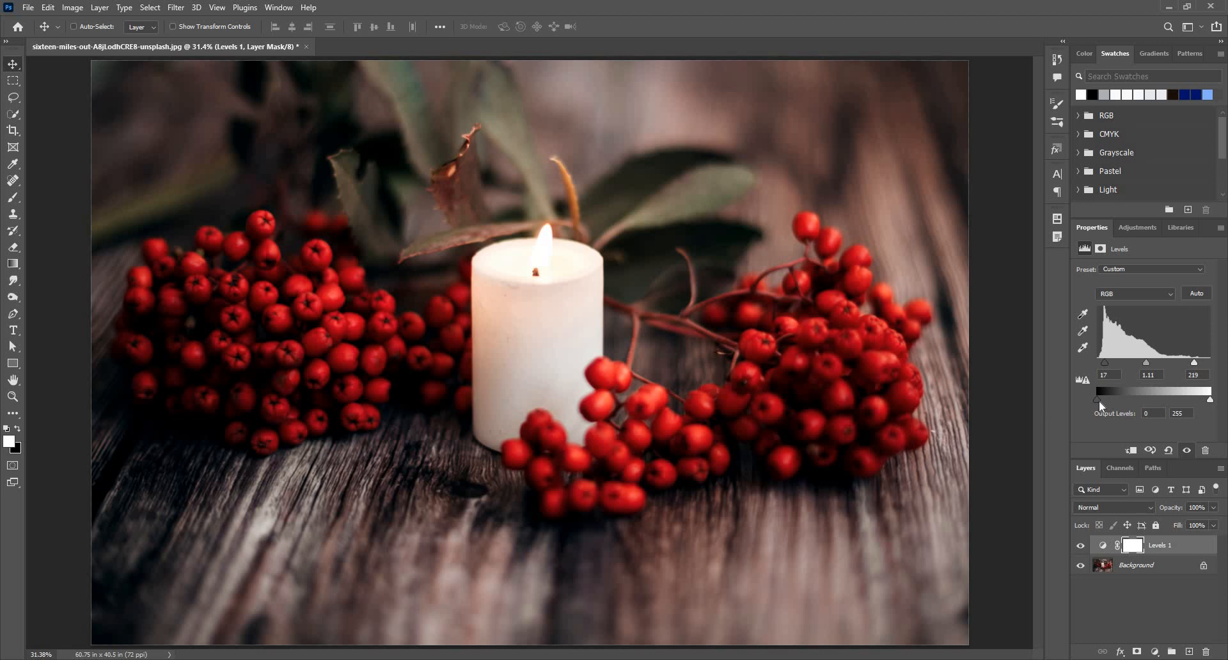
mouse_move(1105, 406)
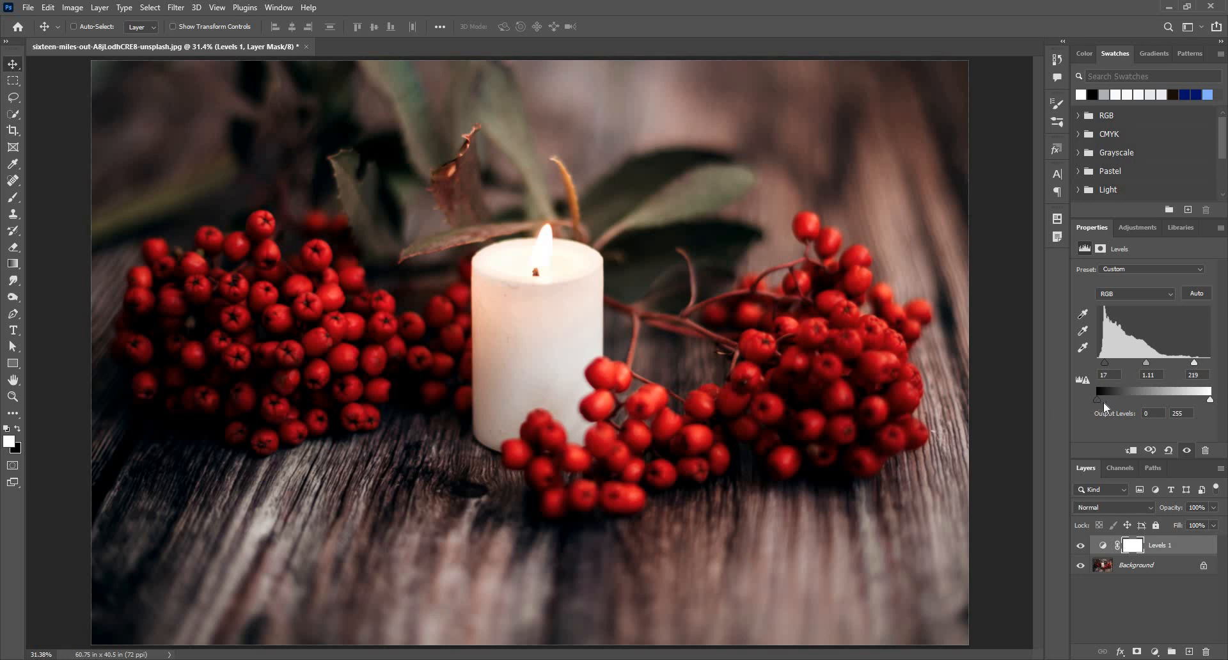
Set the Levels 1 output black level to 13 and white level to 222
drag(1104, 411, 1127, 411)
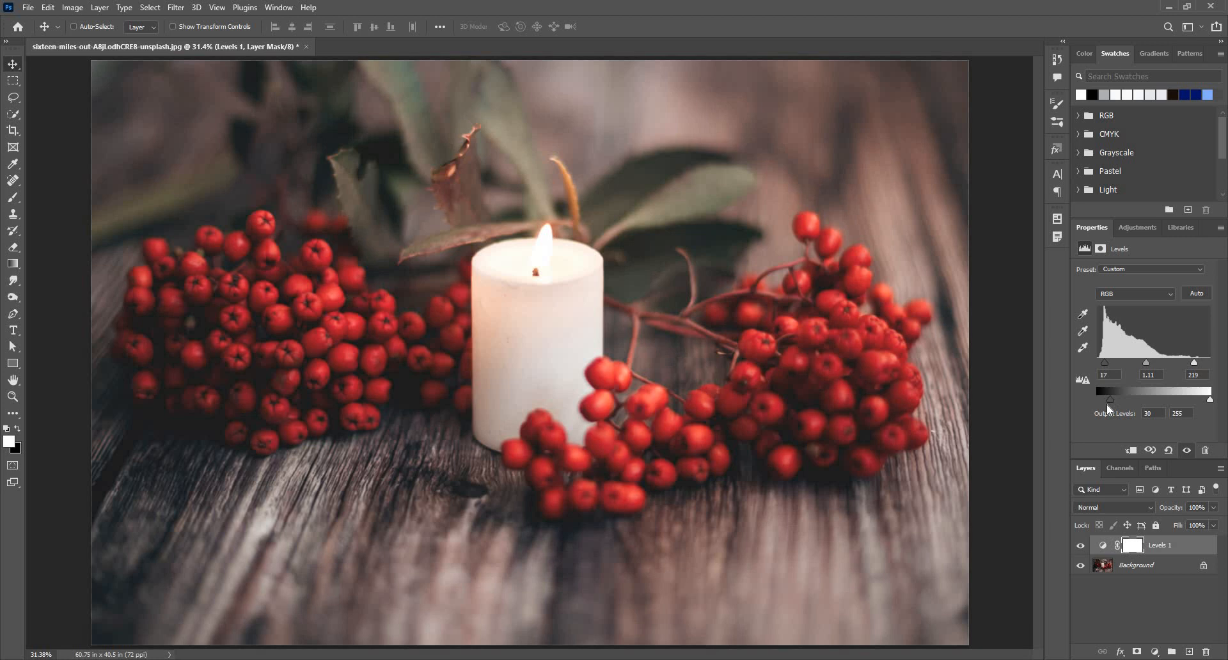
drag(1136, 391, 1129, 390)
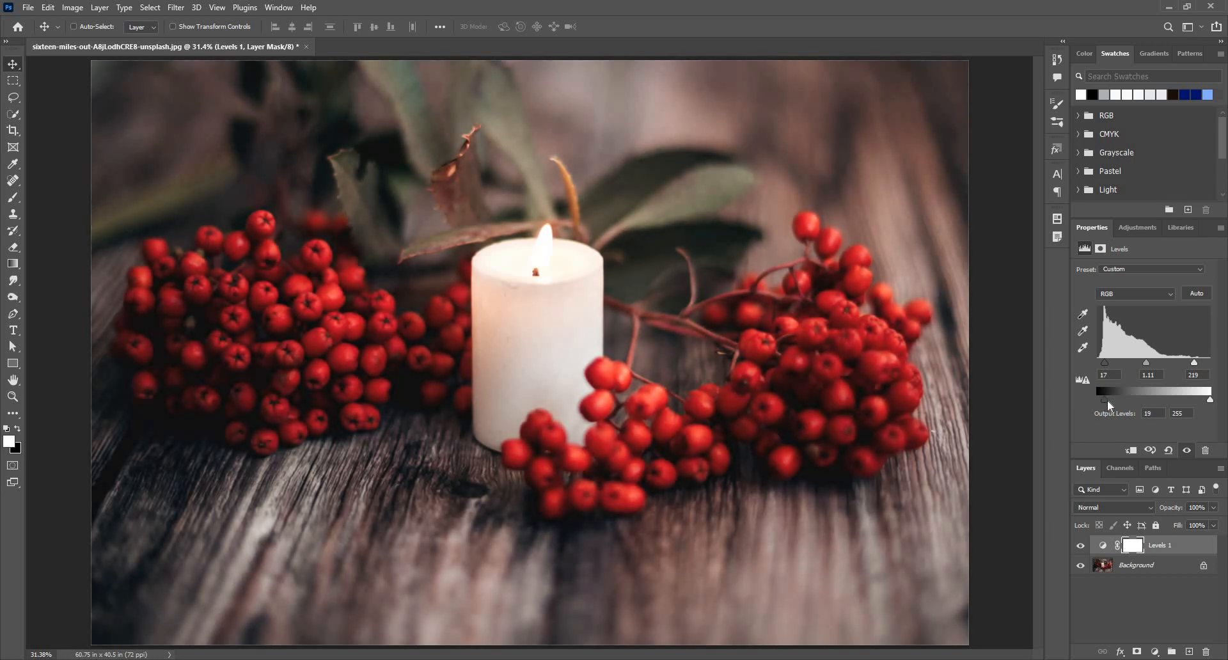
drag(1117, 389, 1103, 389)
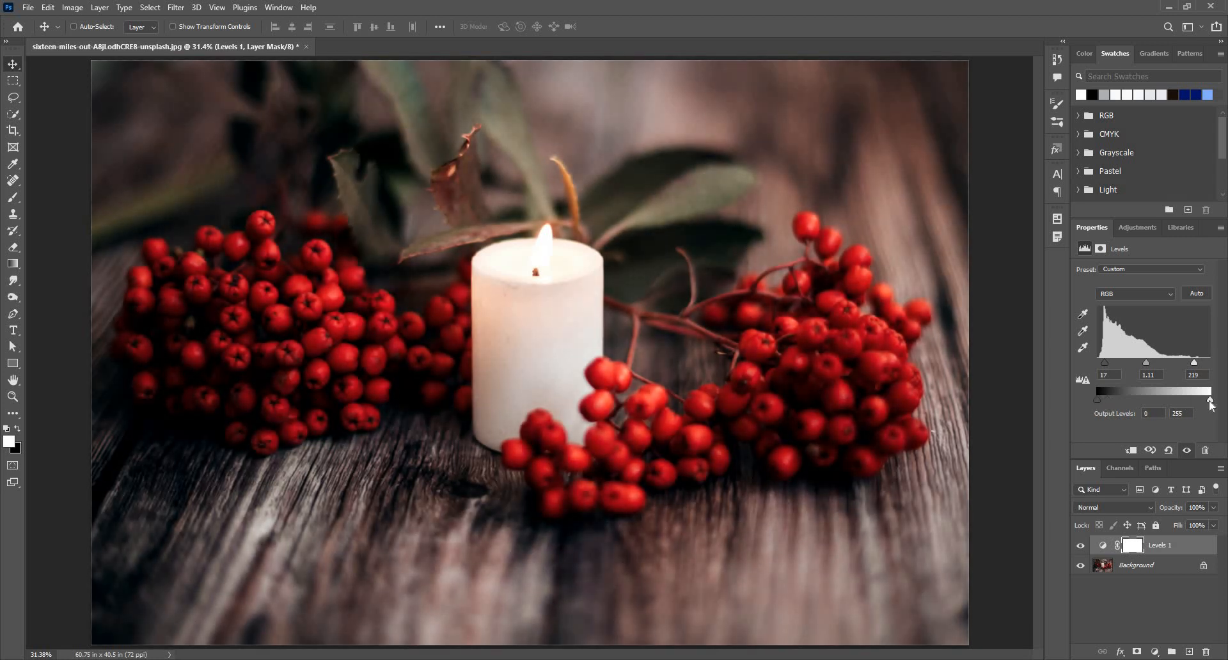
drag(1211, 399, 1205, 399)
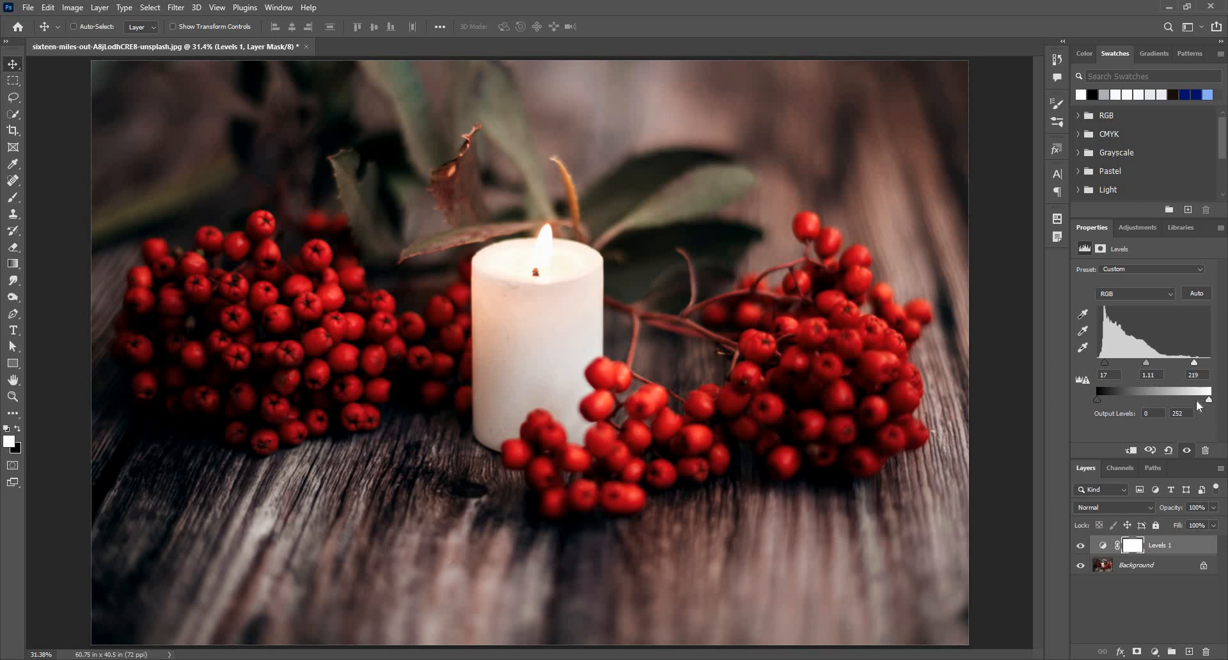
drag(1209, 400, 1191, 401)
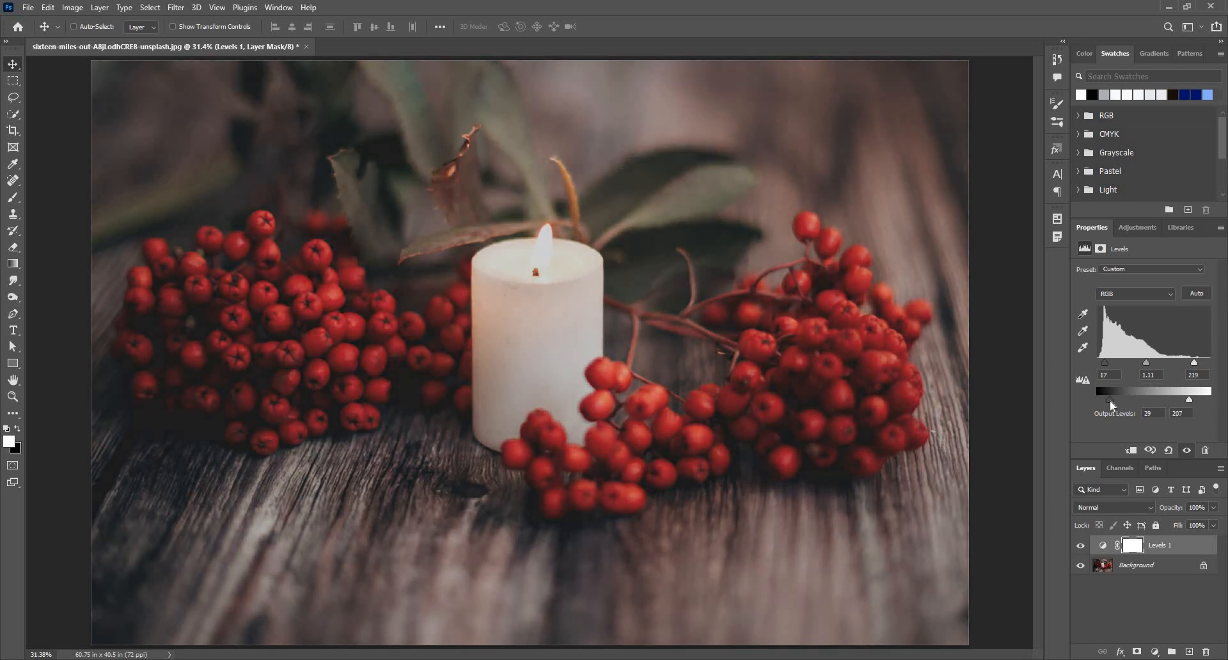
drag(1103, 399, 1095, 399)
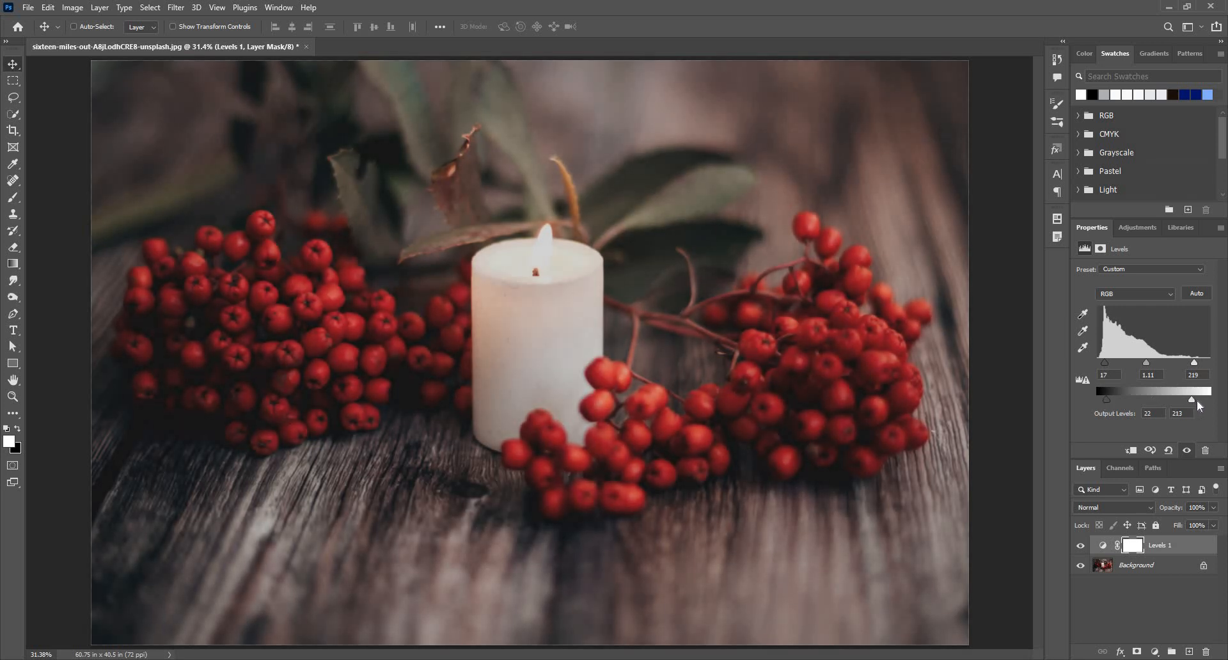
drag(1198, 399, 1195, 399)
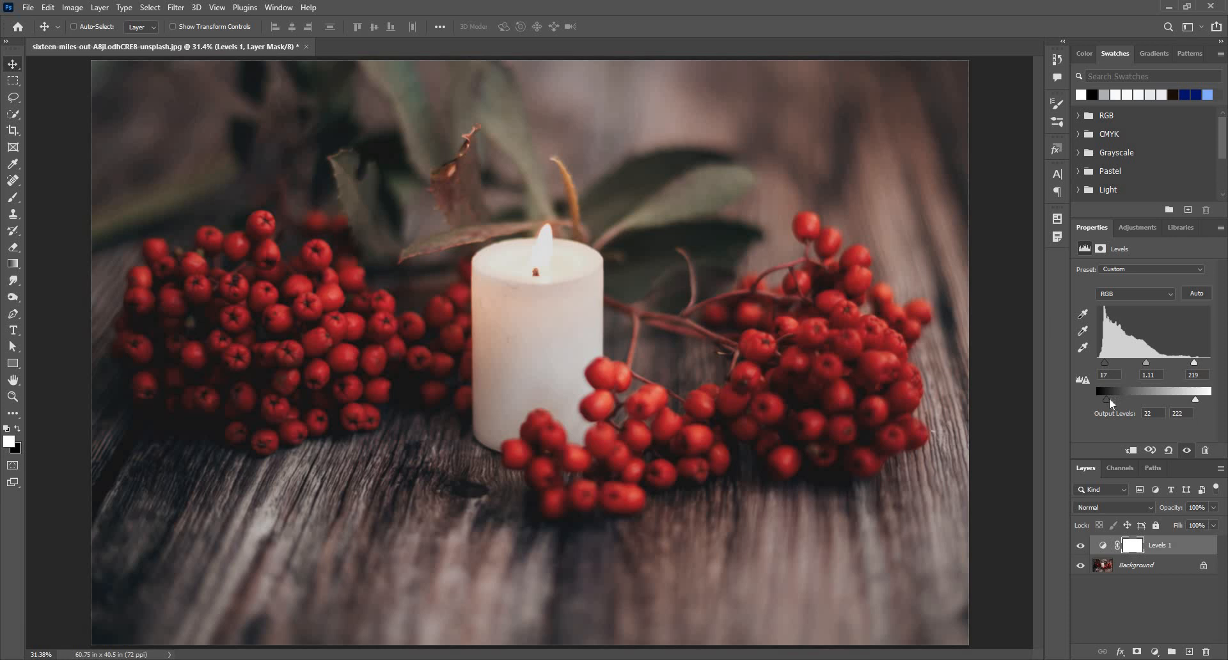
drag(1106, 401, 1100, 401)
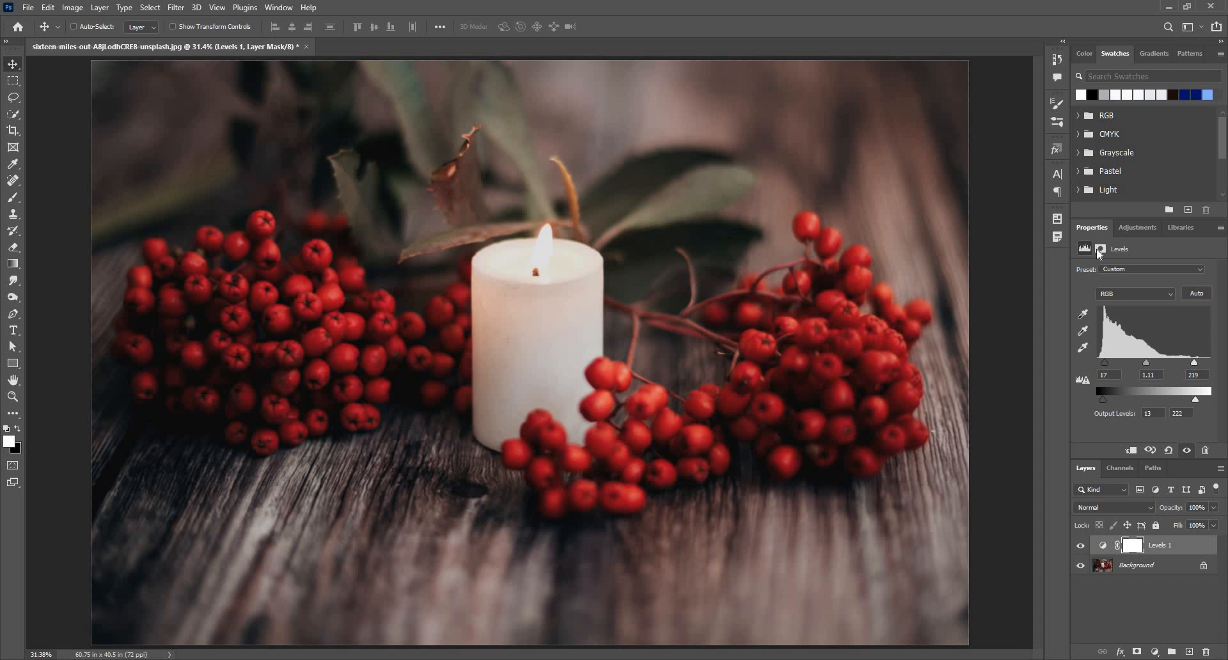
Show the layer mask settings for the Levels 1 adjustment in Properties
click(1100, 249)
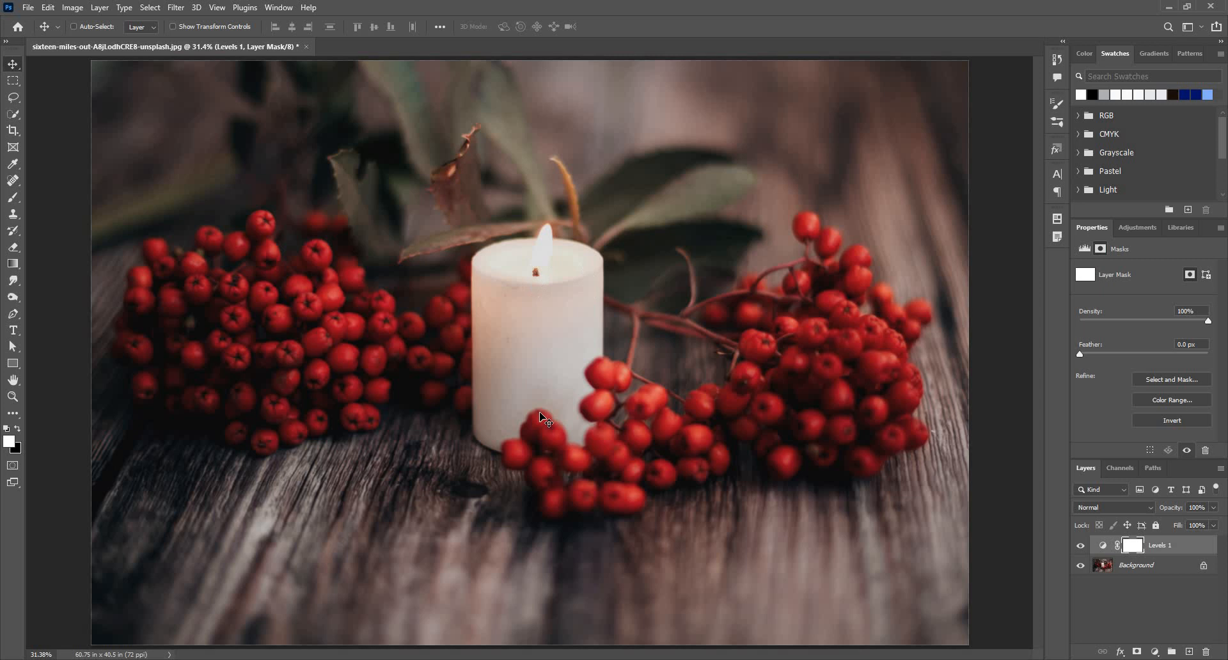
mouse_move(1125, 421)
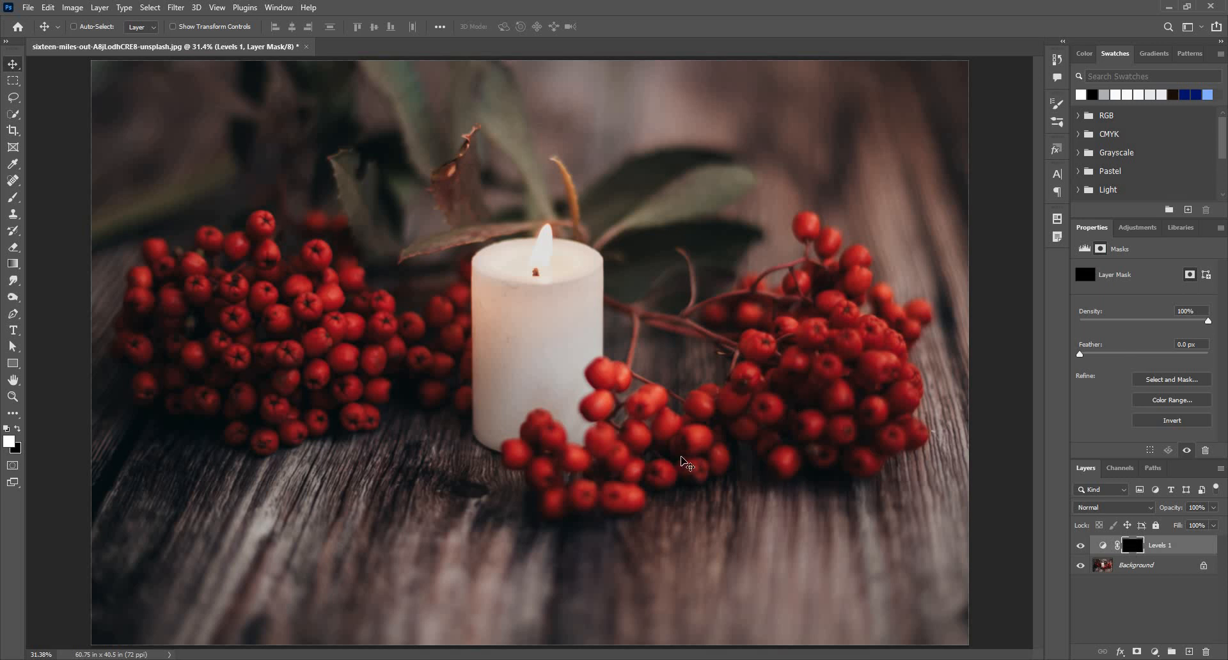
mouse_move(595, 425)
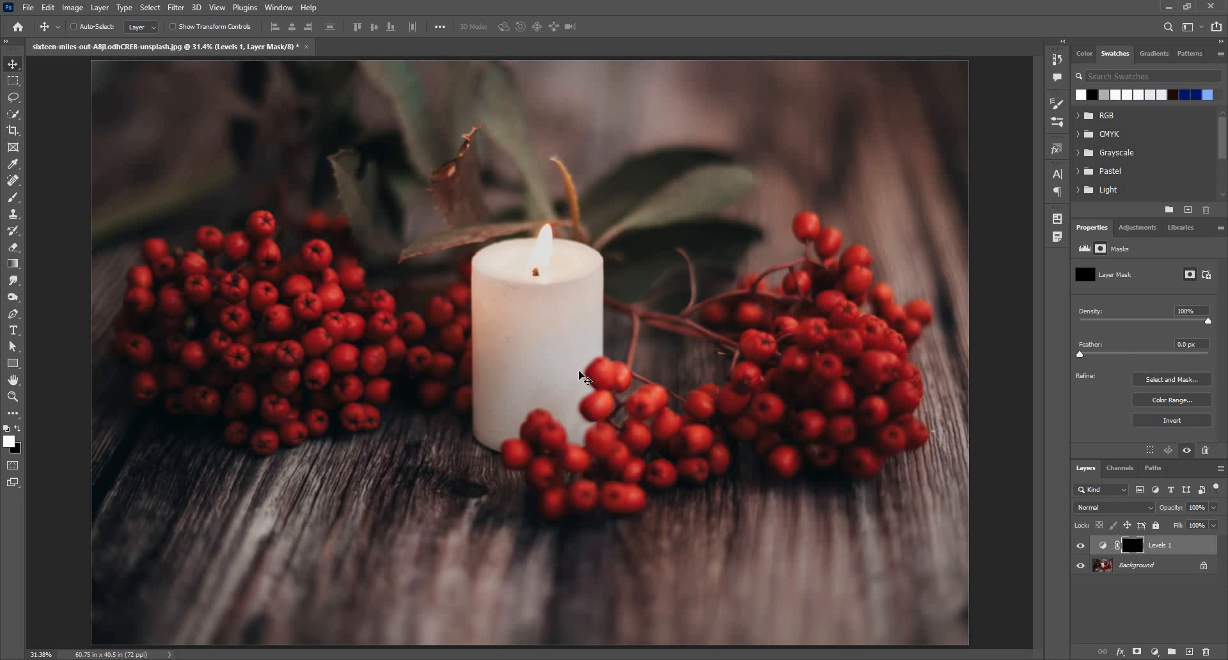
mouse_move(446, 259)
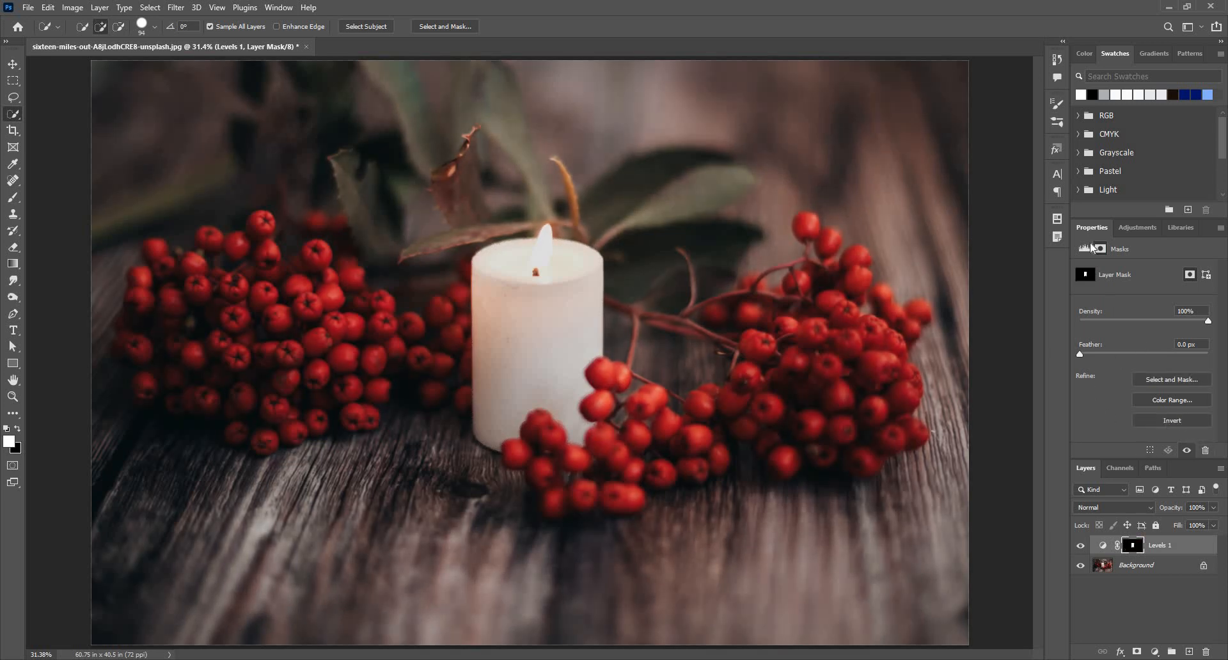
click(1085, 249)
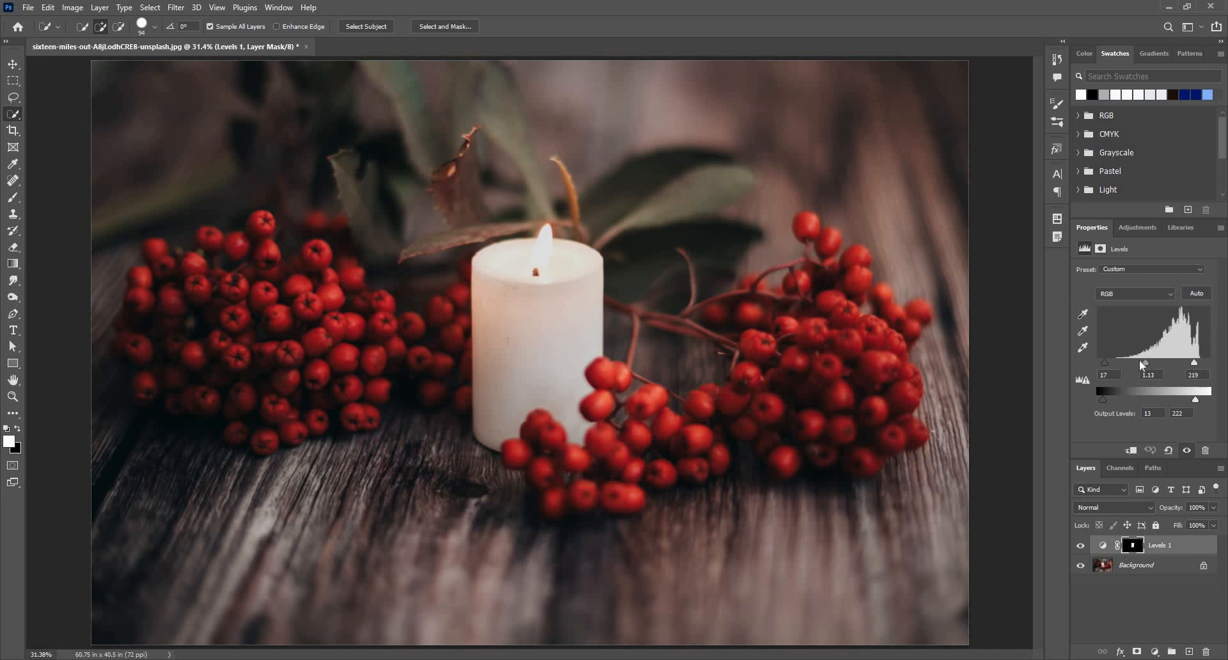
drag(1174, 366, 1163, 366)
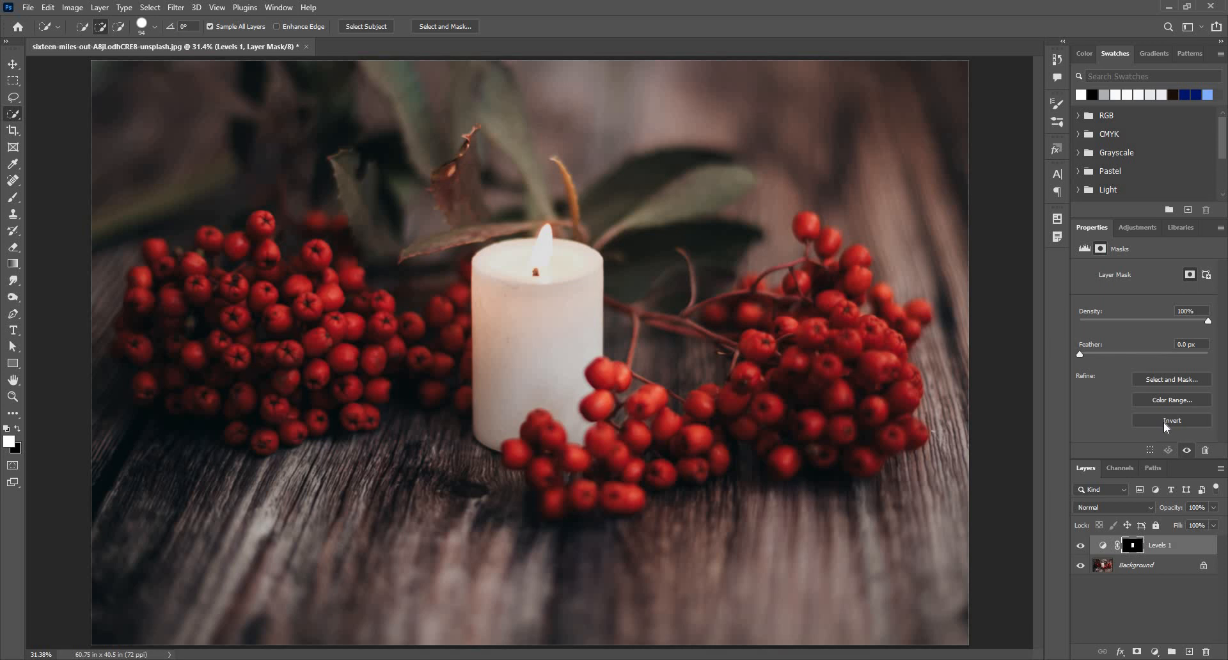
Invert the Levels 1 mask, then set input midtones to 1.41 and white point to 194
click(1172, 420)
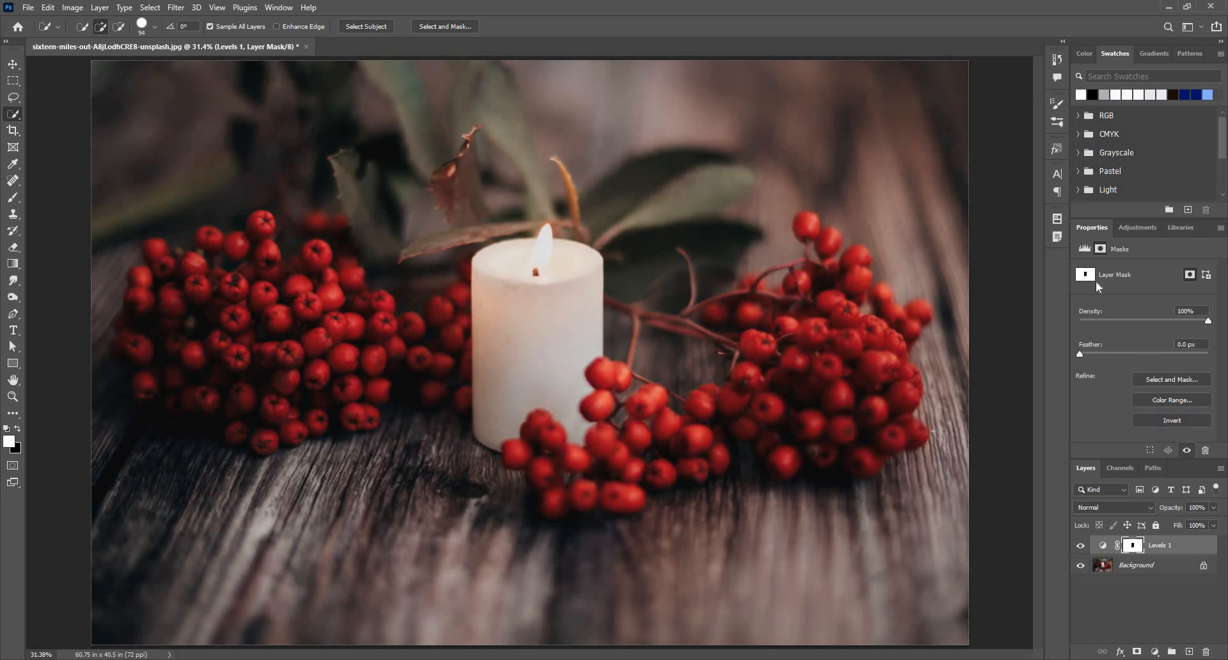
click(1084, 248)
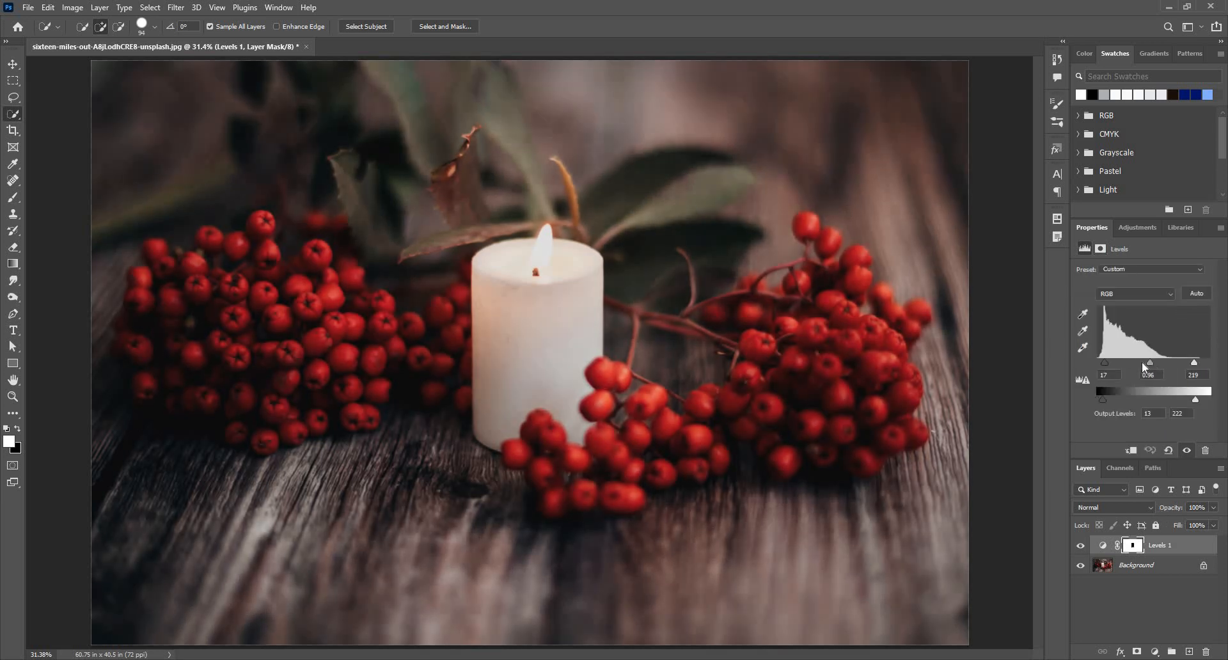
drag(1151, 363, 1140, 363)
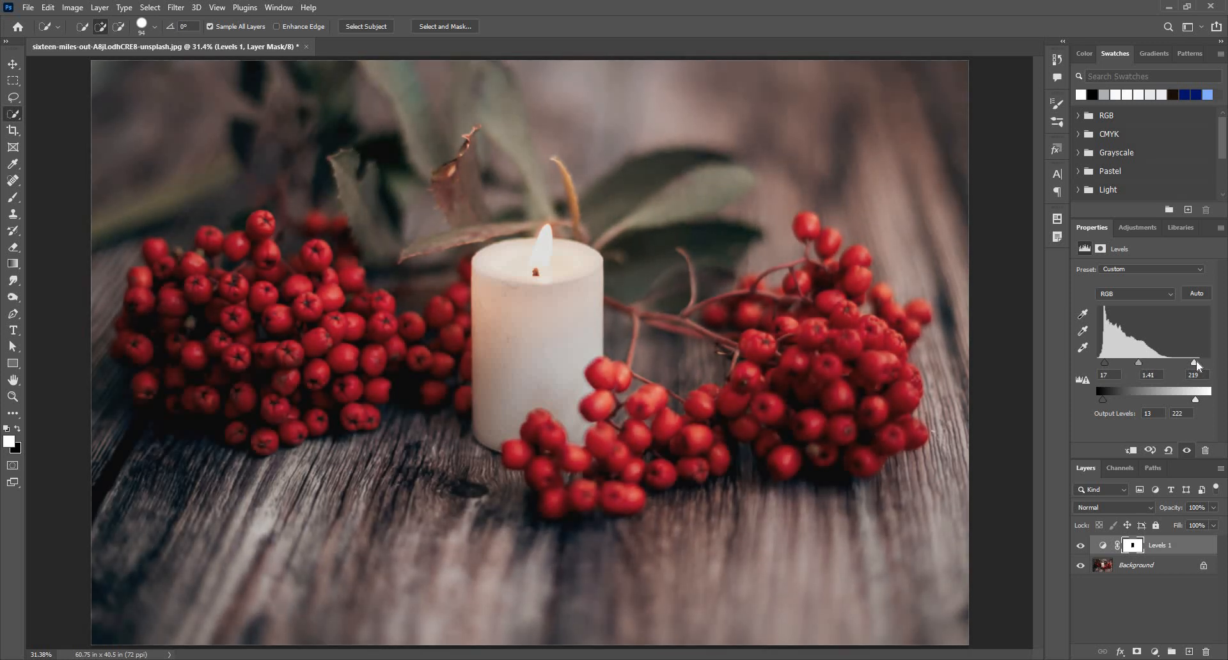
drag(1204, 366, 1184, 366)
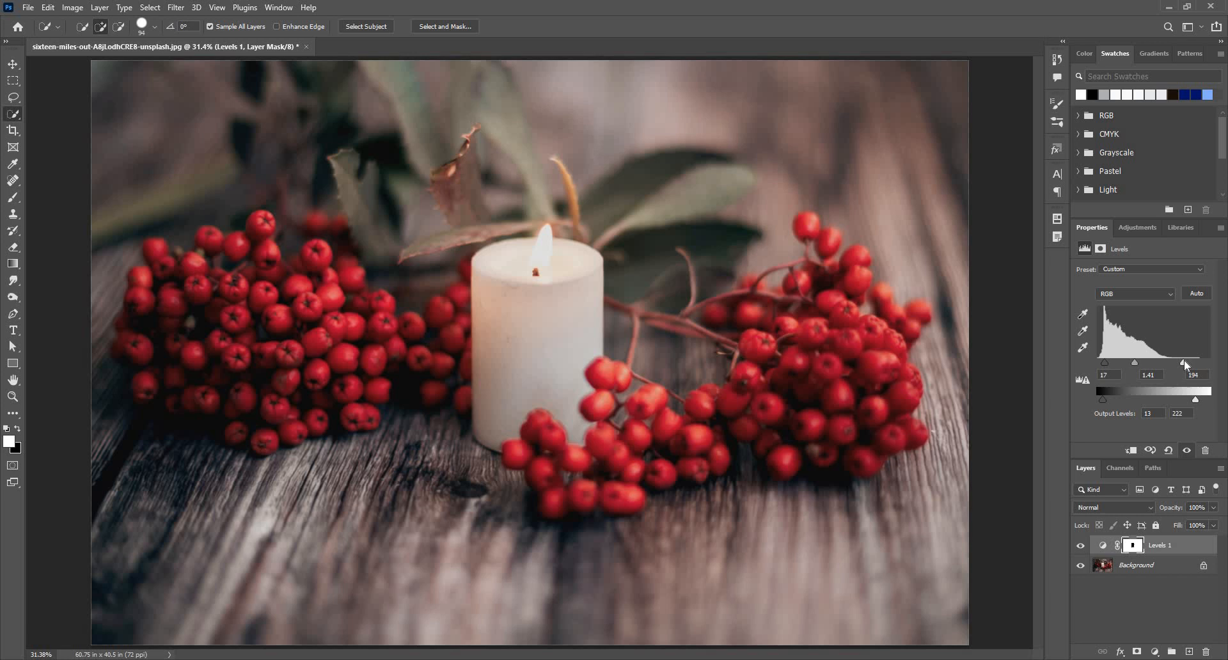